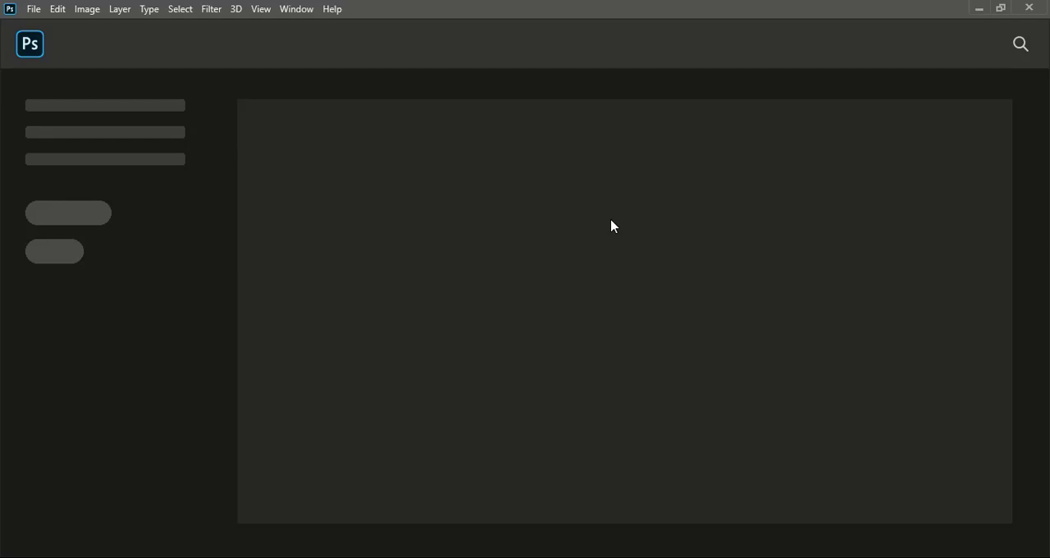
mouse_move(33, 14)
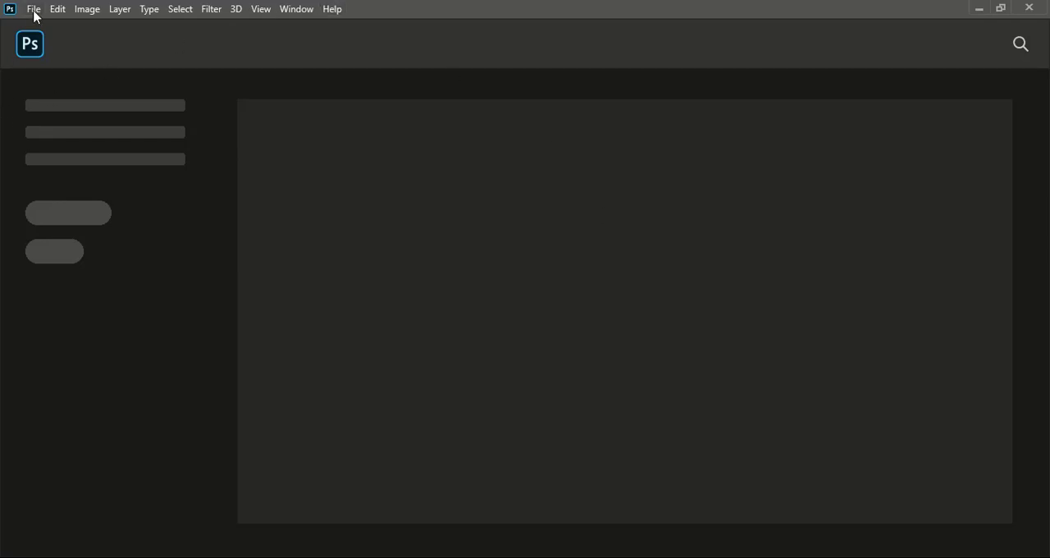
Create a 1280 × 720 px, 300 ppi document with a white background from File > New
left_click(34, 9)
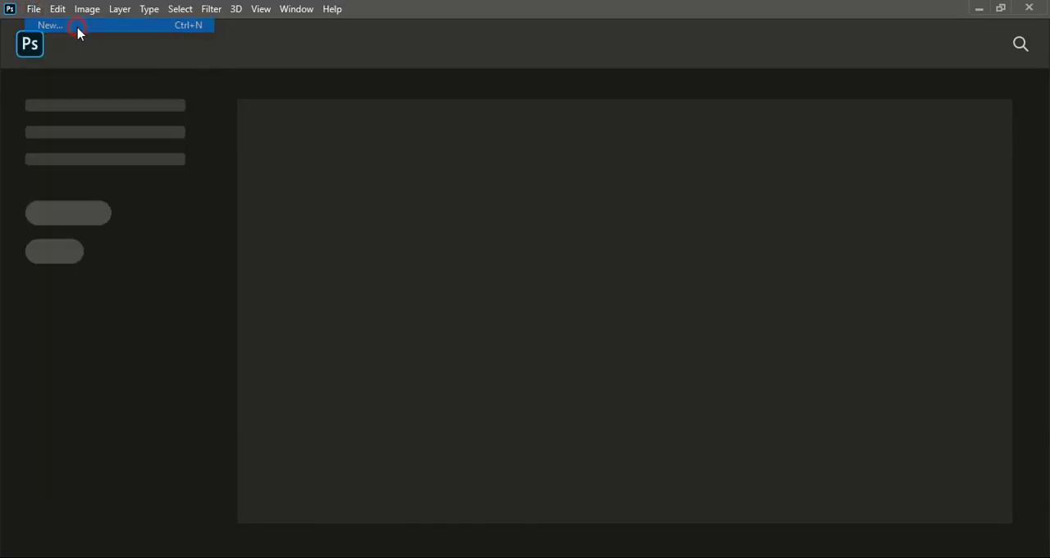
left_click(50, 24)
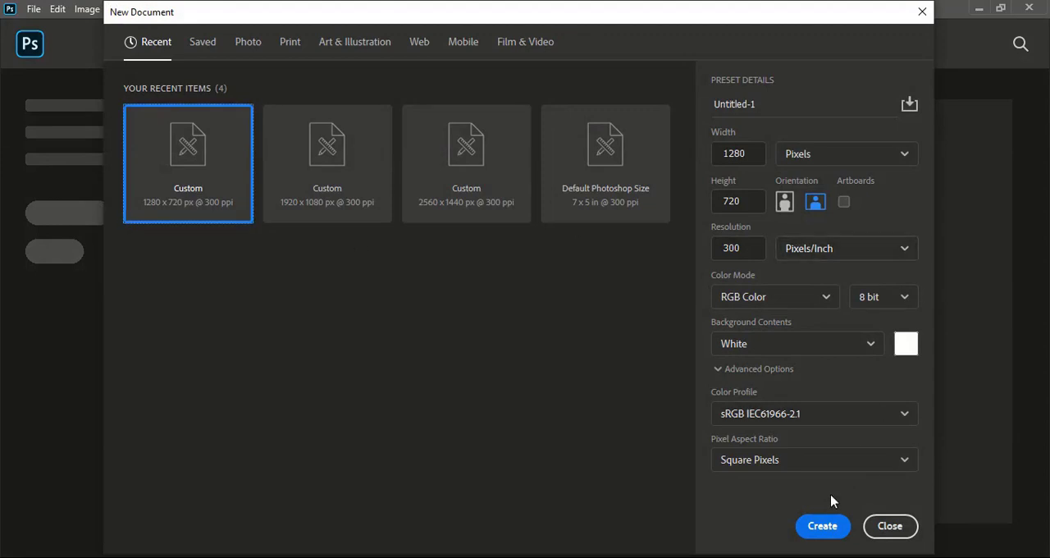
left_click(823, 526)
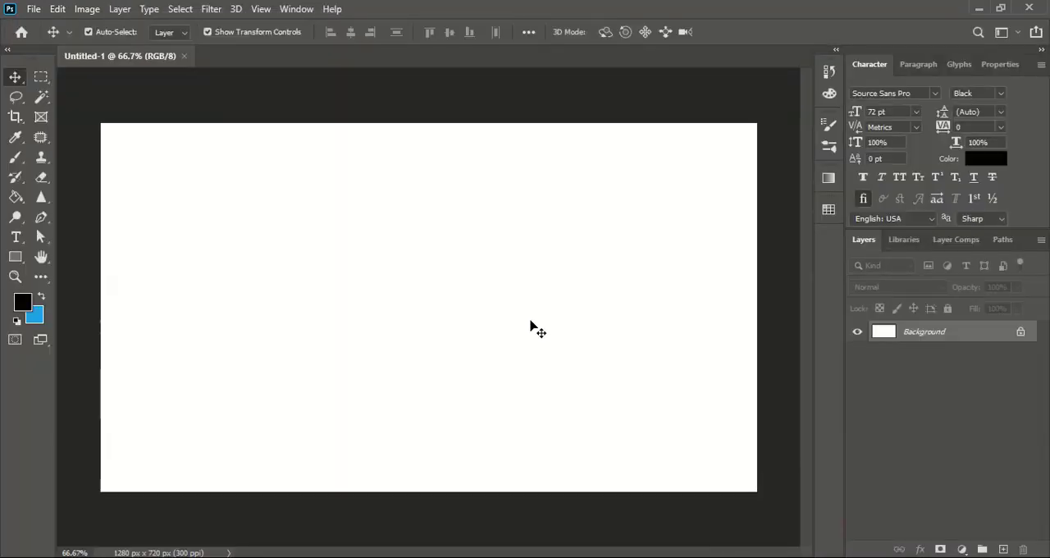
mouse_move(22, 37)
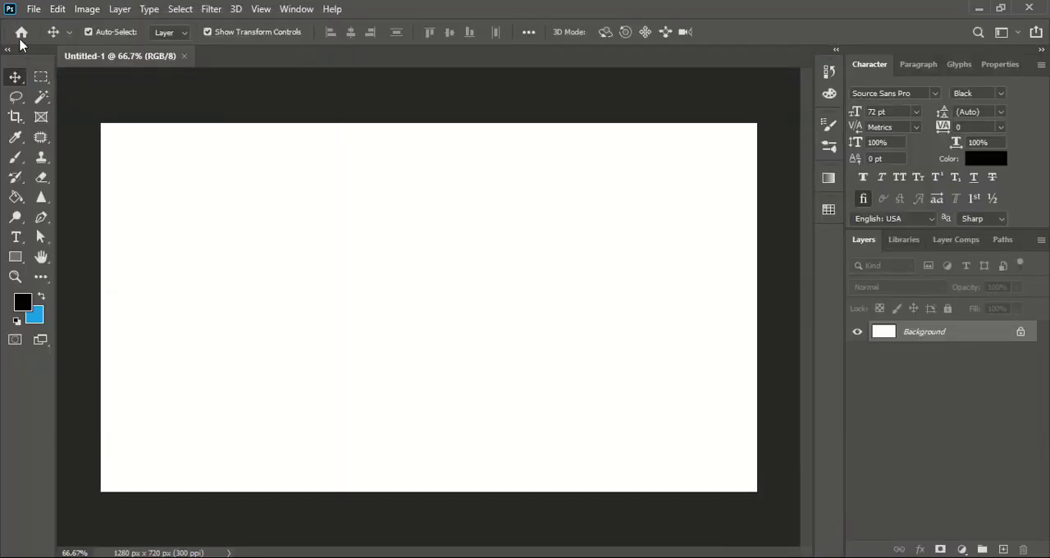
Write 'ADN' on the canvas with the Horizontal Type tool
left_click(15, 236)
type("A")
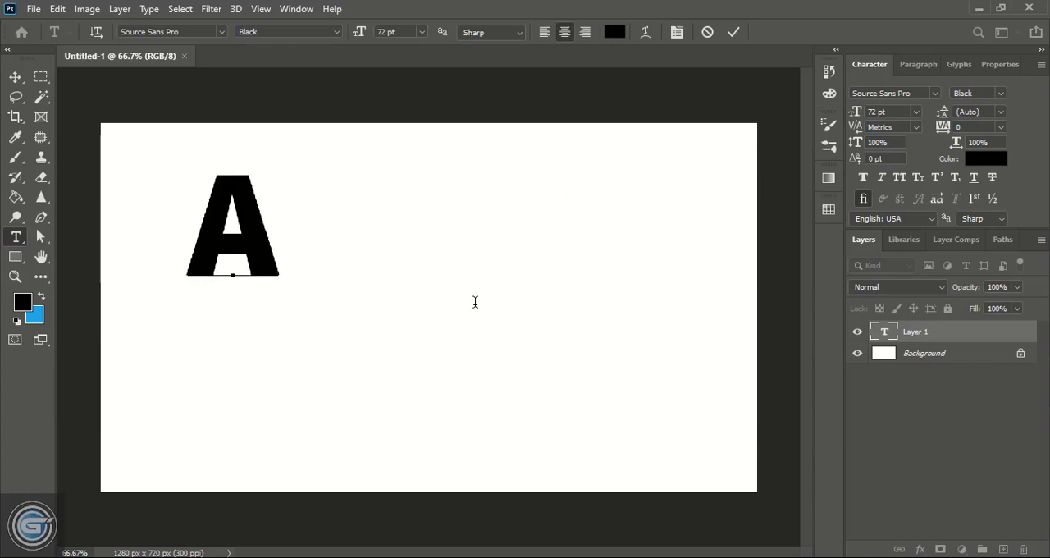
type("DN")
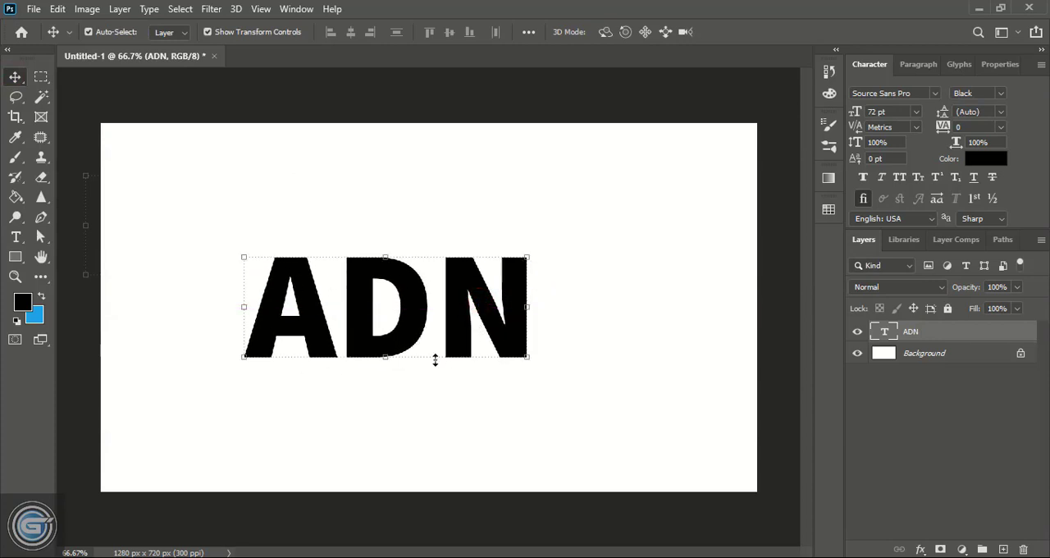
mouse_move(843, 177)
type("Ethnocentric")
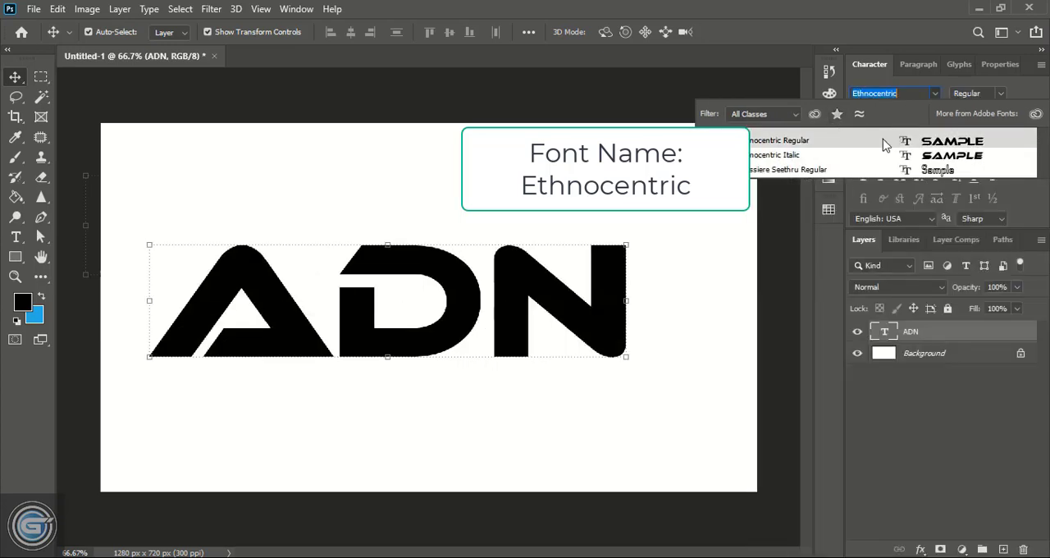
Apply Ethnocentric Regular to ADN and drag the lettering slightly up toward centre
left_click(779, 139)
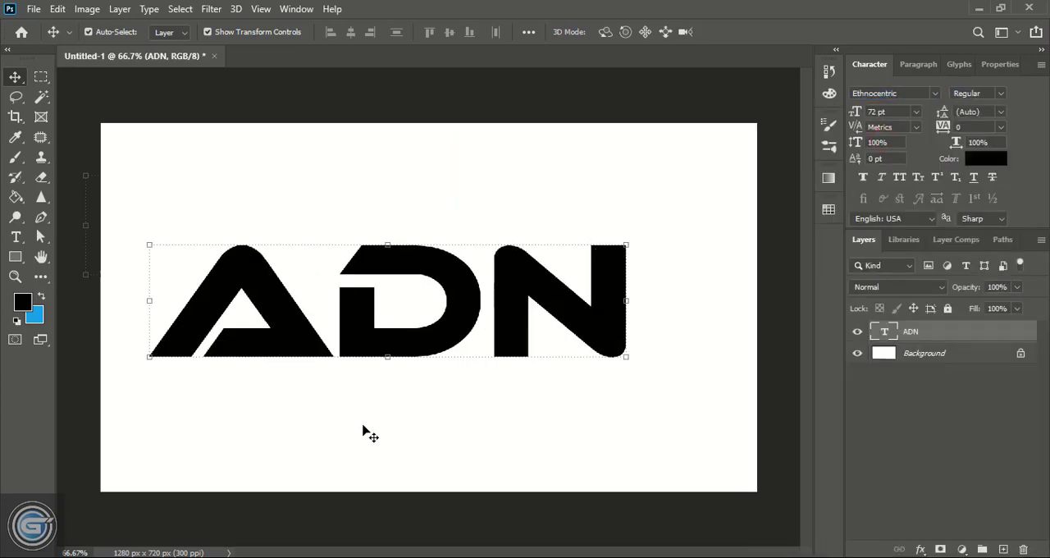
left_click_drag(388, 300, 408, 285)
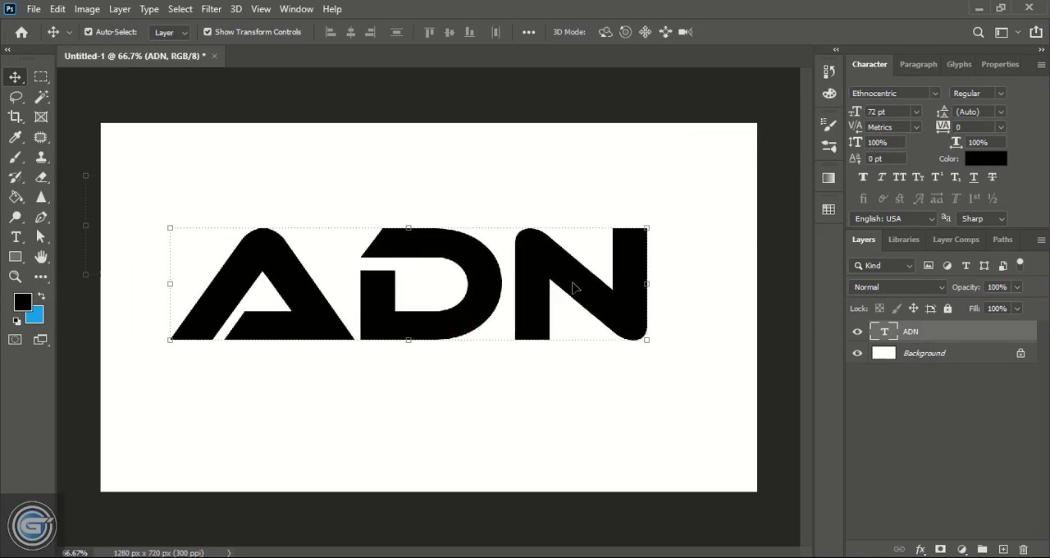
mouse_move(550, 350)
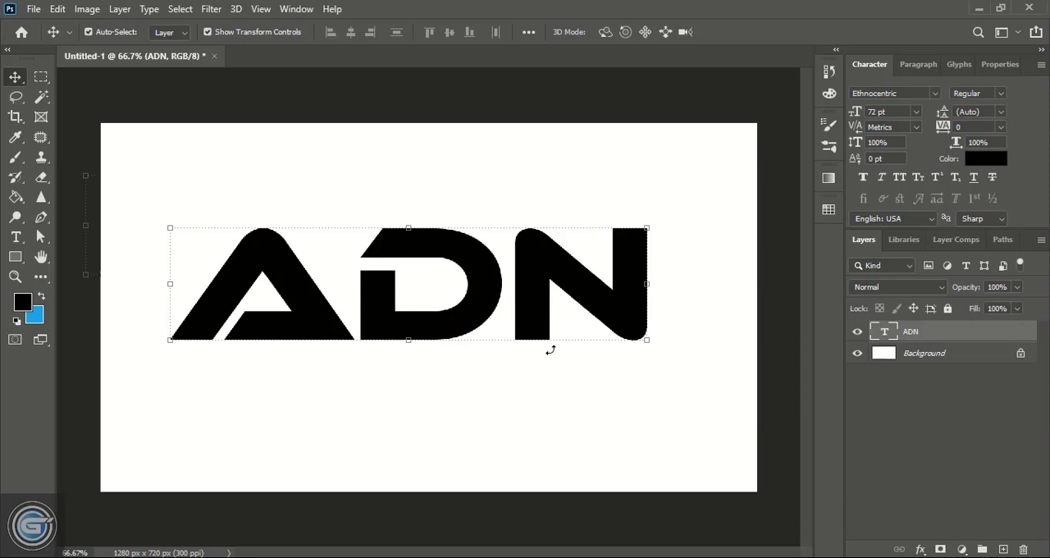
mouse_move(743, 383)
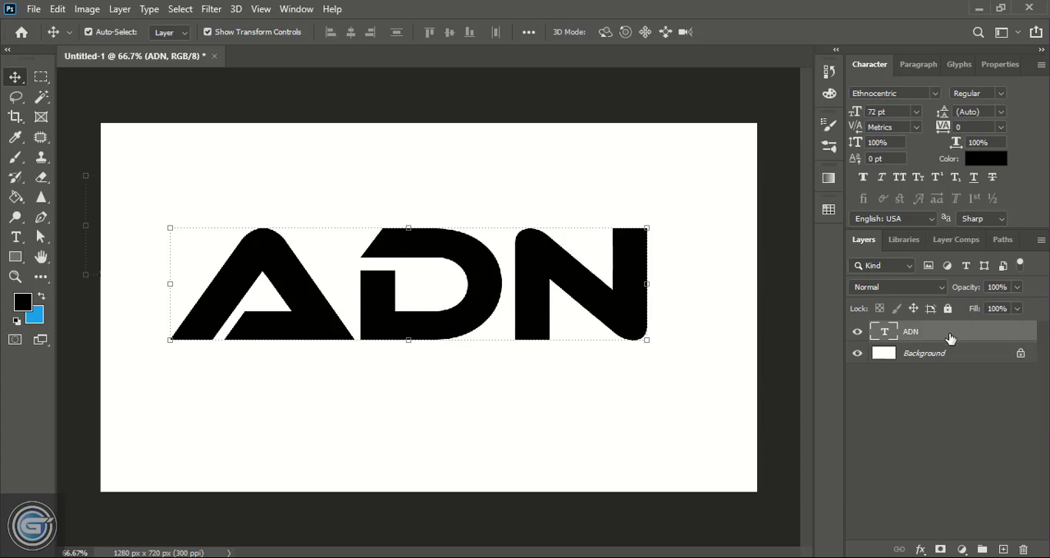
Rasterize the ADN type layer from its Layers panel context menu
right_click(911, 331)
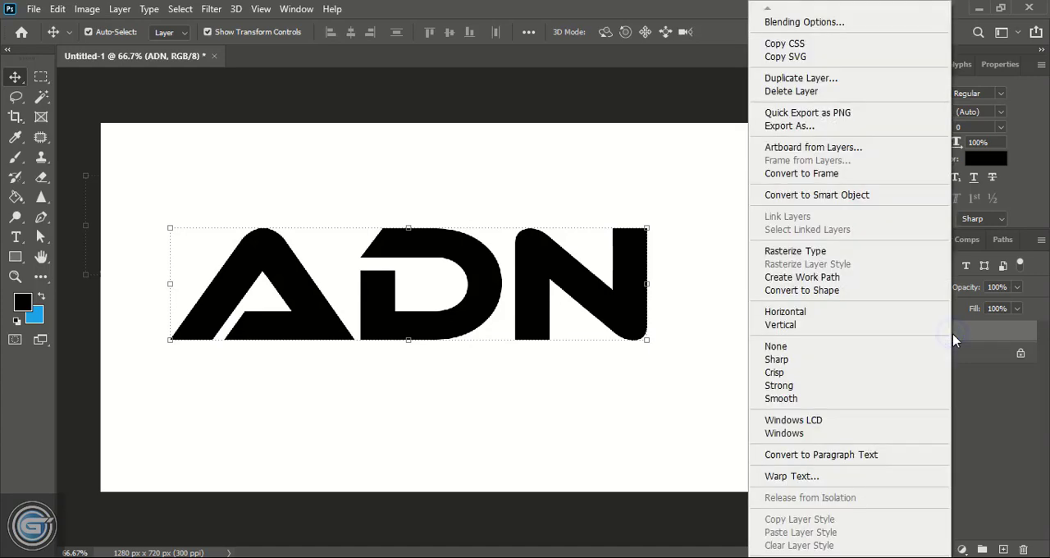
mouse_move(796, 251)
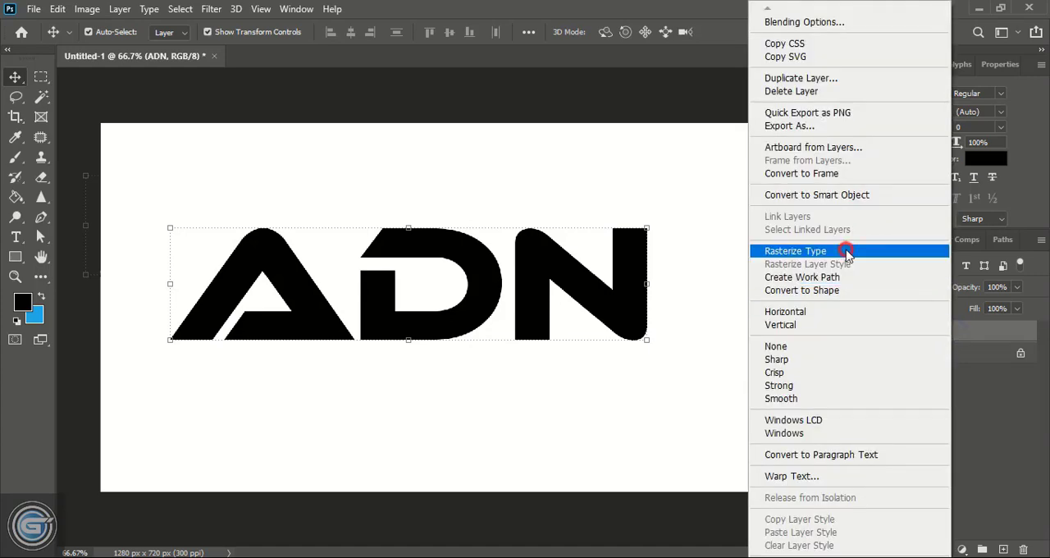
left_click(796, 251)
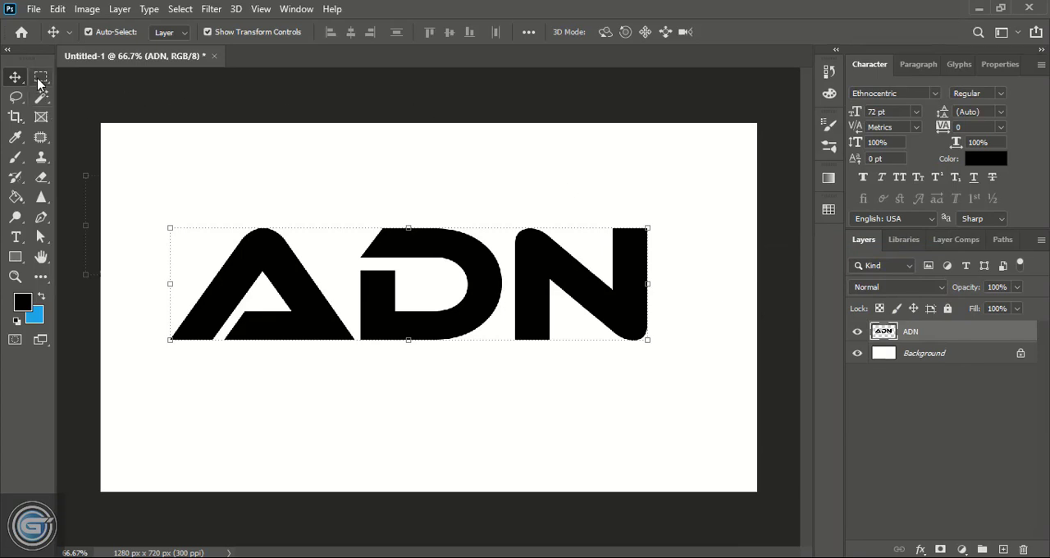
mouse_move(41, 77)
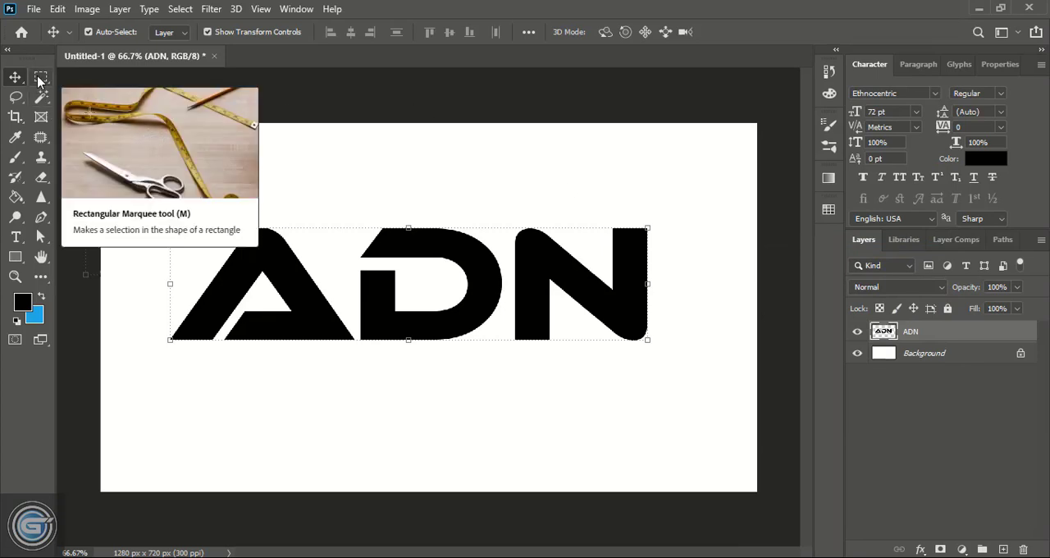
Marquee-select the N and cut it onto Layer 1 with Layer Via Cut
left_click(41, 76)
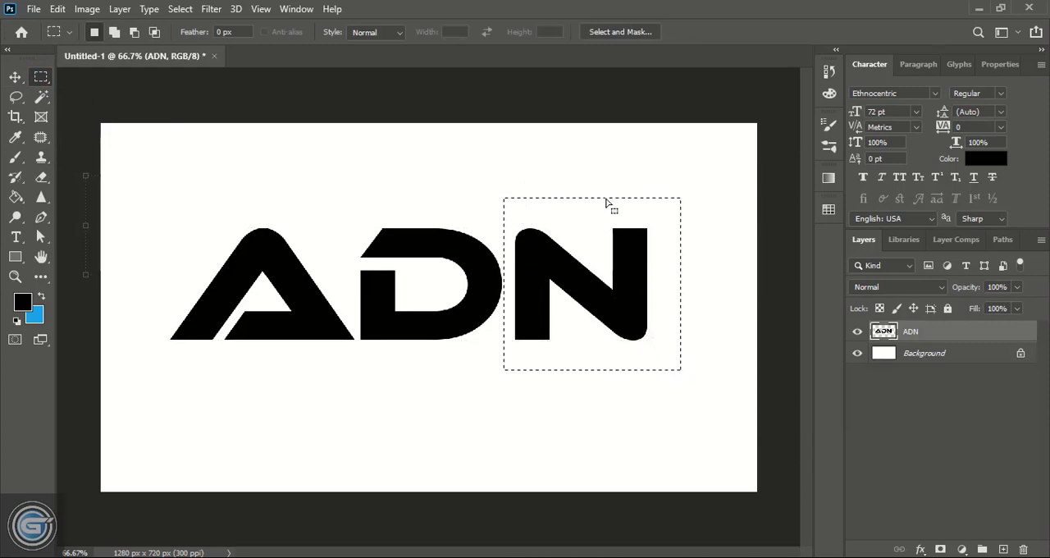
right_click(607, 203)
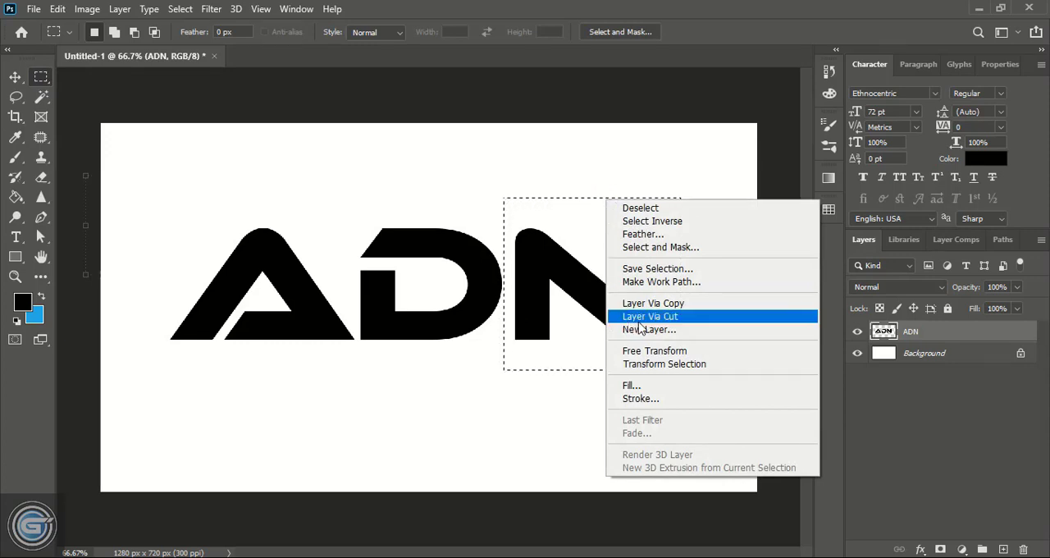
left_click(650, 316)
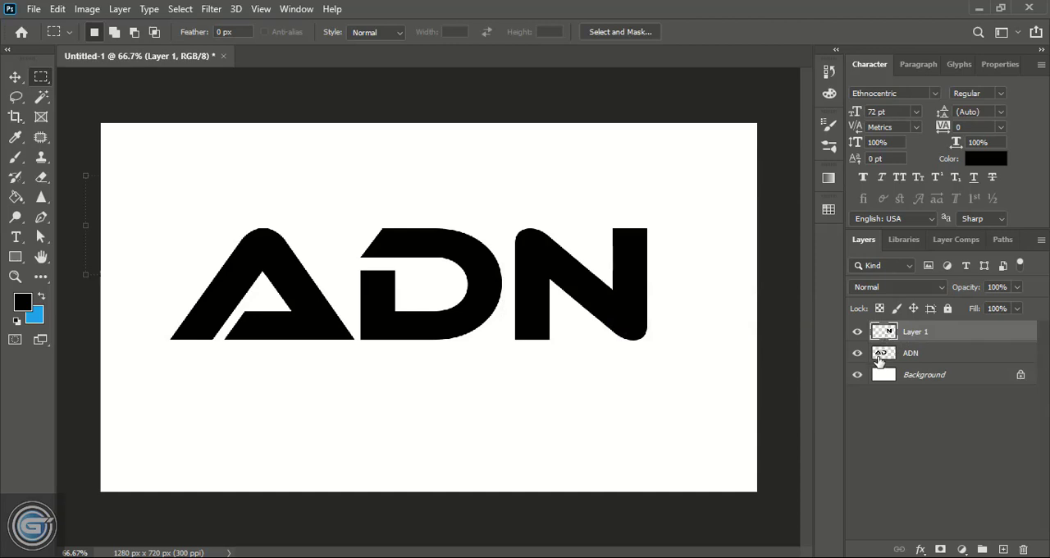
mouse_move(884, 361)
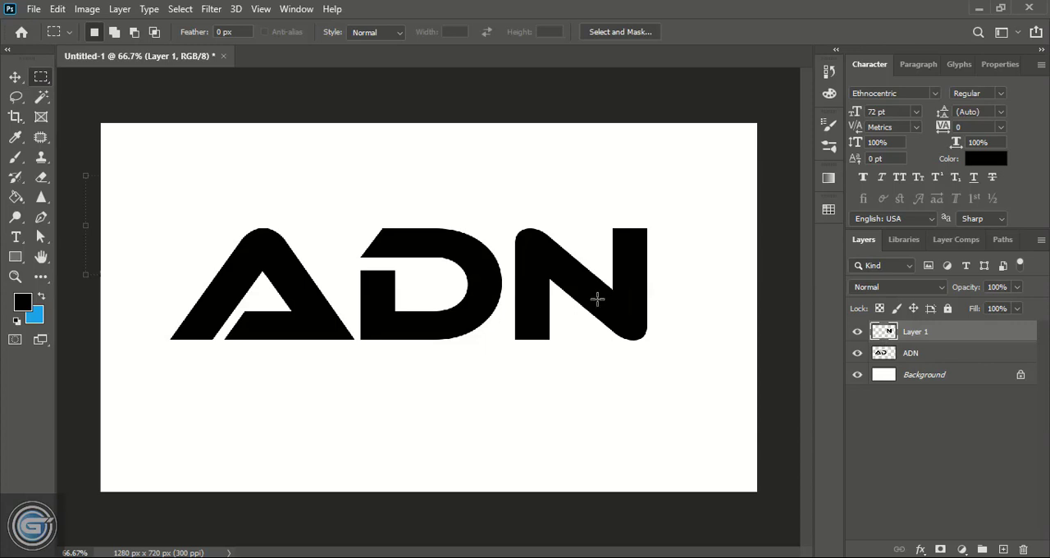
mouse_move(344, 205)
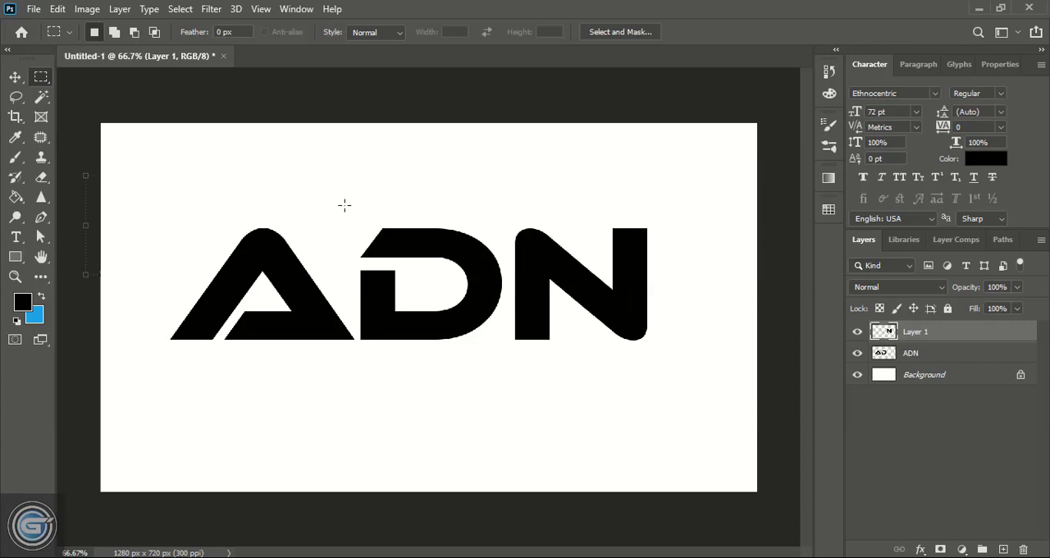
Marquee-select a rectangle enclosing the whole letter D
left_click_drag(351, 192, 433, 335)
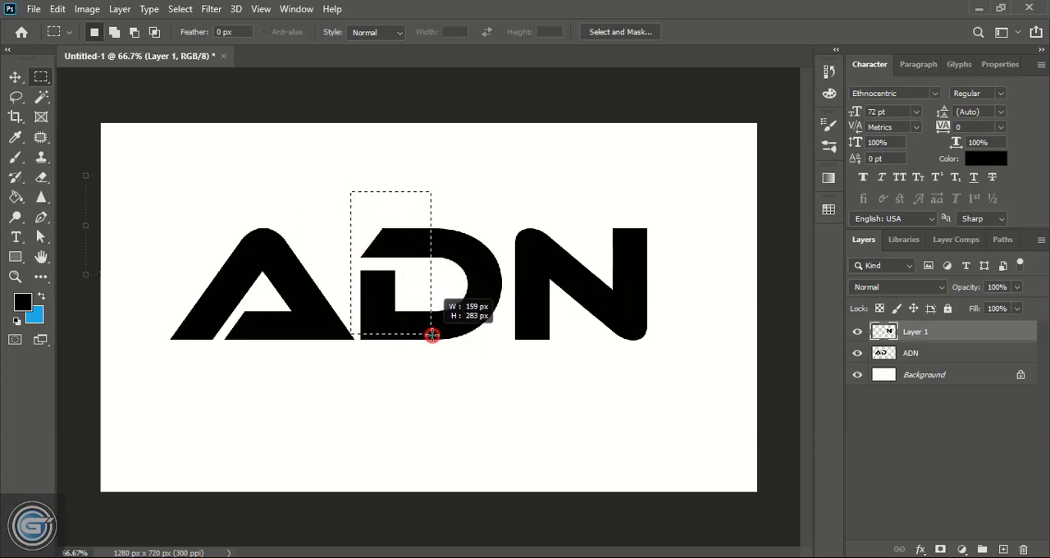
left_click_drag(433, 335, 482, 375)
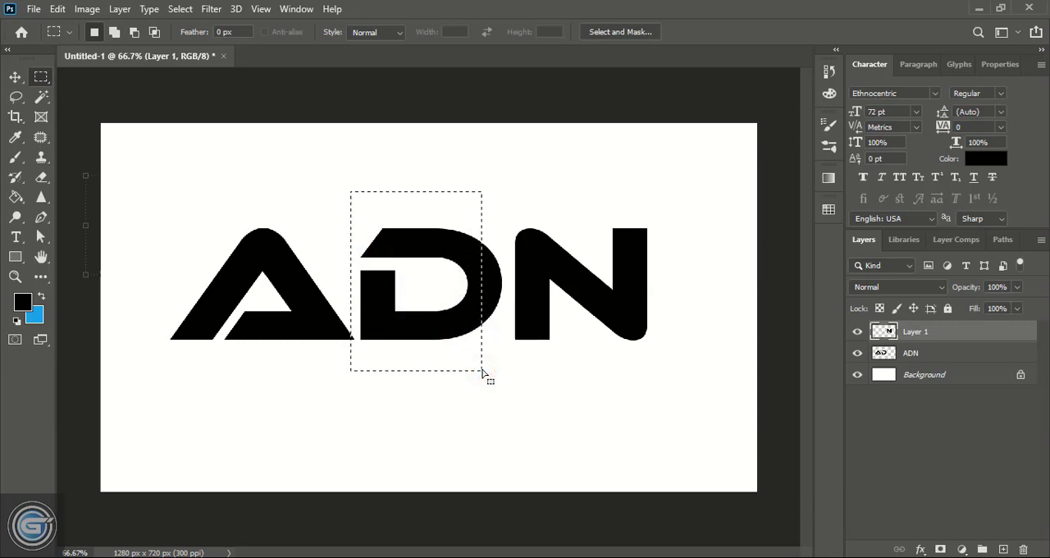
left_click(355, 194)
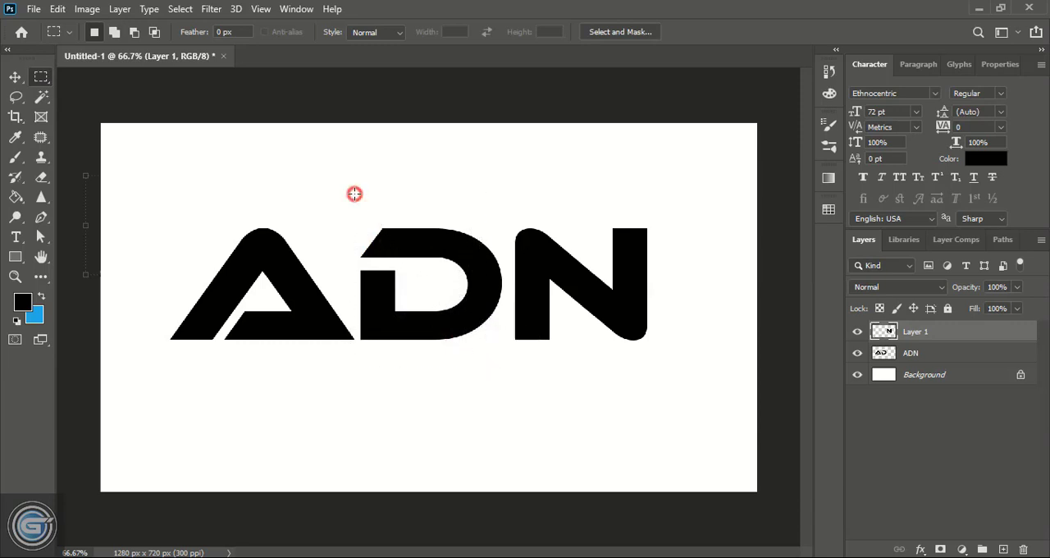
left_click_drag(354, 193, 512, 375)
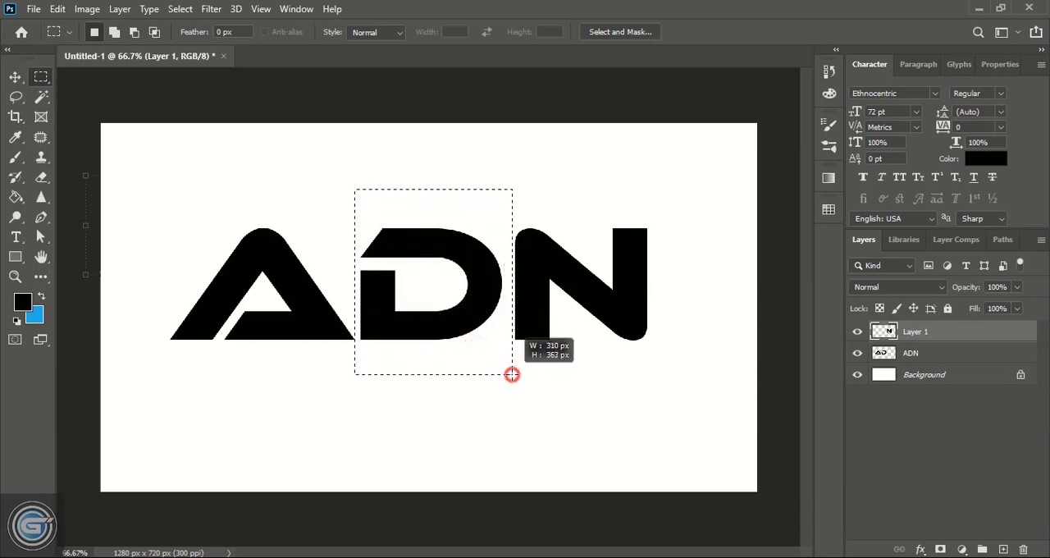
left_click_drag(355, 187, 512, 374)
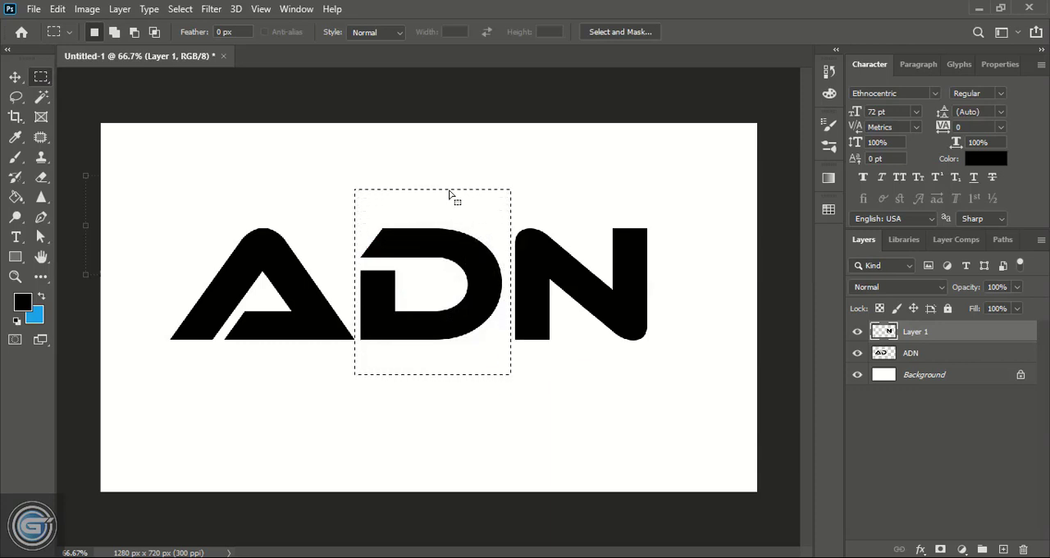
Try Layer Via Cut on the D and dismiss the empty-selection warning
right_click(451, 197)
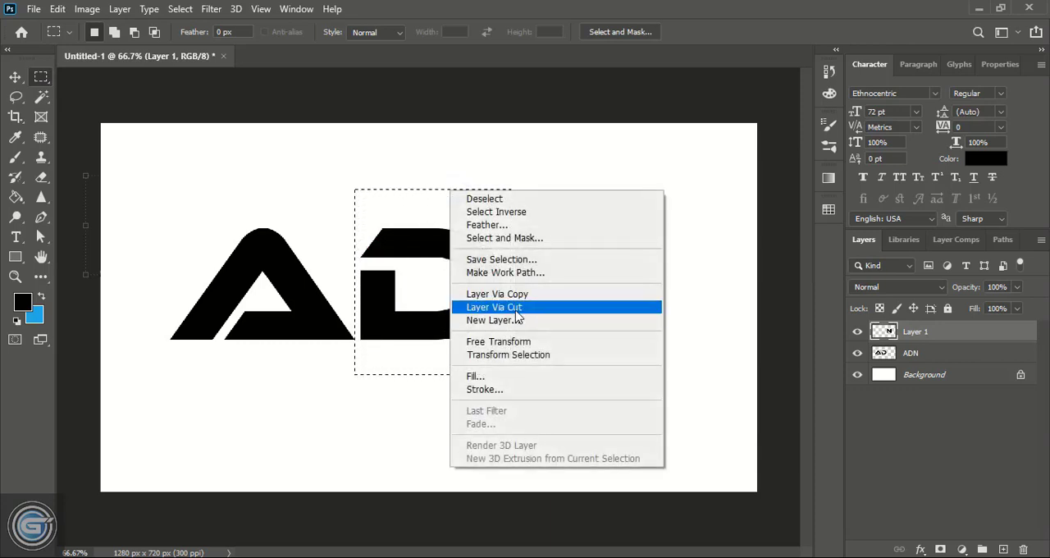
left_click(494, 306)
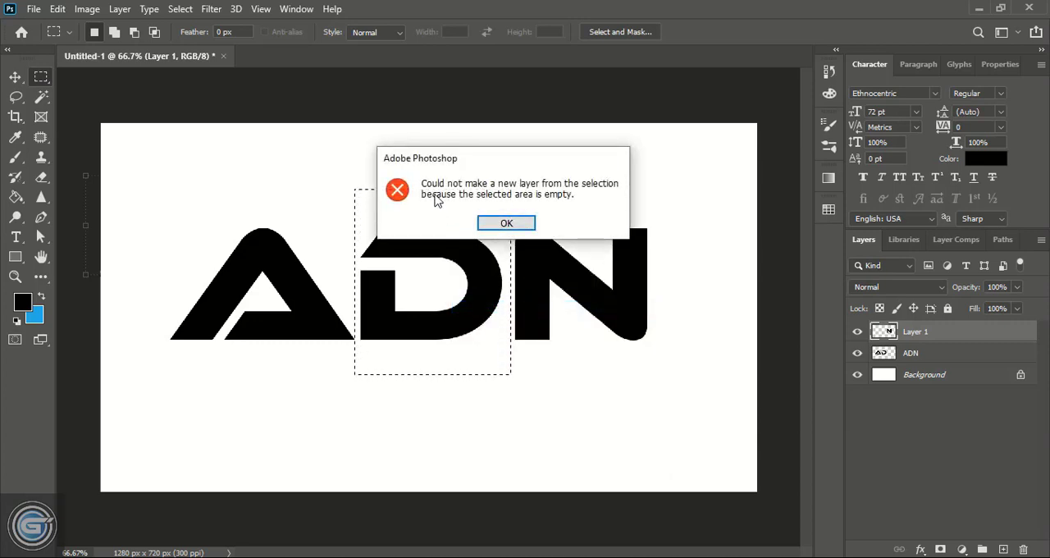
mouse_move(583, 197)
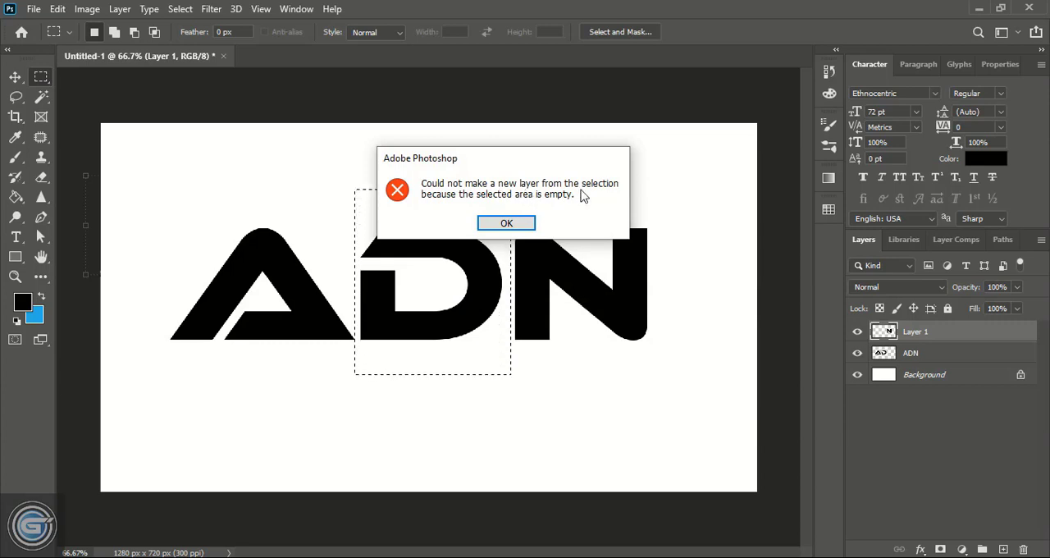
mouse_move(501, 205)
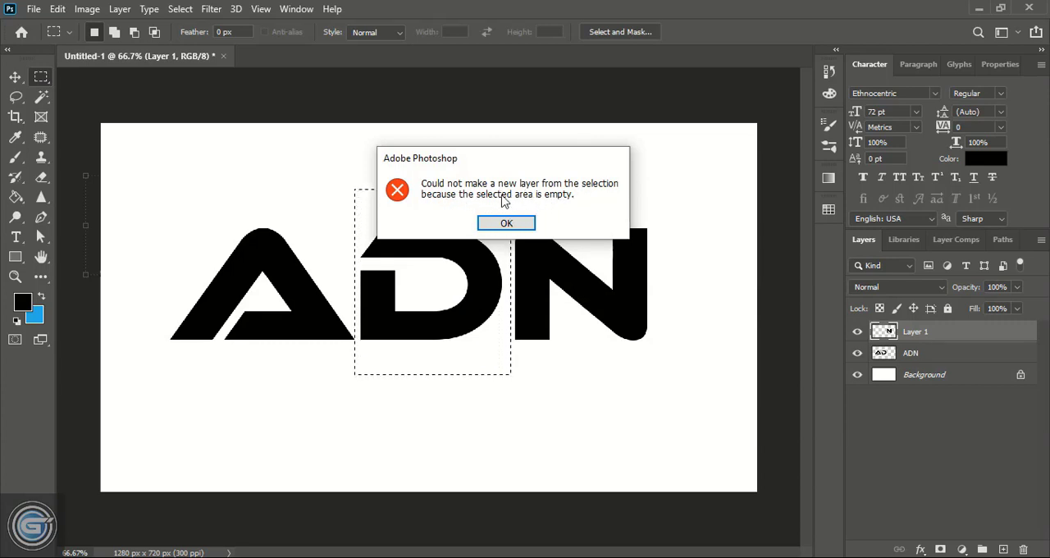
left_click(506, 222)
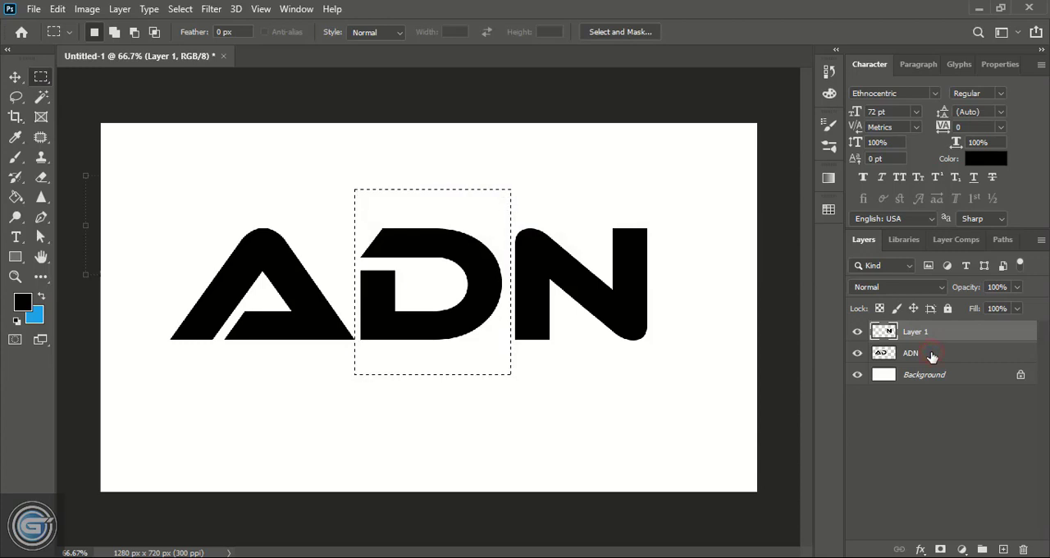
Cut the D from the ADN layer onto Layer 2 and toggle layer visibility to verify
left_click(931, 353)
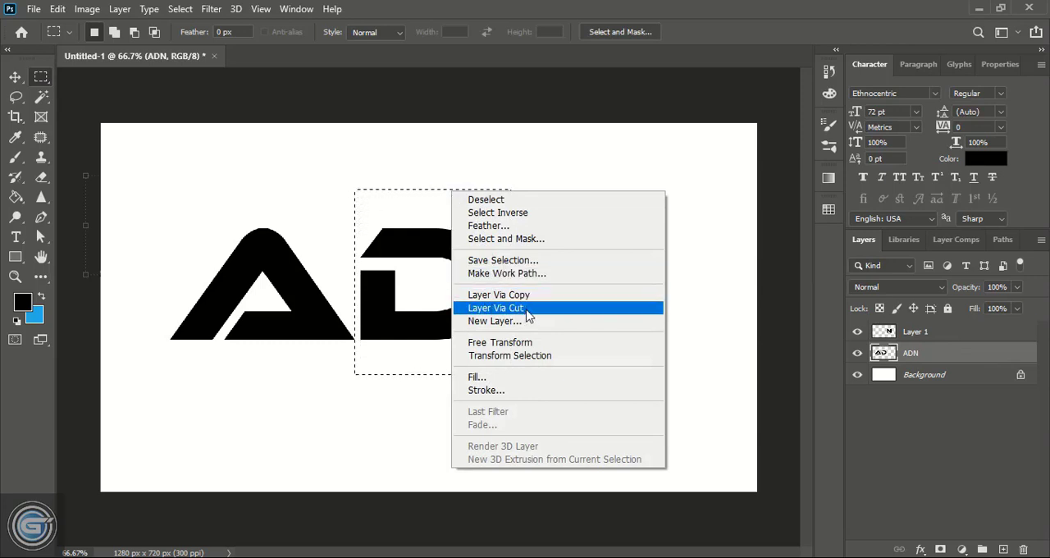
left_click(495, 308)
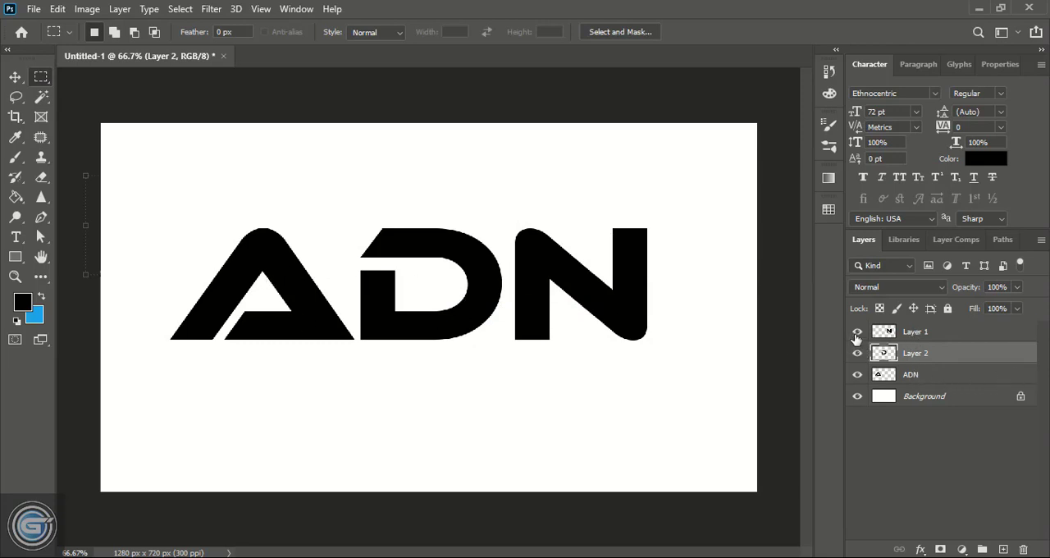
left_click(857, 331)
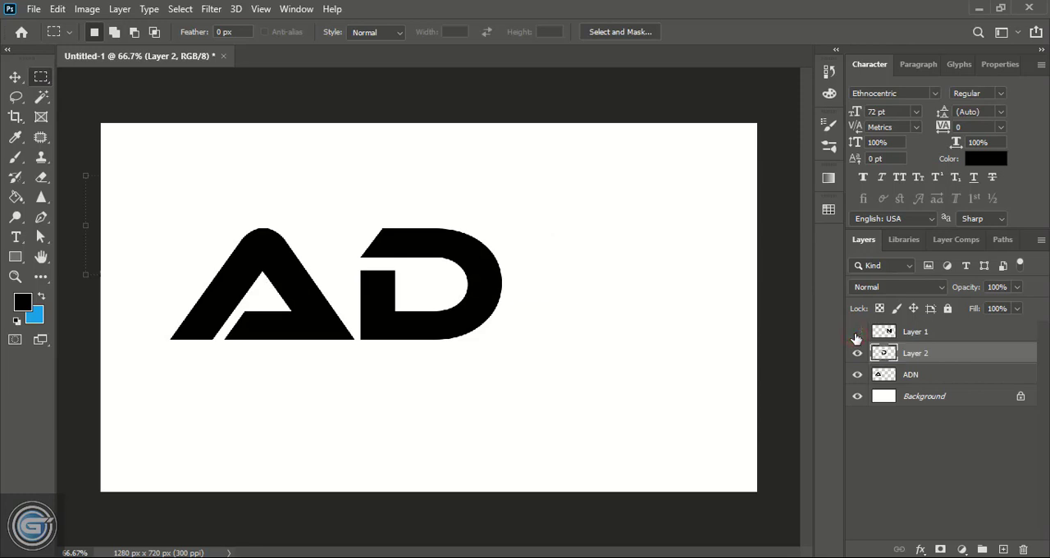
left_click(858, 331)
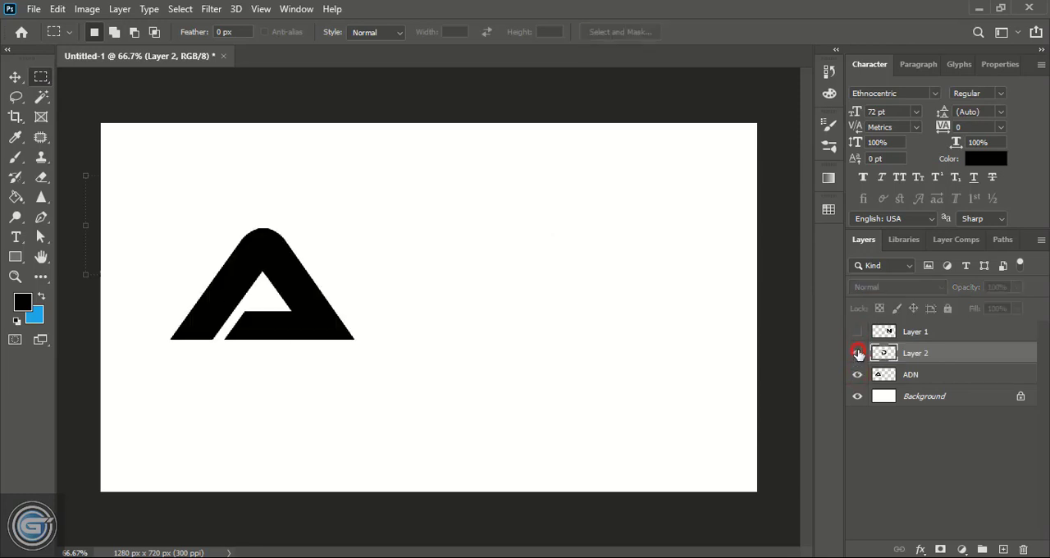
left_click(857, 353)
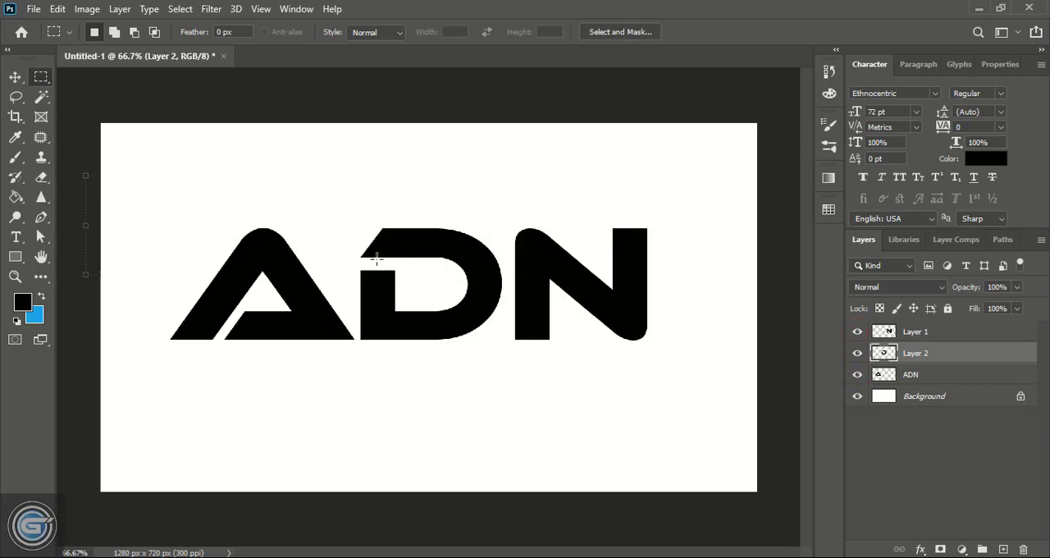
left_click(15, 77)
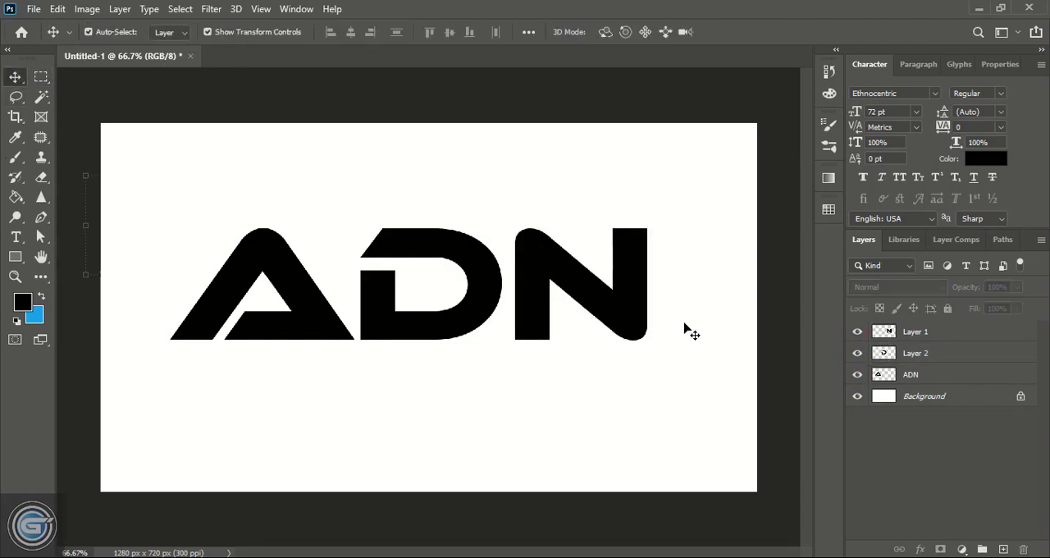
mouse_move(564, 408)
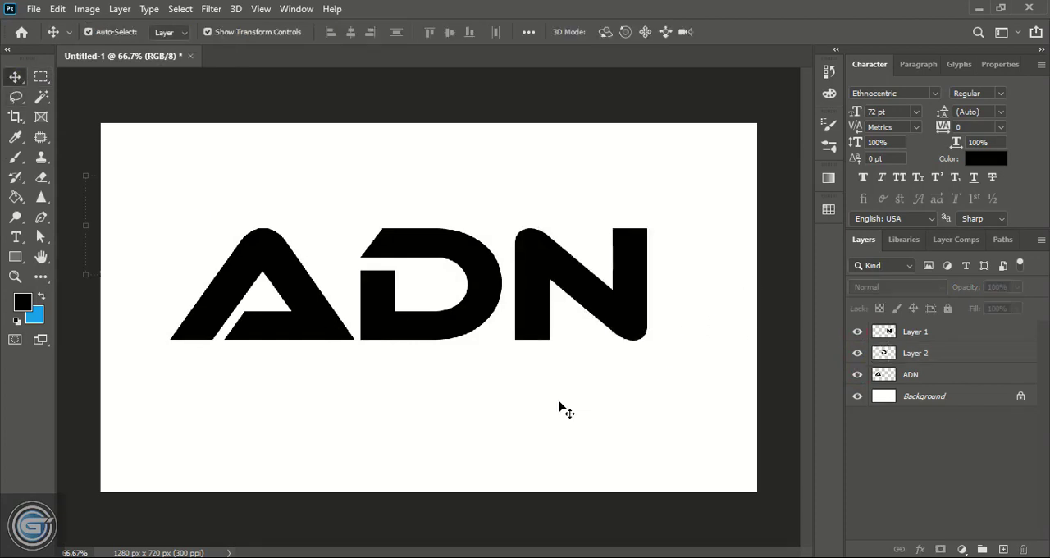
mouse_move(562, 400)
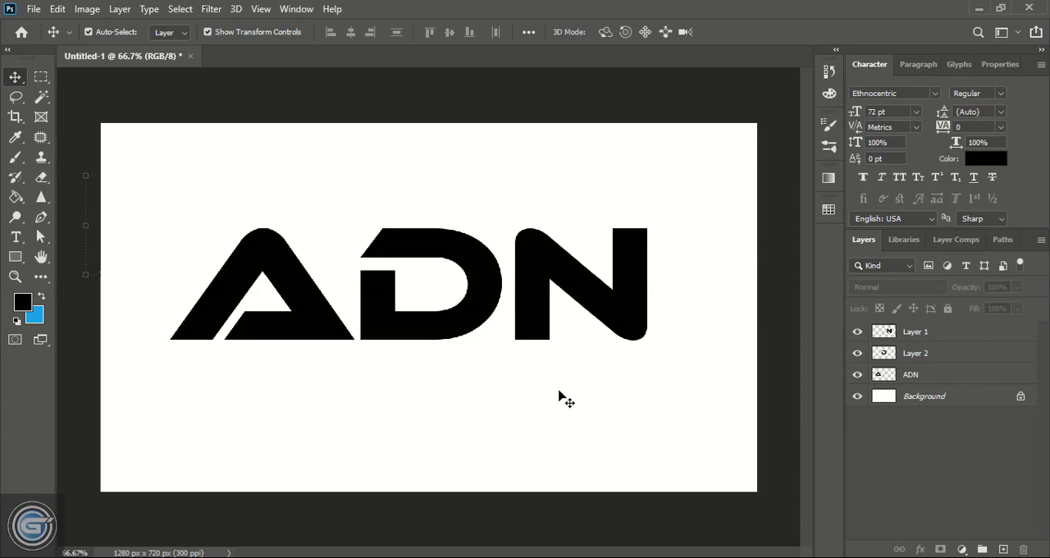
mouse_move(433, 246)
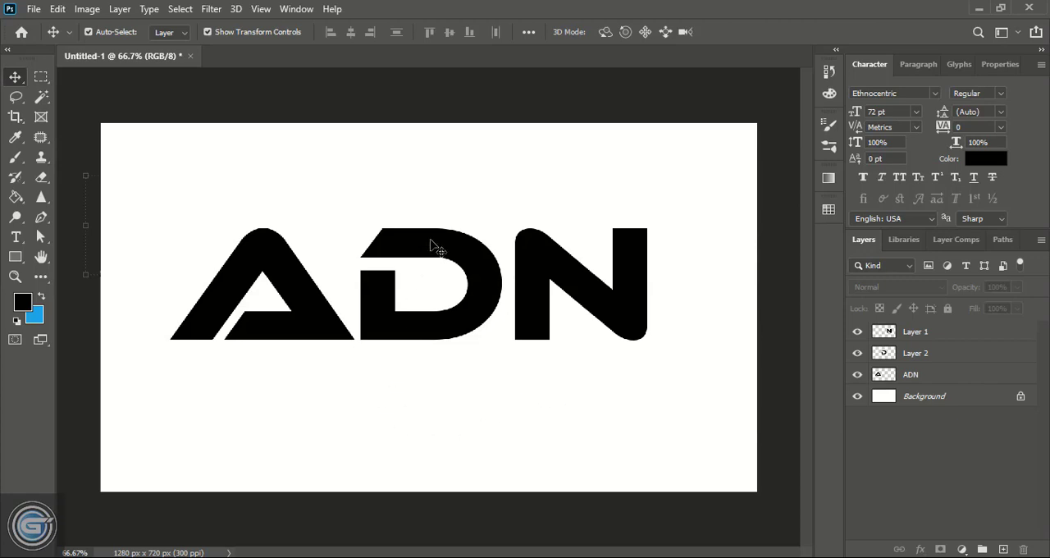
Fill the D on Layer 2 with olive yellow using the Paint Bucket
left_click(916, 353)
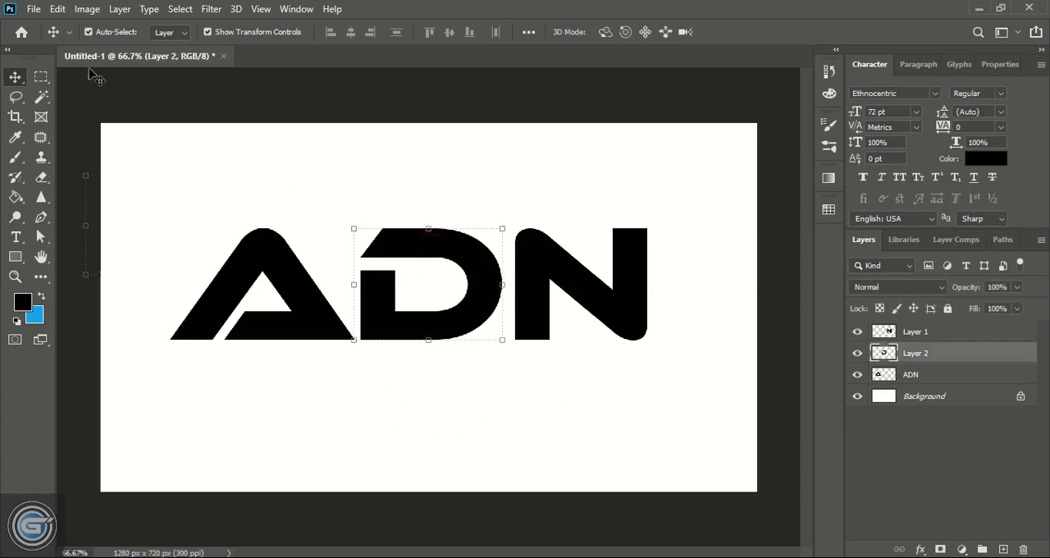
mouse_move(15, 197)
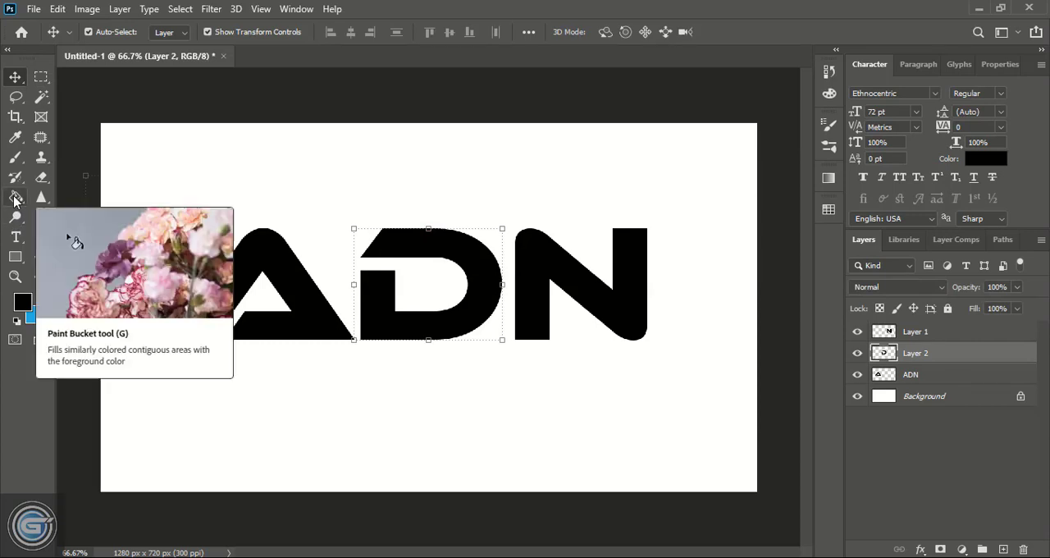
left_click(15, 197)
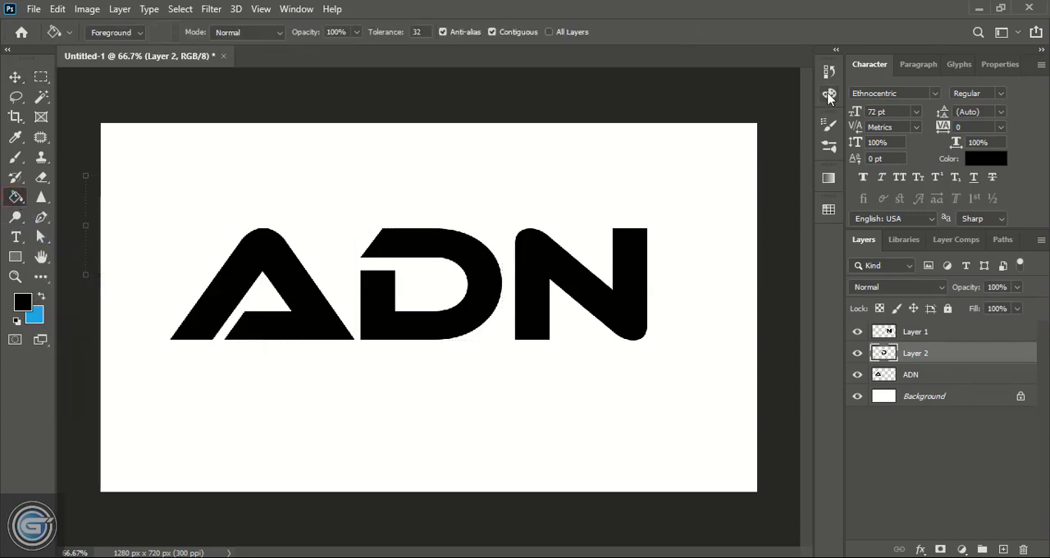
left_click(829, 94)
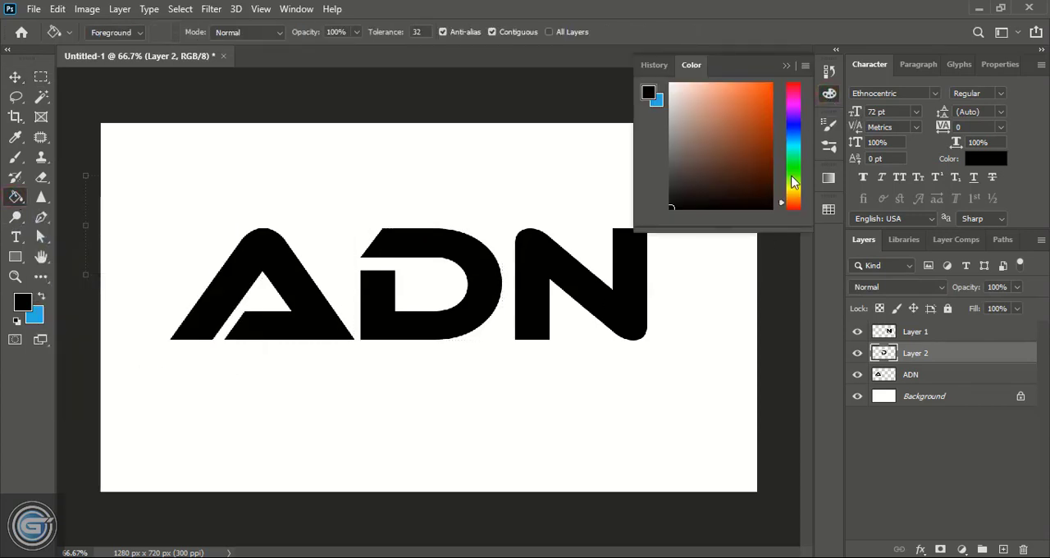
left_click(792, 180)
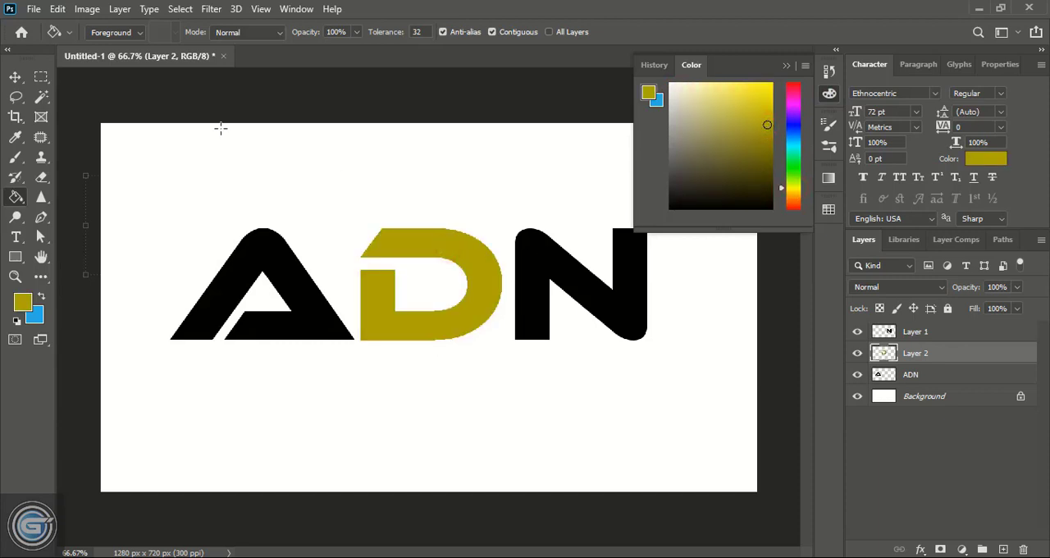
left_click(15, 76)
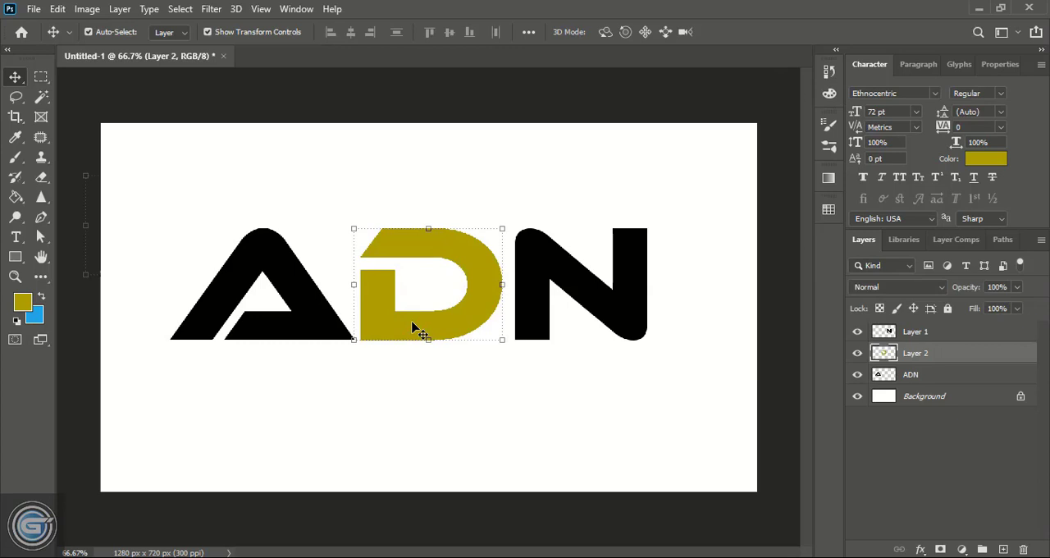
Nudge the D left four times with Shift+Left, then drag the N left onto it
key("shift+Left")
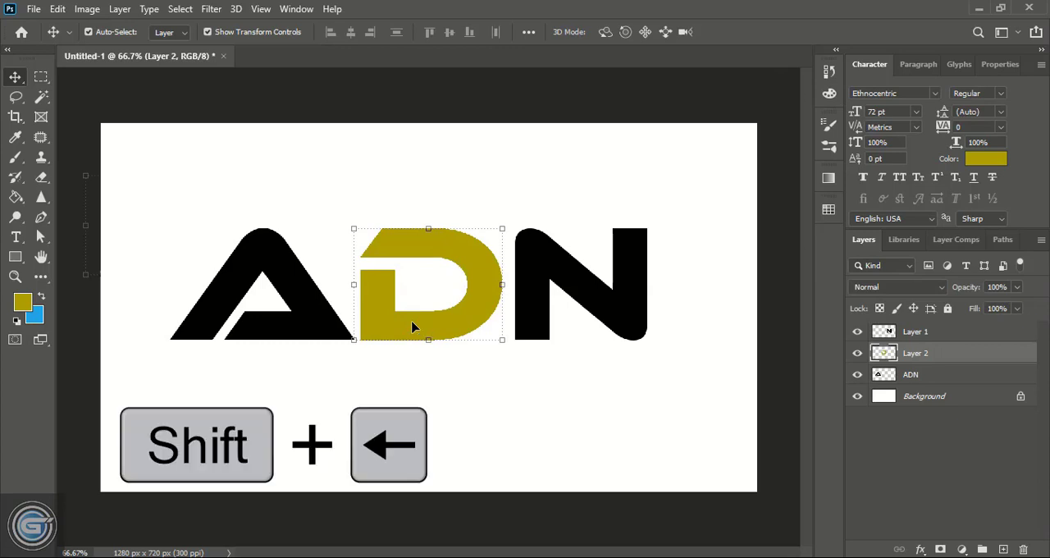
key("shift+left")
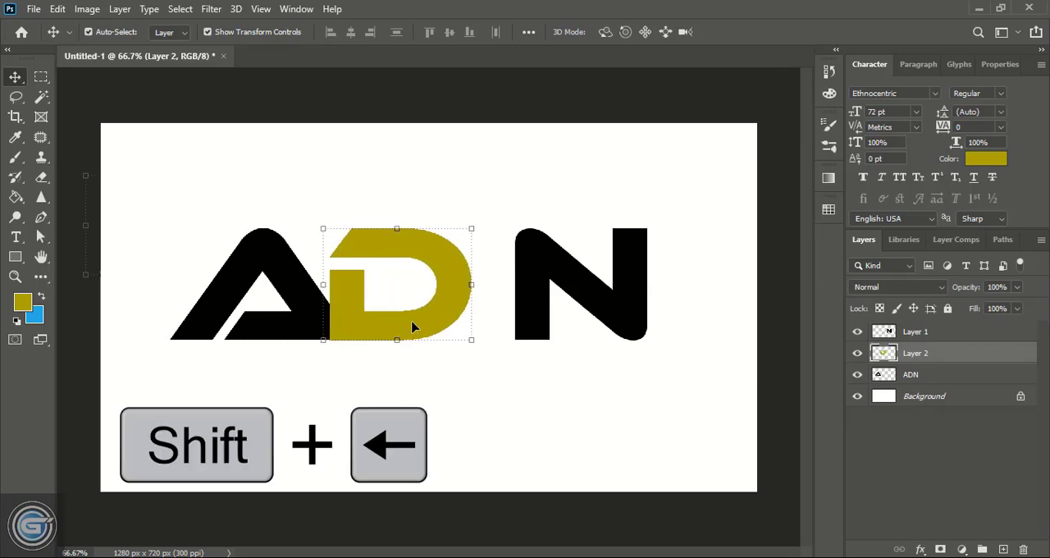
key("shift+left")
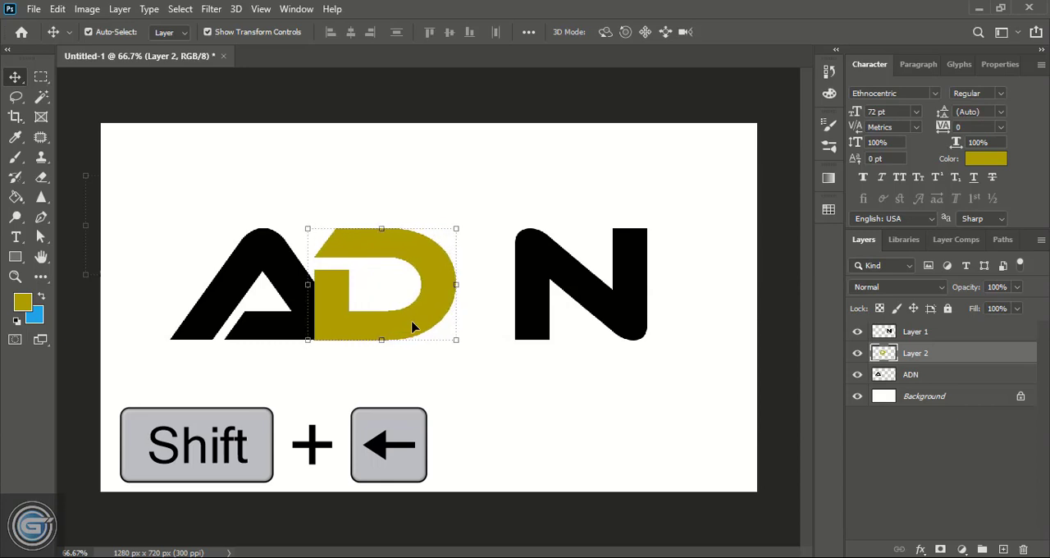
key("shift+Left")
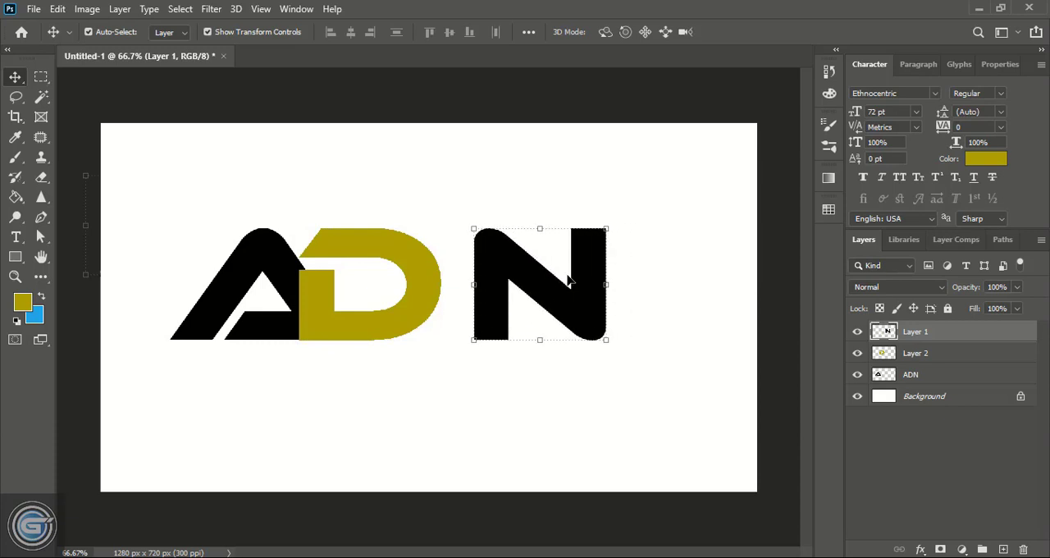
left_click_drag(540, 285, 482, 285)
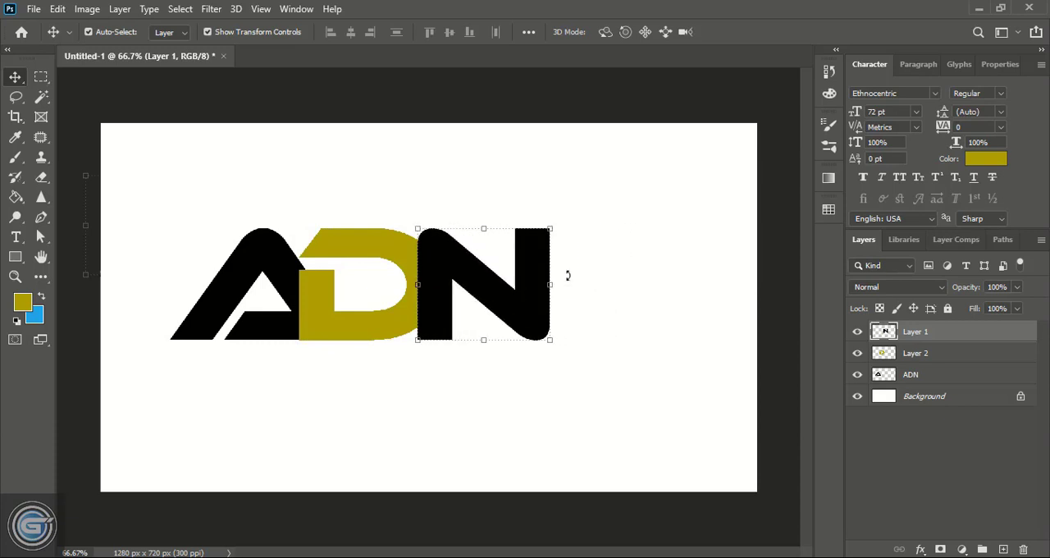
left_click(640, 267)
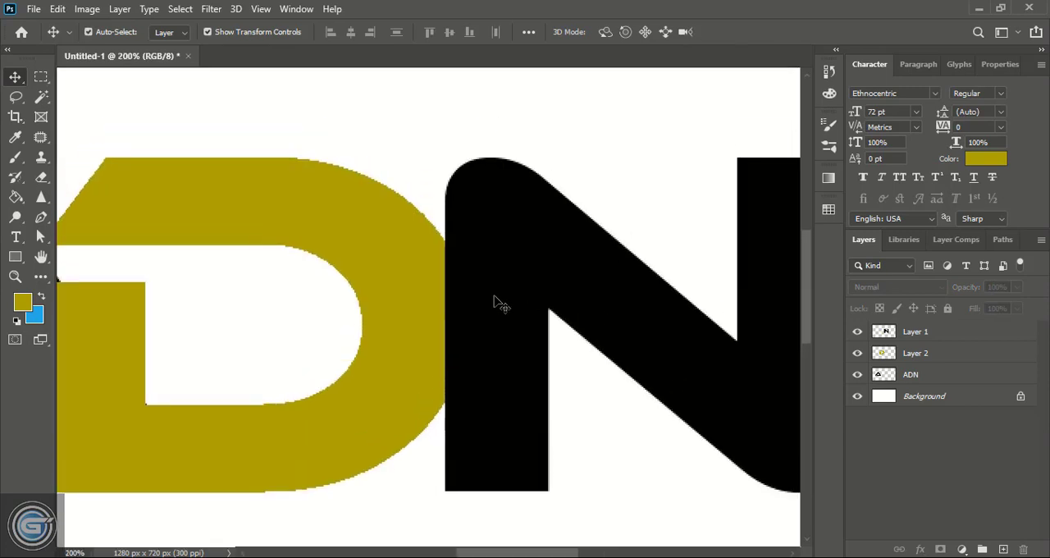
mouse_move(45, 156)
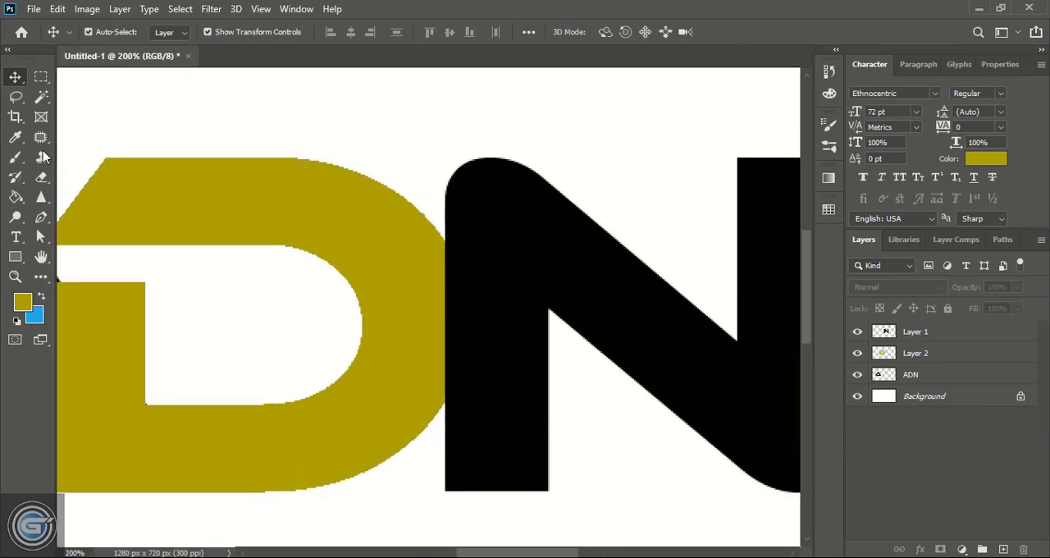
mouse_move(15, 257)
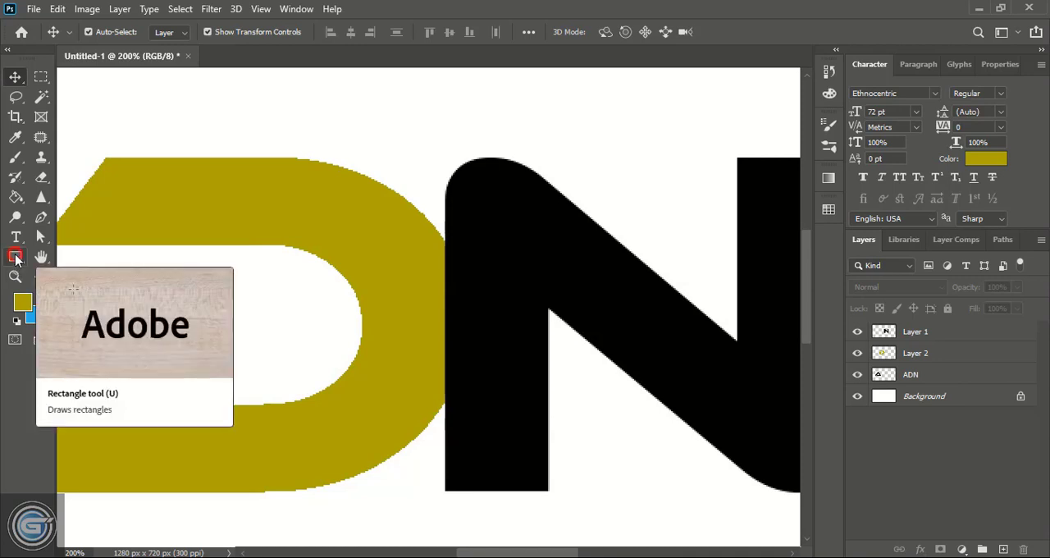
Draw a rectangle over the D's right curve where it meets the N and fill it black
left_click(15, 257)
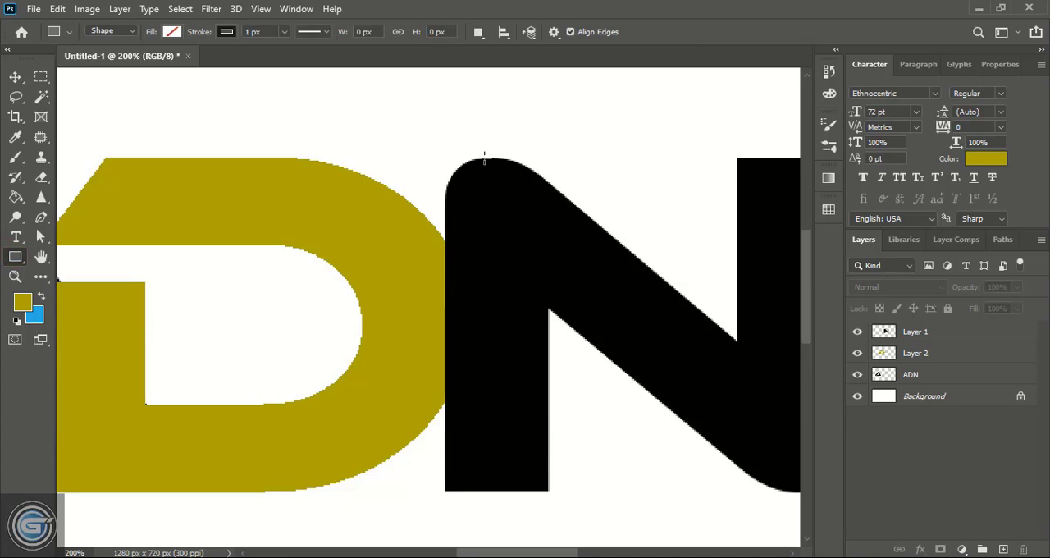
left_click_drag(484, 156, 333, 408)
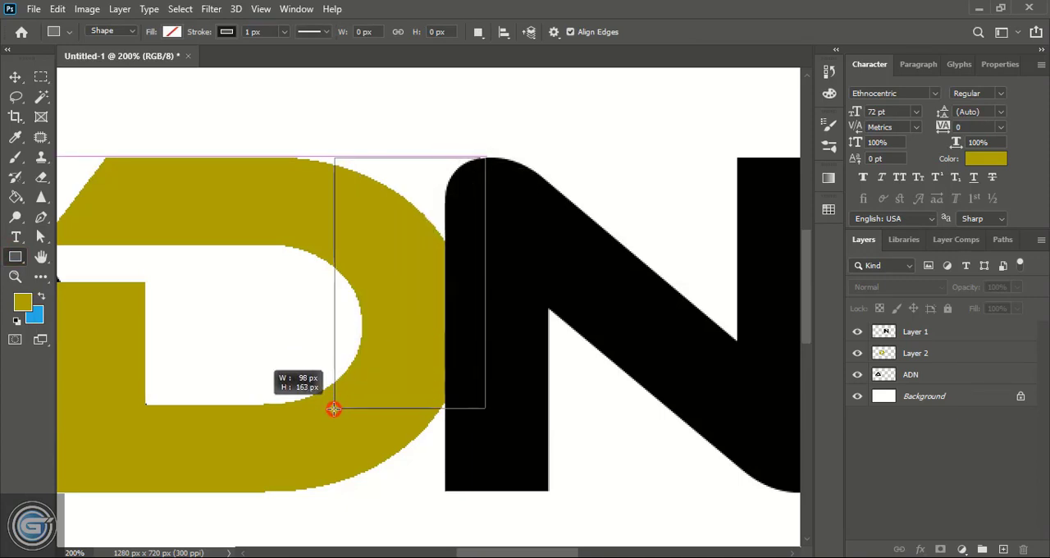
left_click_drag(334, 409, 345, 495)
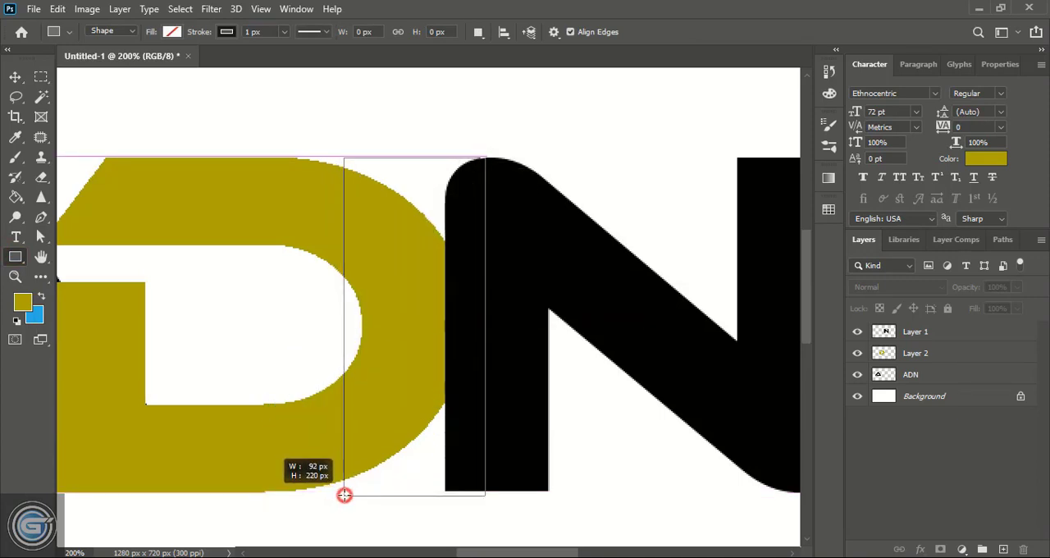
left_click_drag(344, 494, 359, 495)
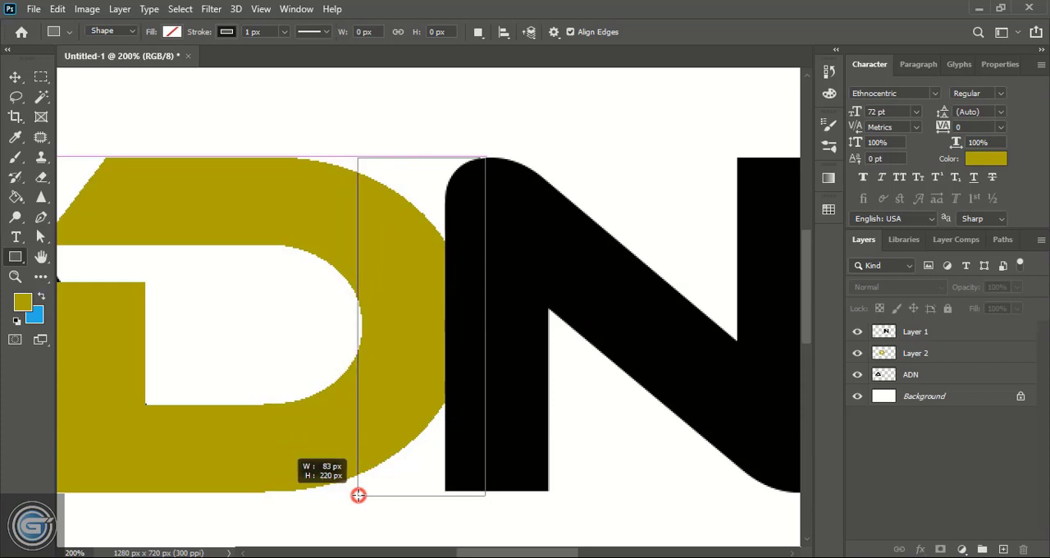
left_click_drag(359, 495, 312, 493)
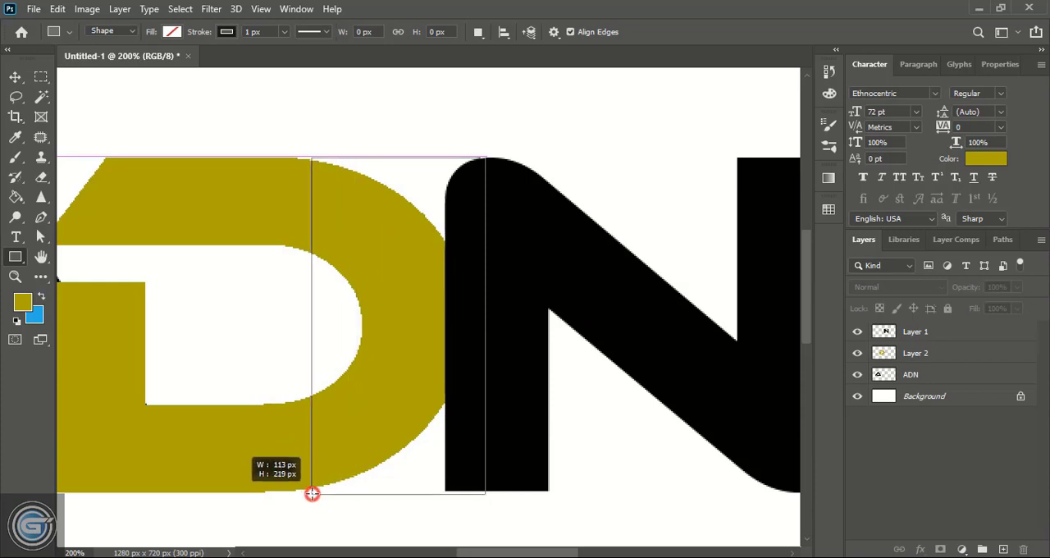
left_click_drag(312, 493, 305, 490)
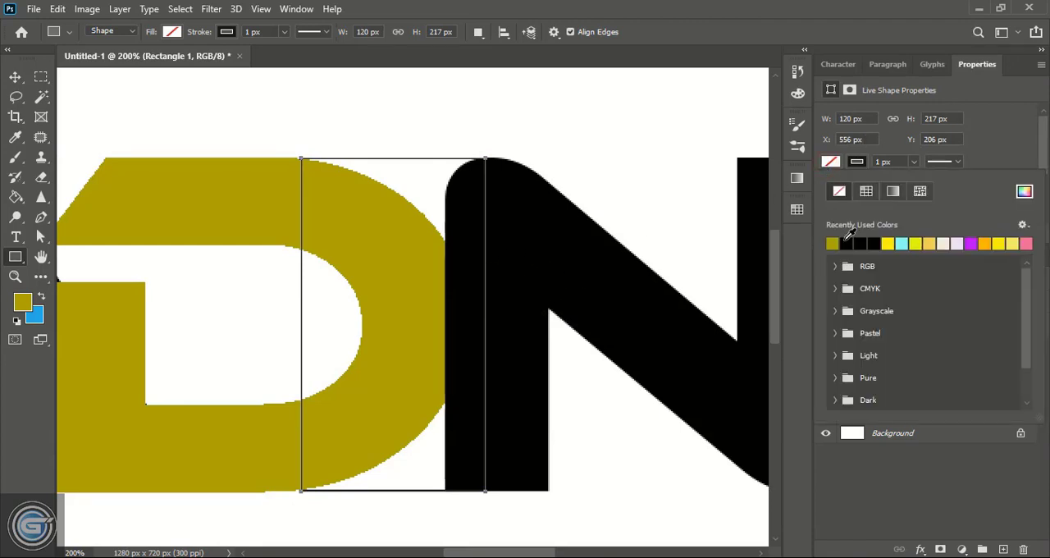
left_click(832, 243)
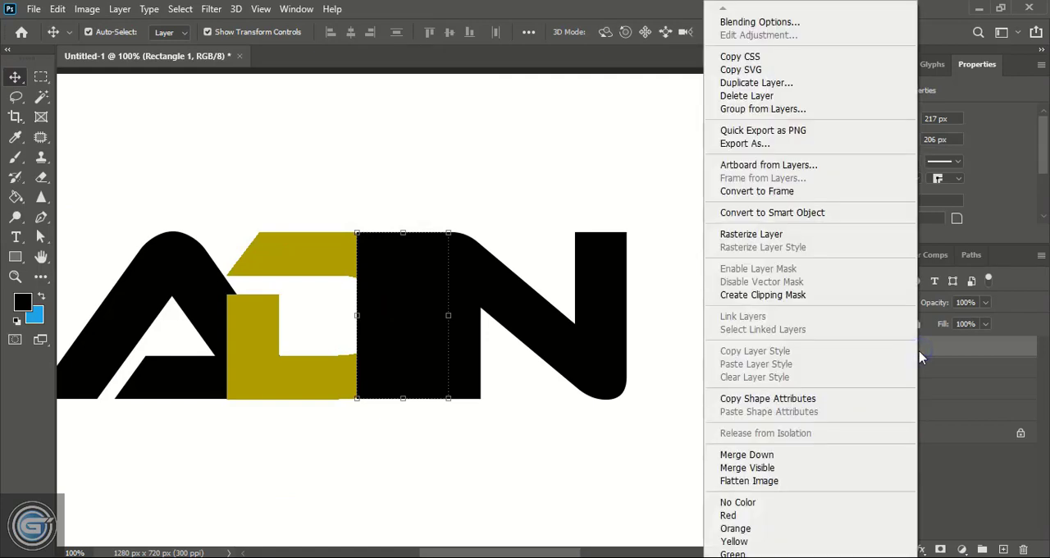
mouse_move(750, 233)
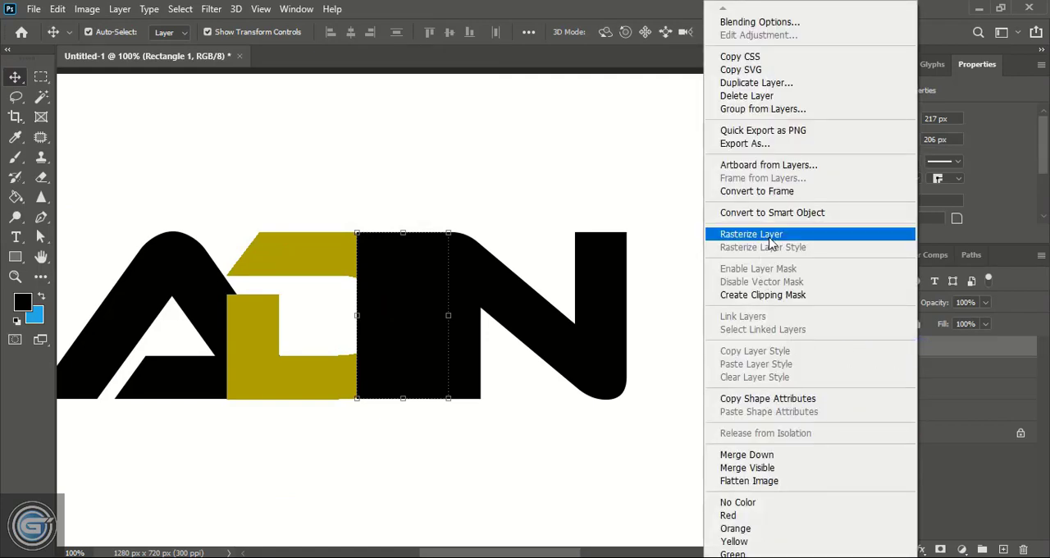
Rasterize Rectangle 1 and raise the yellow D layer (Layer 2) to the top of the stack
left_click(751, 234)
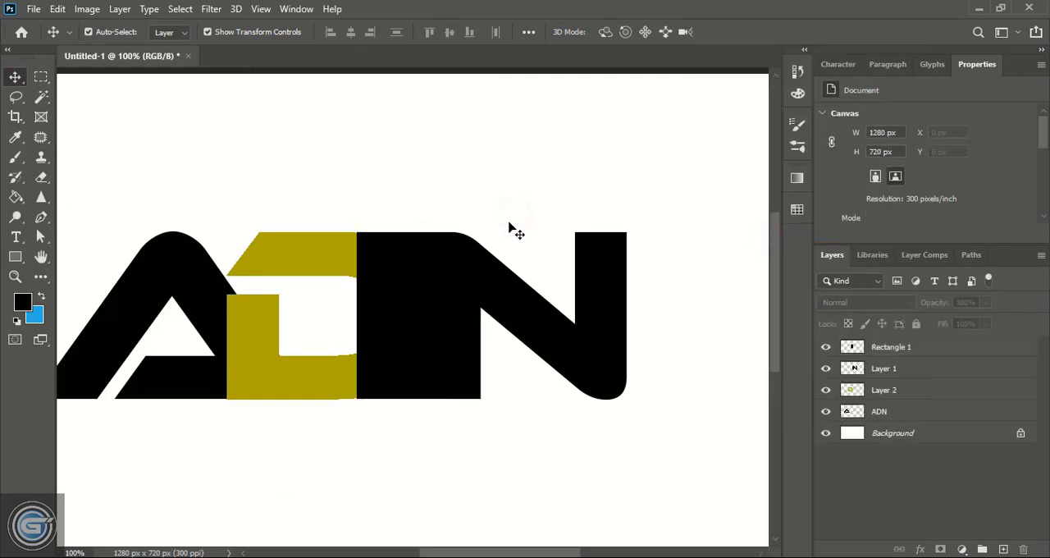
left_click(884, 390)
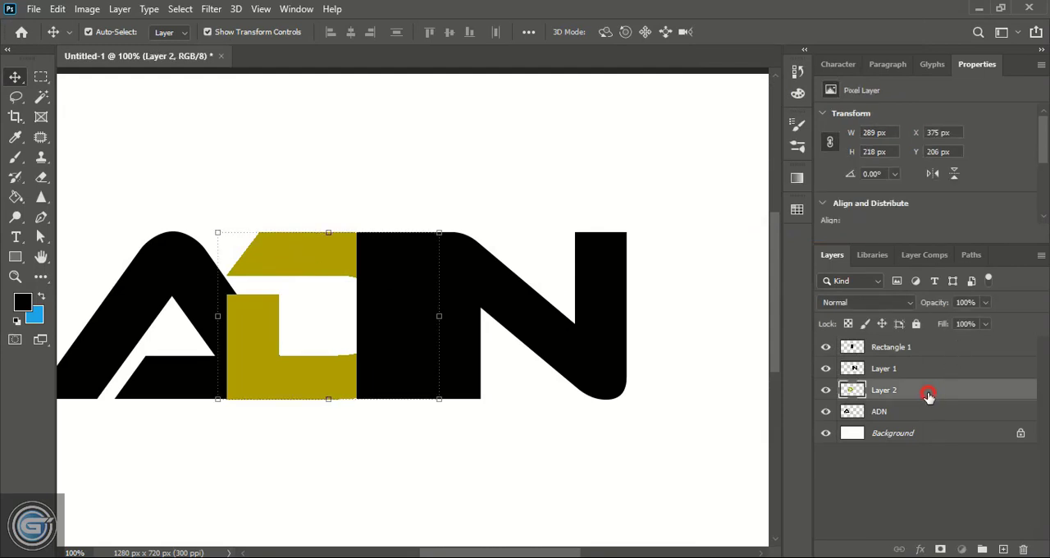
left_click(892, 346)
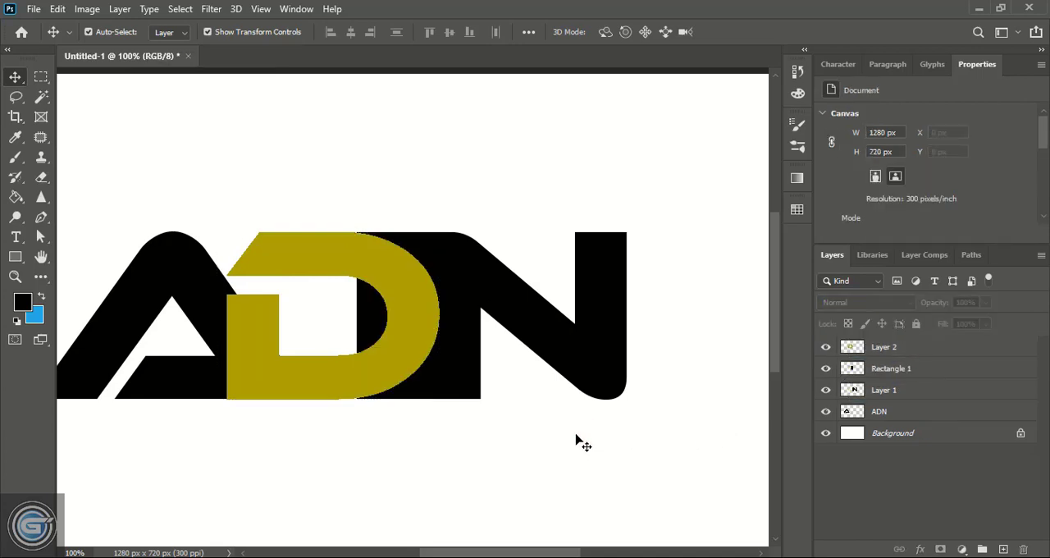
Move the ADN layer above all others so the black A overlaps the D, then pick the Rectangle tool
left_click(878, 411)
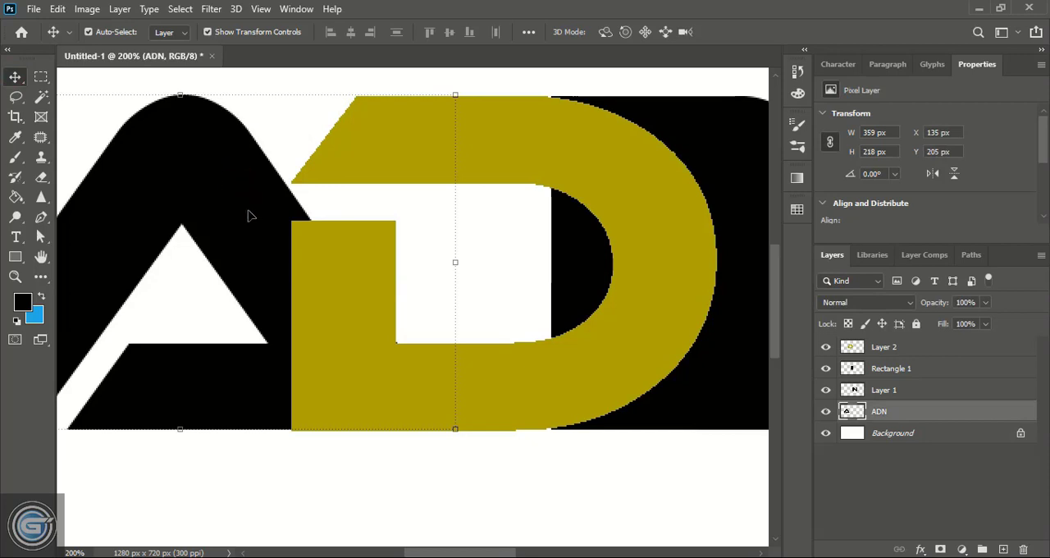
left_click_drag(879, 411, 879, 361)
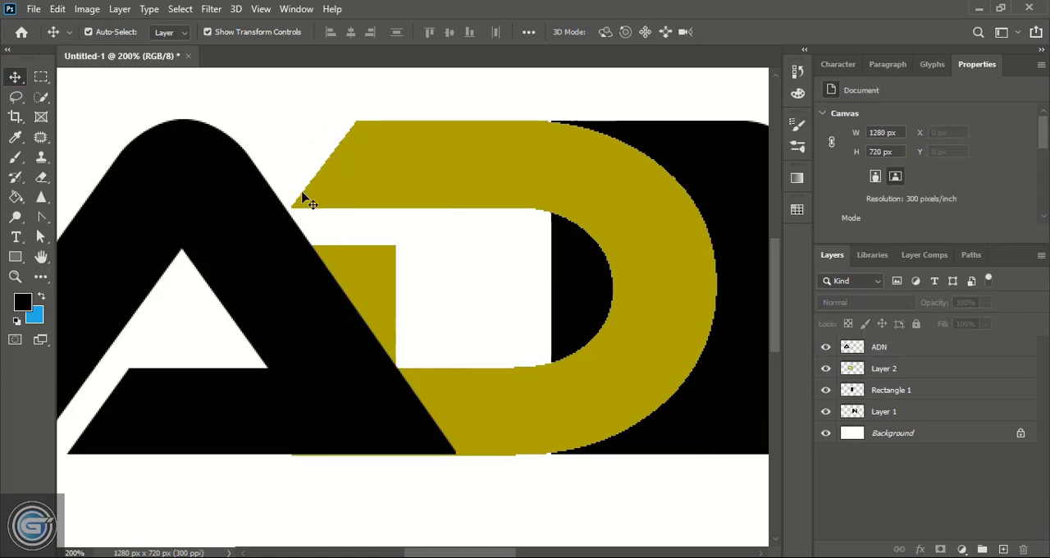
left_click(14, 257)
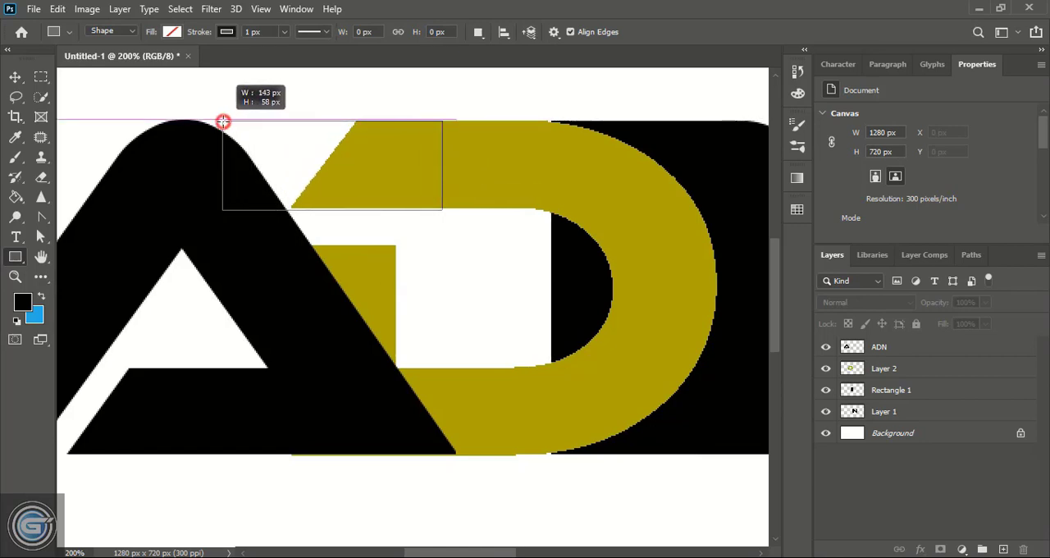
Draw Rectangle 2 across the tops of the A and D, filled with the olive swatch
left_click_drag(223, 122, 443, 210)
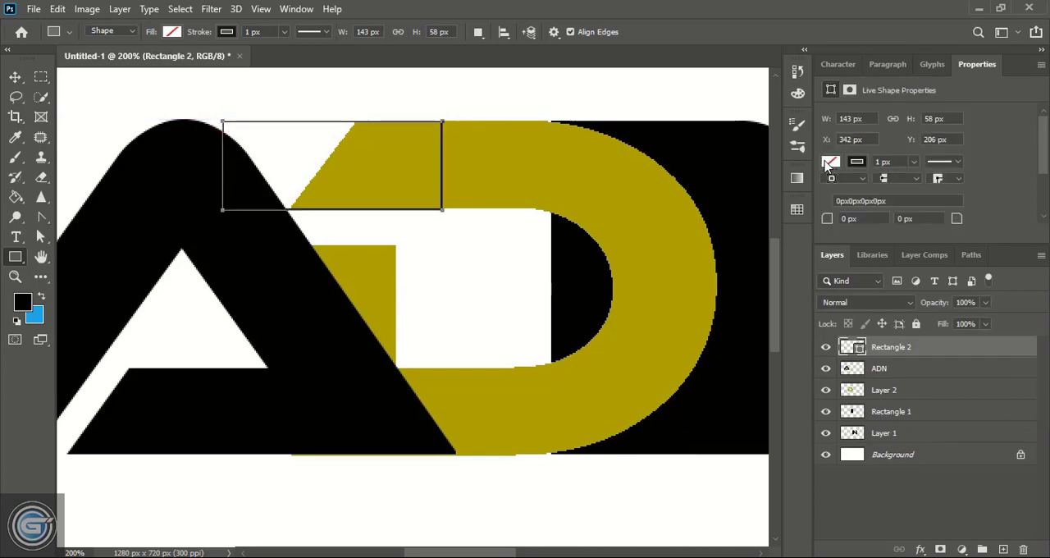
left_click(831, 161)
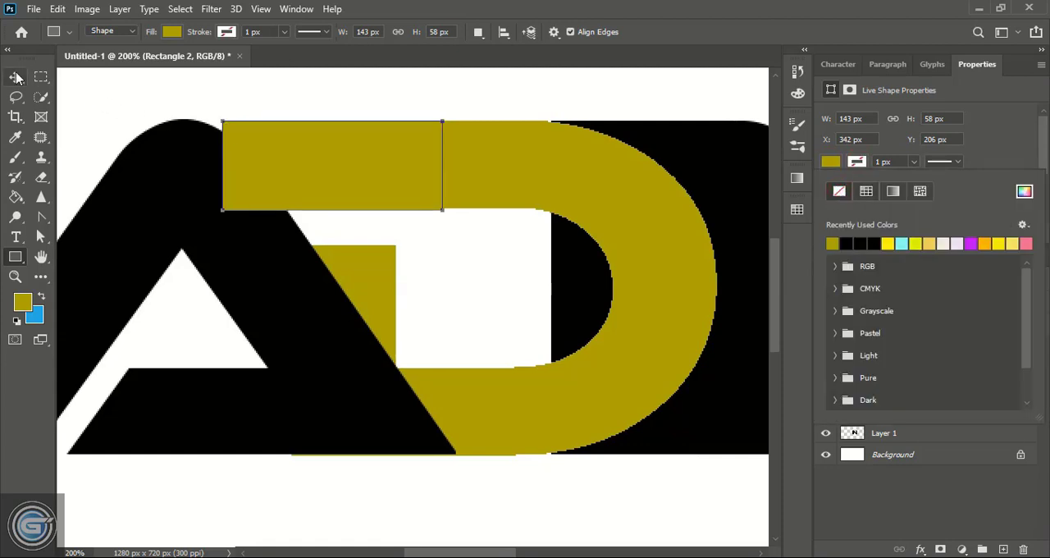
left_click(15, 75)
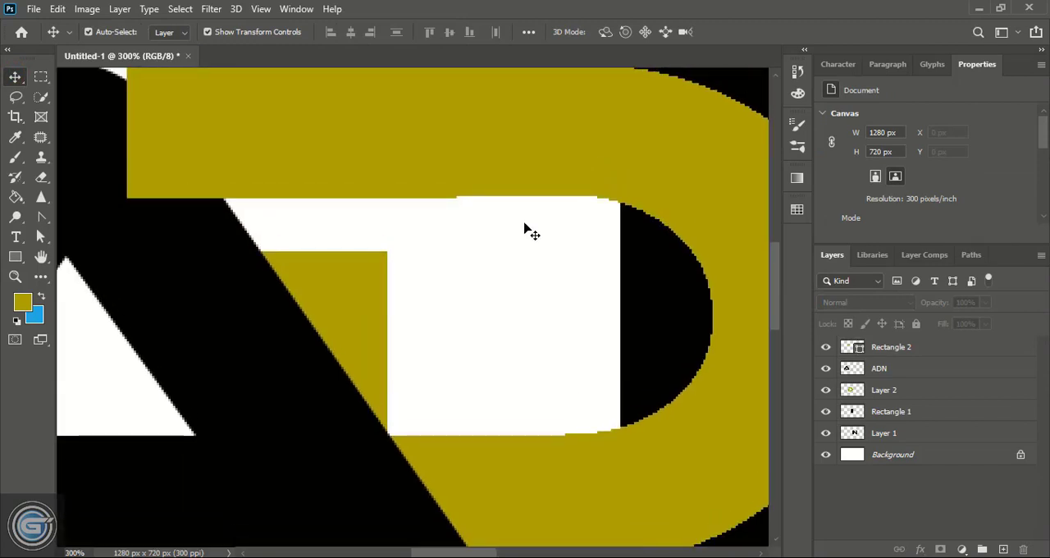
left_click(890, 346)
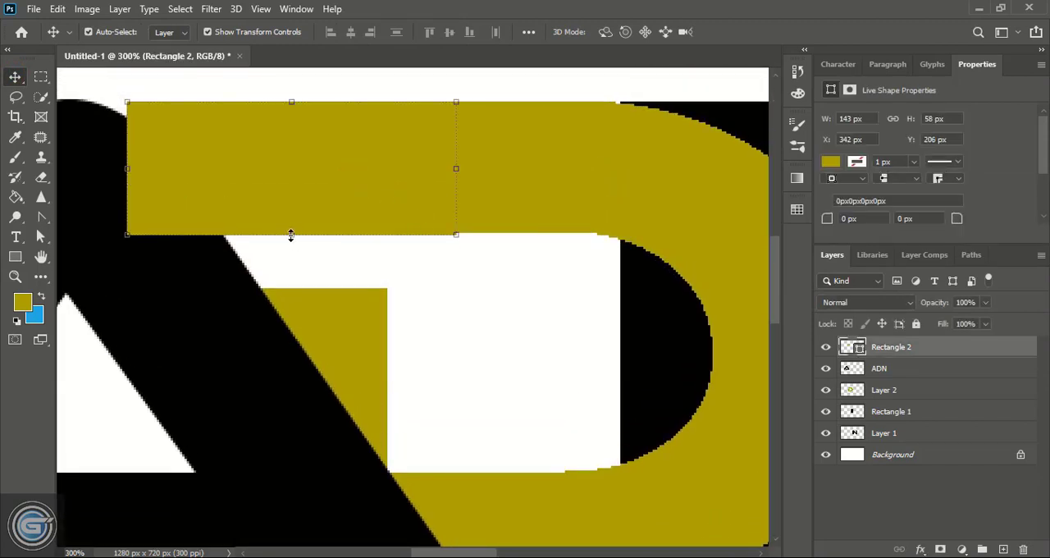
mouse_move(294, 237)
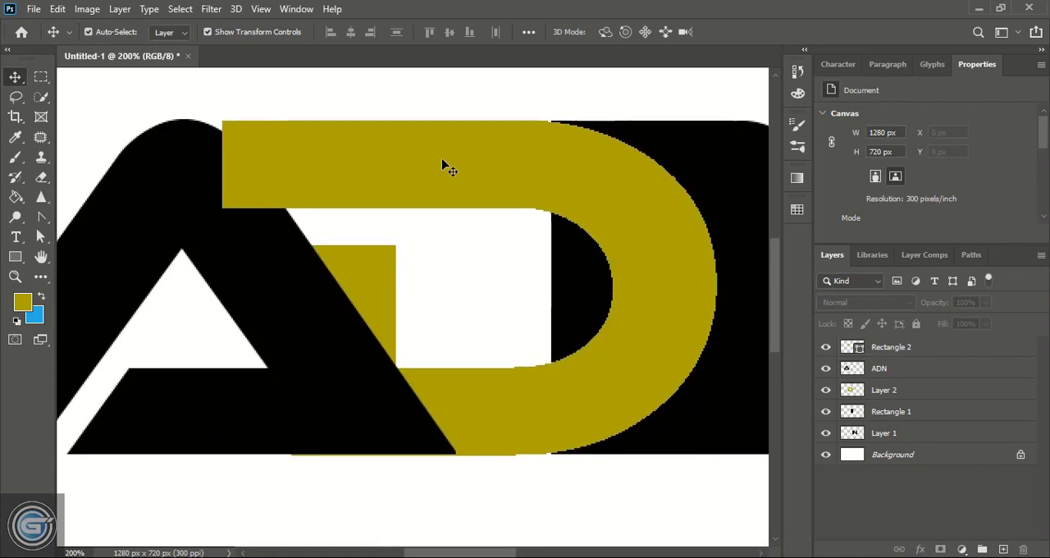
mouse_move(37, 227)
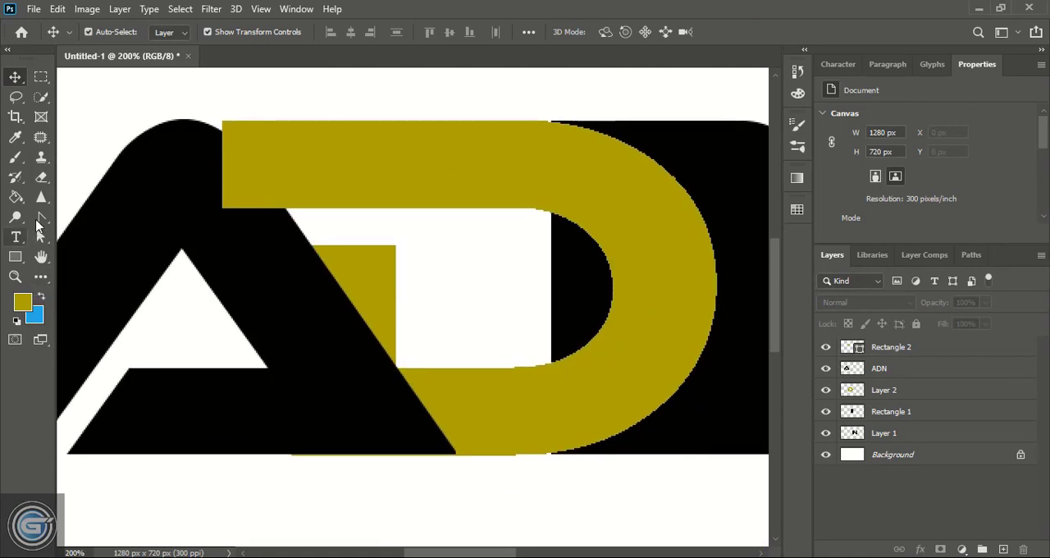
Outline a four-sided Pen shape over the D's inner yellow block and fill it magenta
left_click(40, 216)
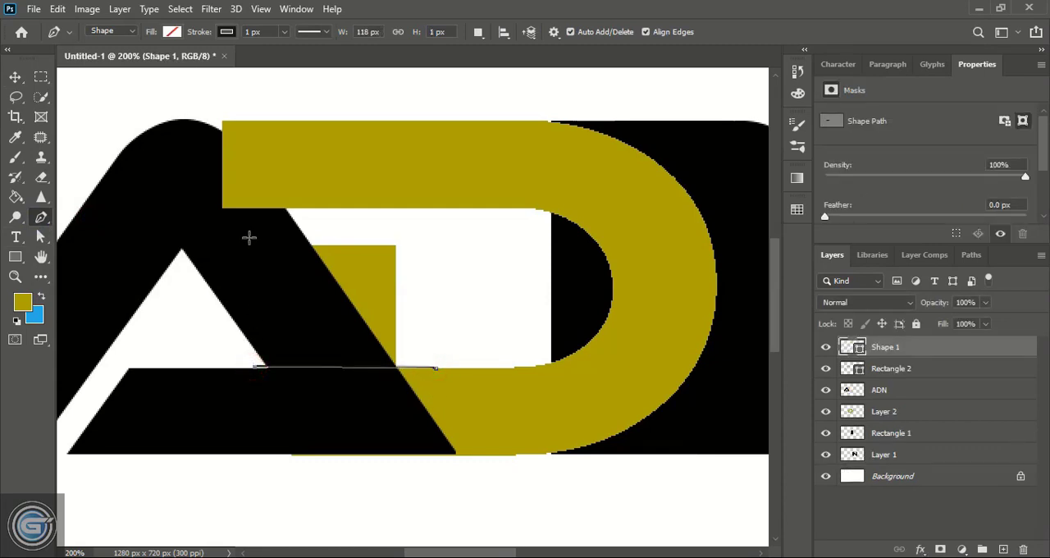
left_click(430, 230)
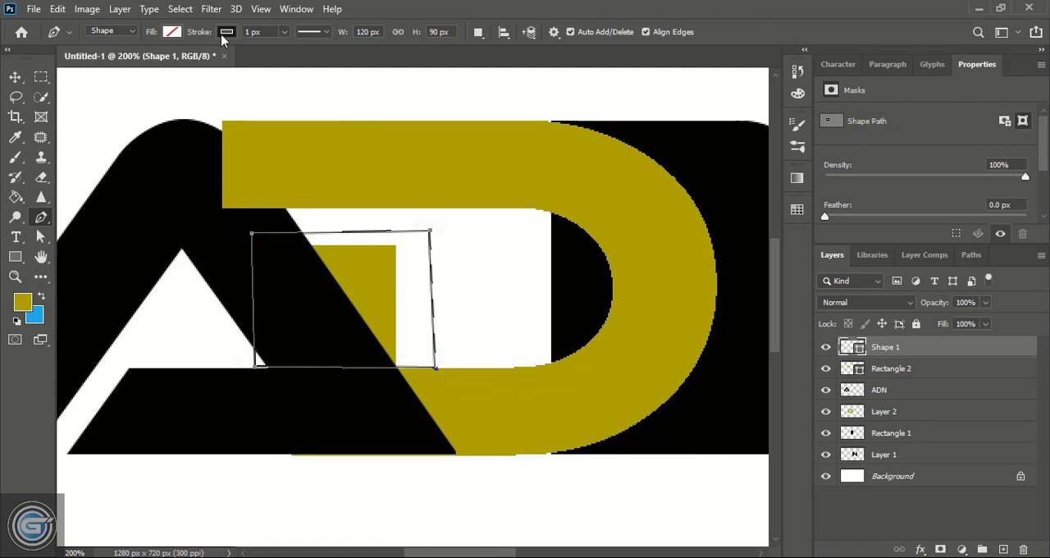
left_click(227, 31)
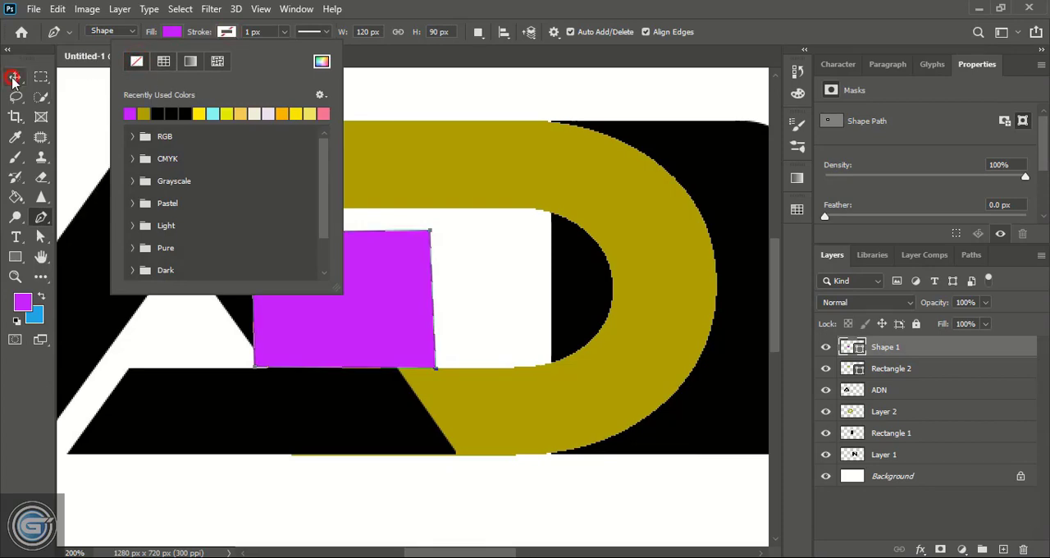
left_click(21, 77)
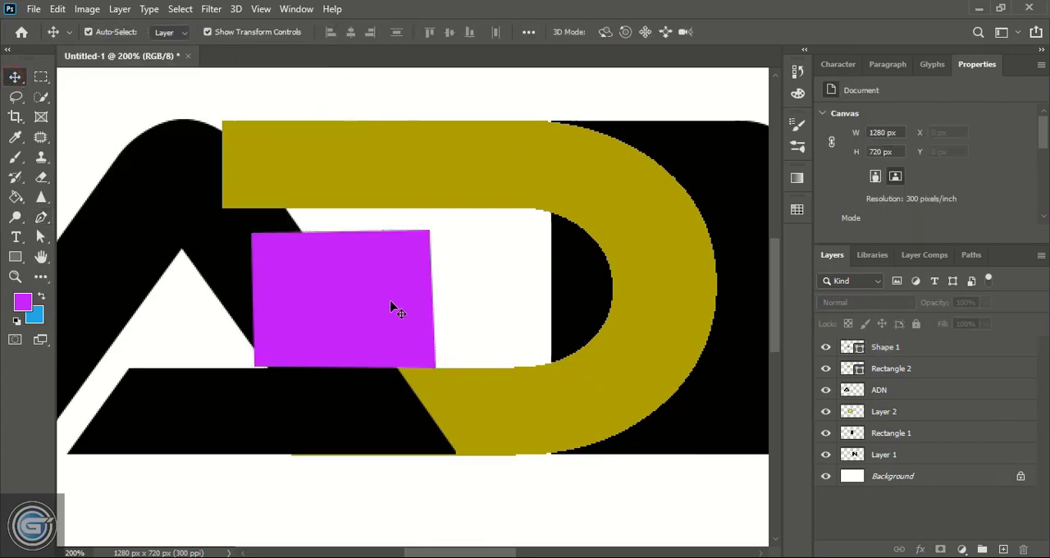
Rasterize Shape 1, delete its outlined area from Layer 2, deselect, and remove the helper layer
left_click(886, 347)
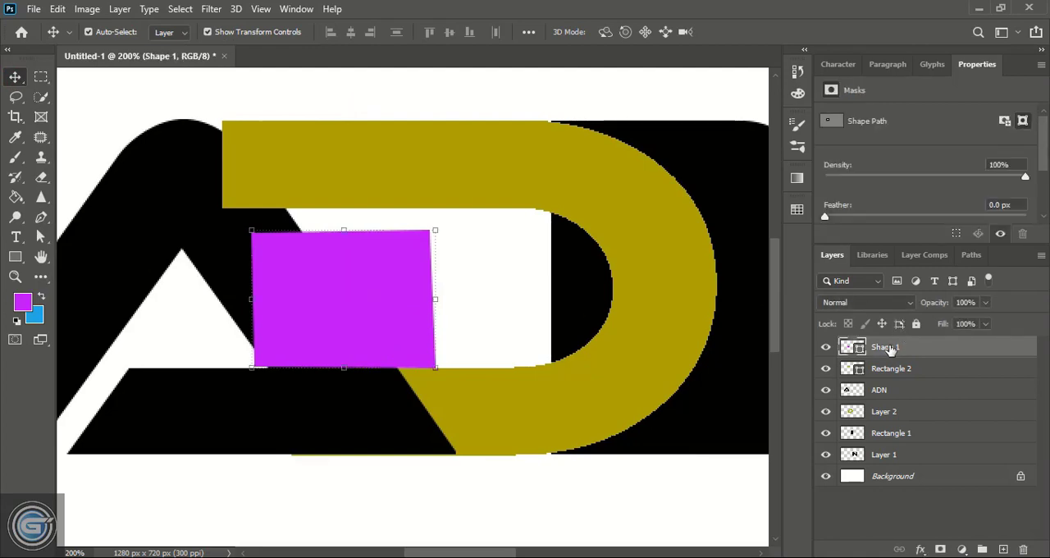
right_click(885, 347)
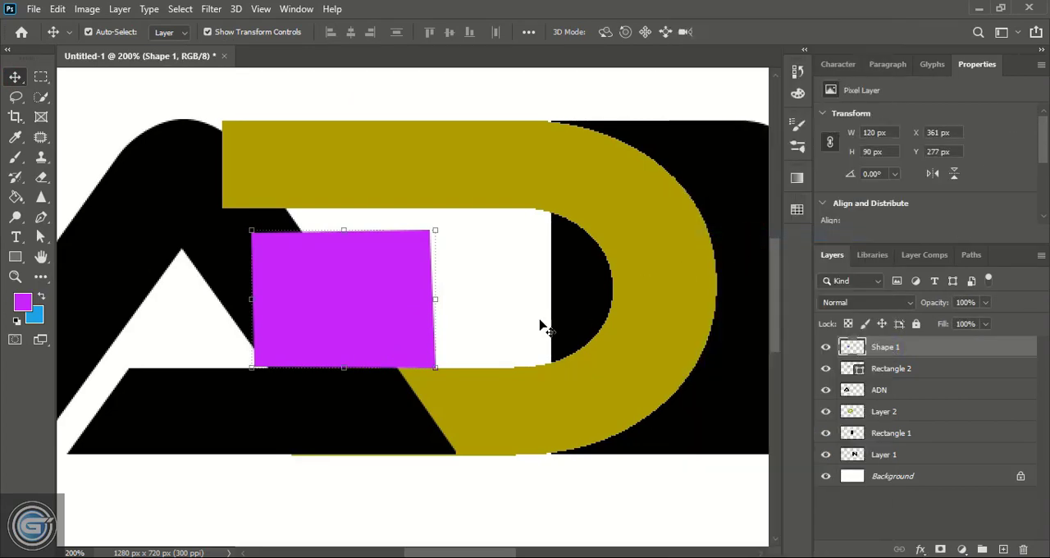
mouse_move(517, 320)
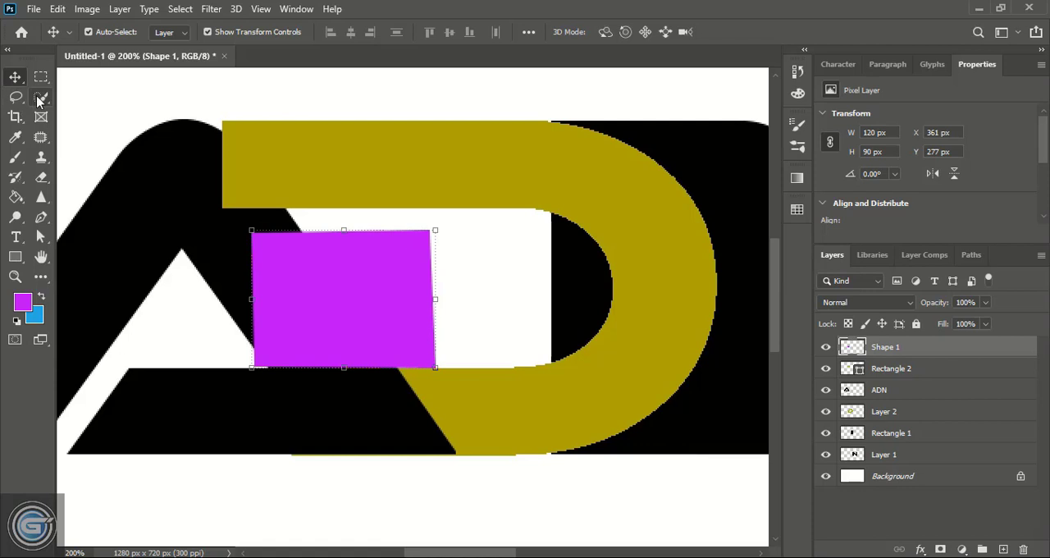
left_click(41, 97)
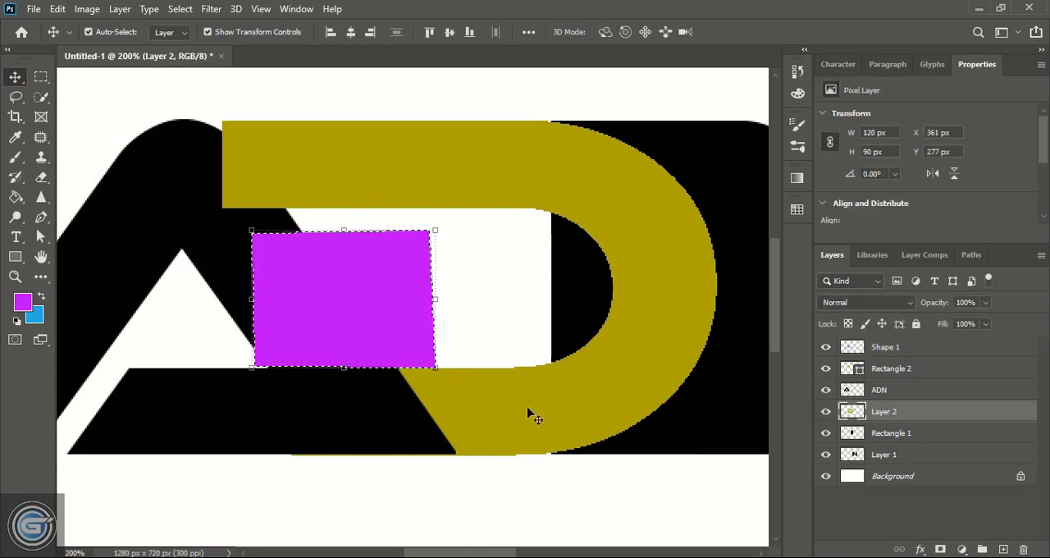
key("Delete")
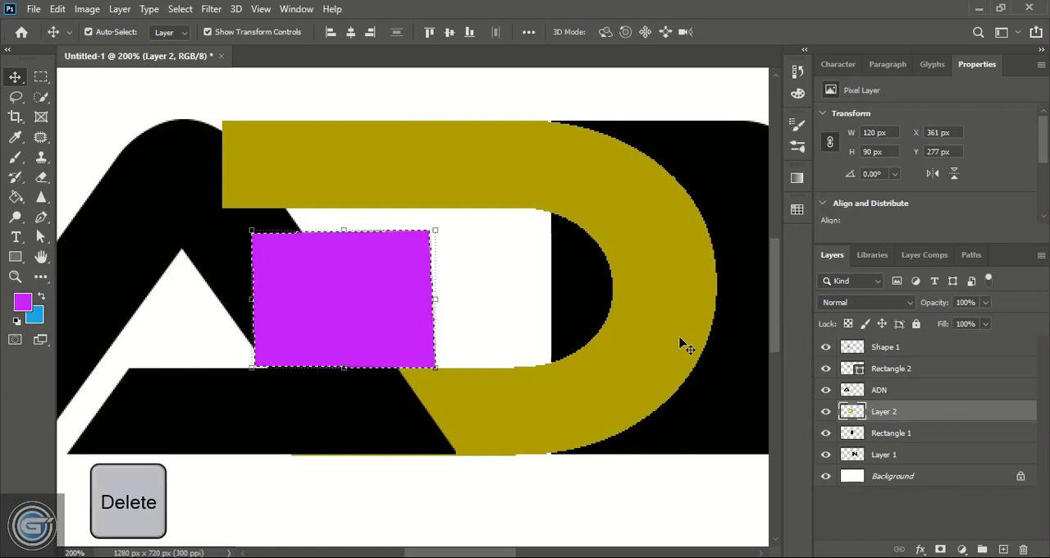
key("ctrl+d")
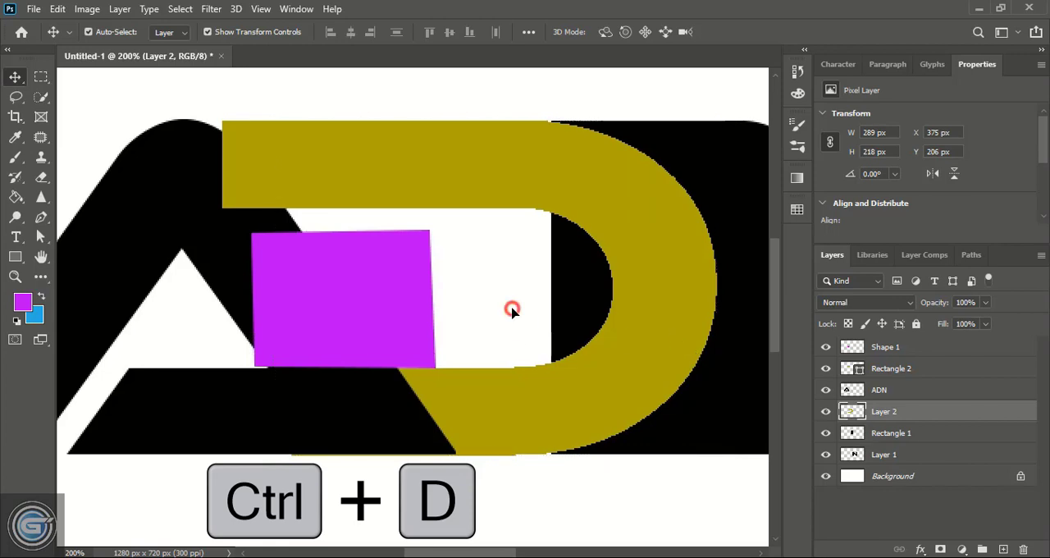
left_click(885, 346)
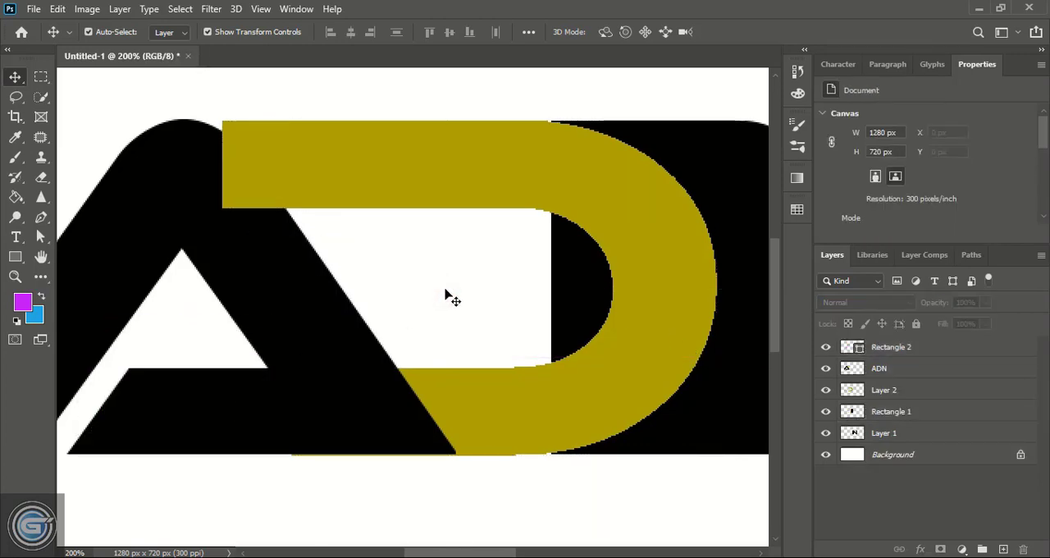
mouse_move(39, 246)
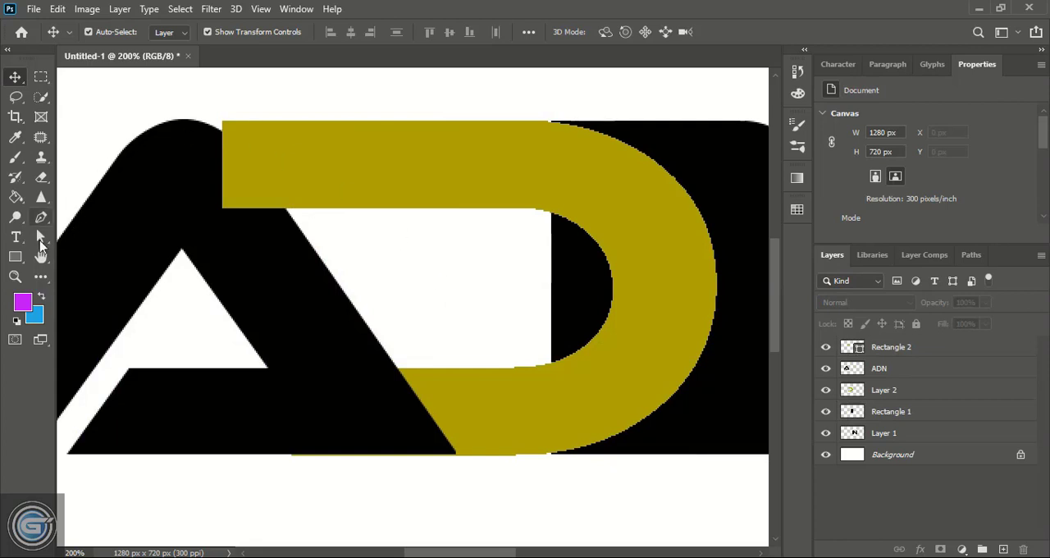
Draw a pink four-sided Pen shape along the A's diagonal edge
left_click(40, 218)
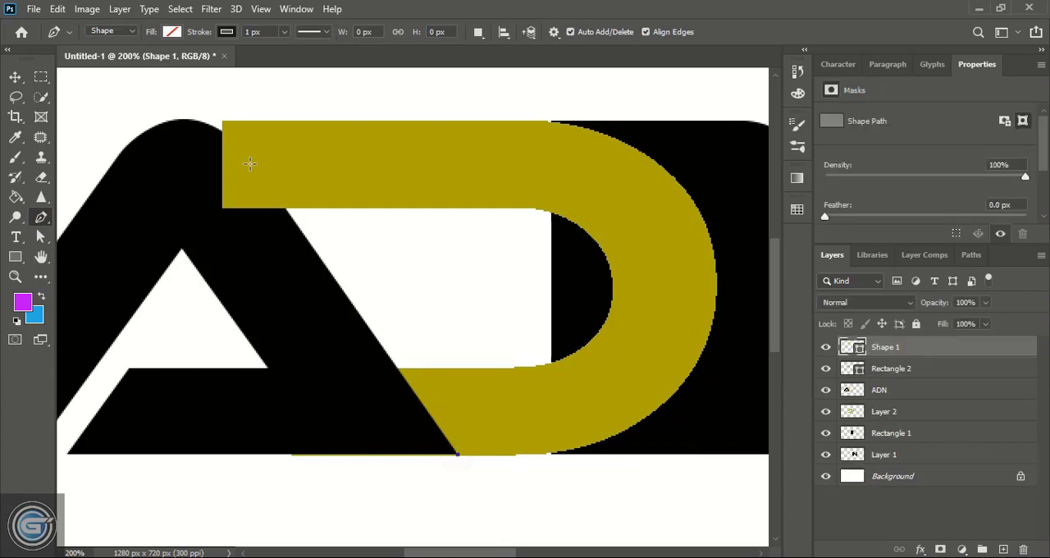
mouse_move(293, 220)
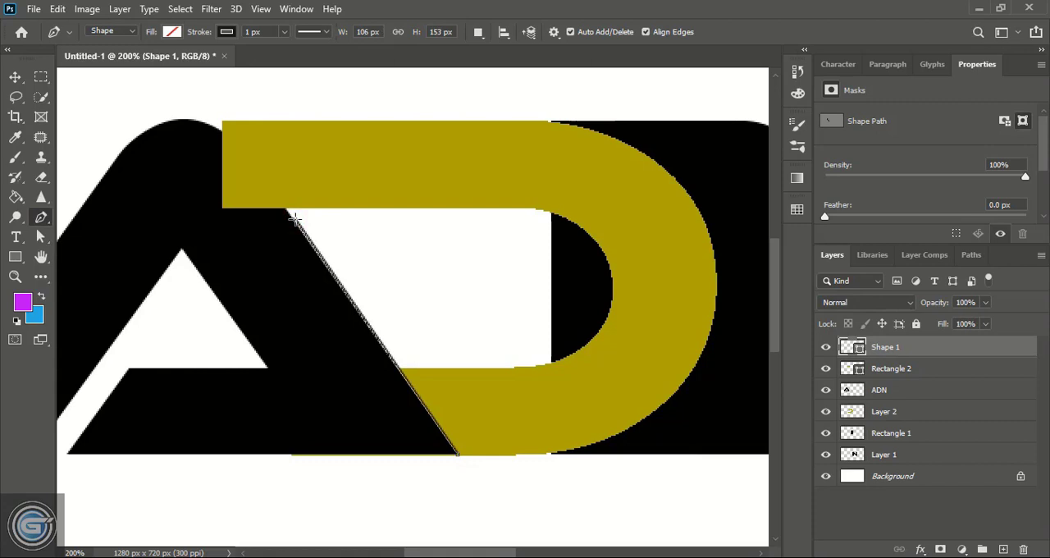
left_click(246, 239)
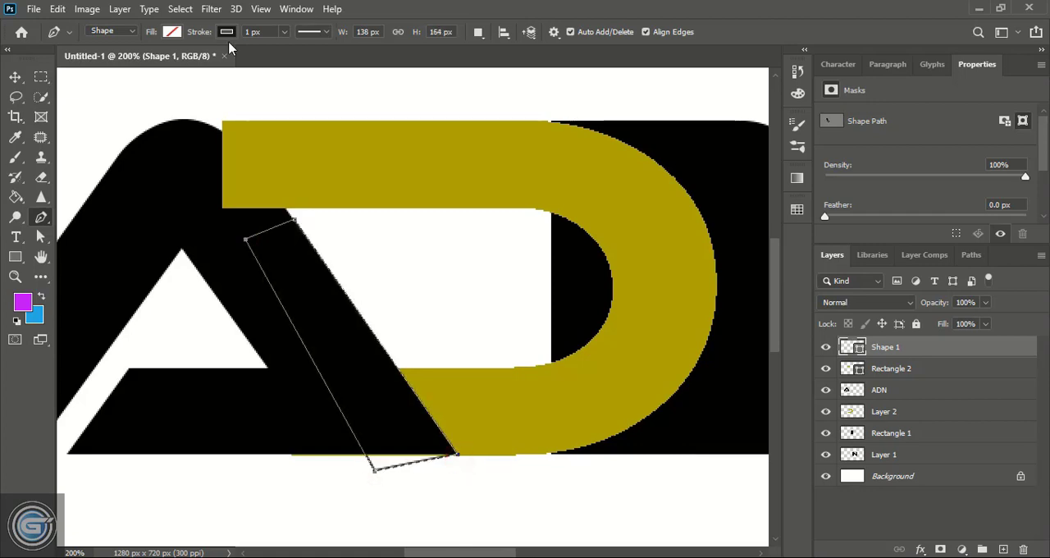
left_click(171, 31)
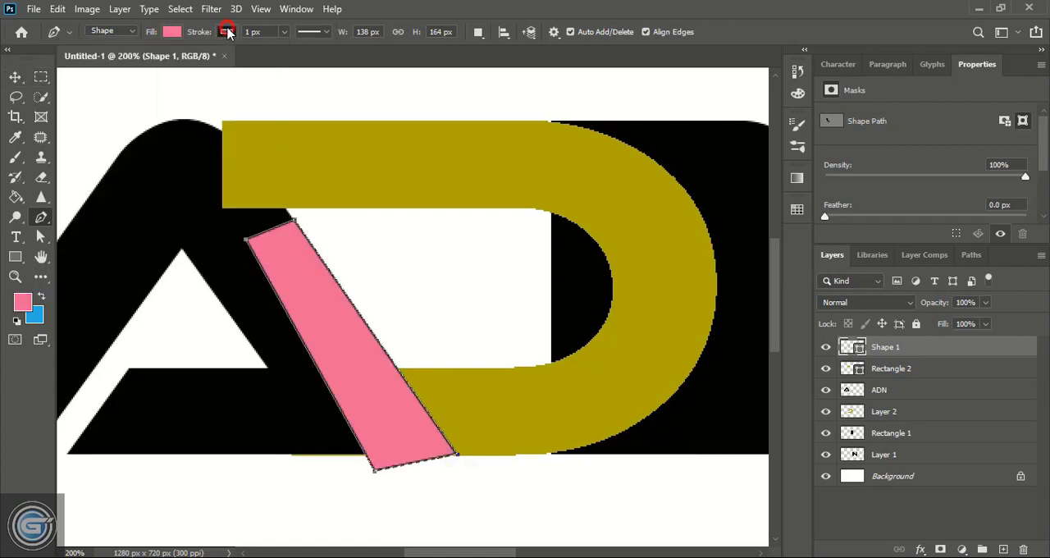
left_click(226, 31)
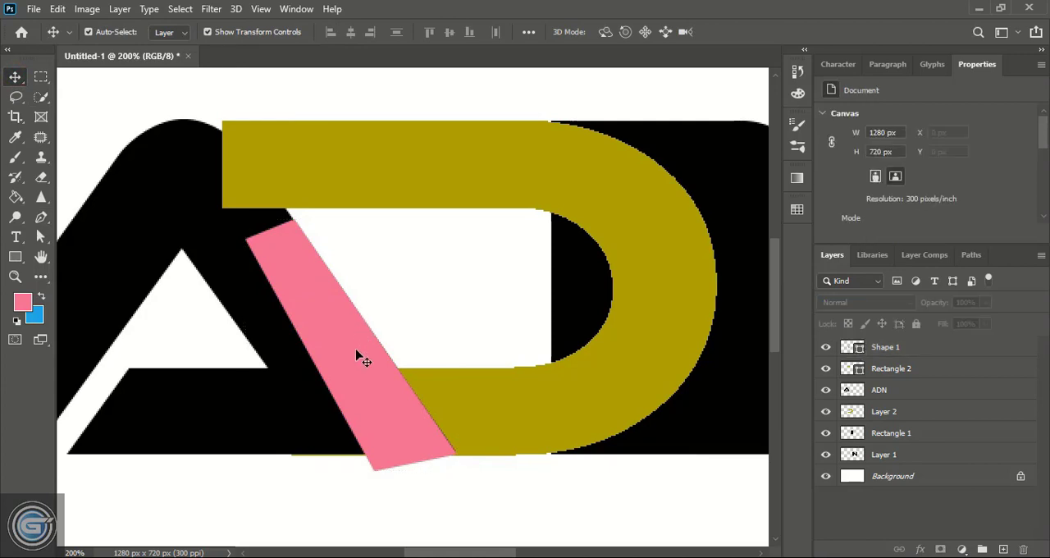
Align the pink strip over the A's slanted stroke at lowered opacity, then restore full opacity
left_click_drag(366, 361, 300, 256)
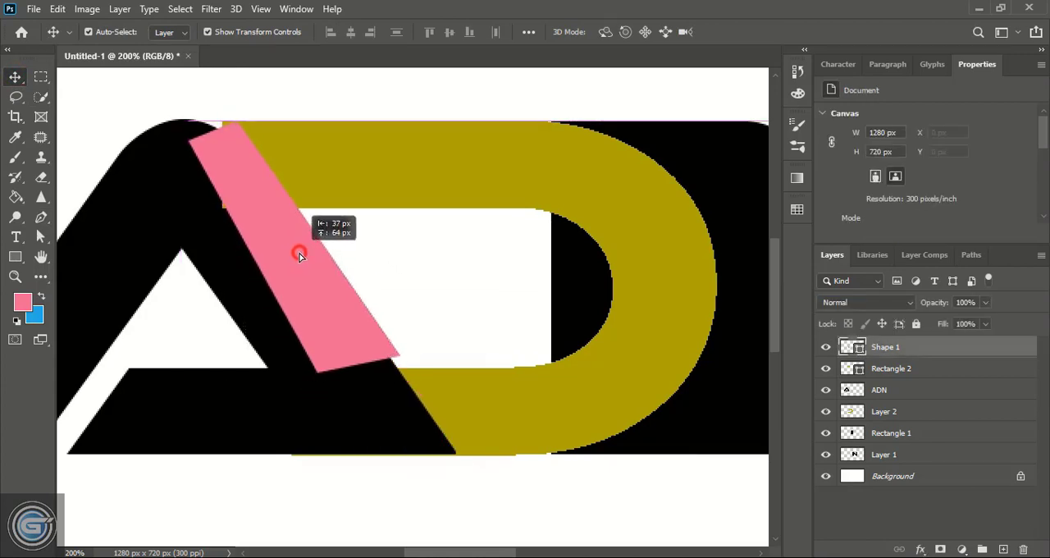
left_click_drag(300, 256, 297, 226)
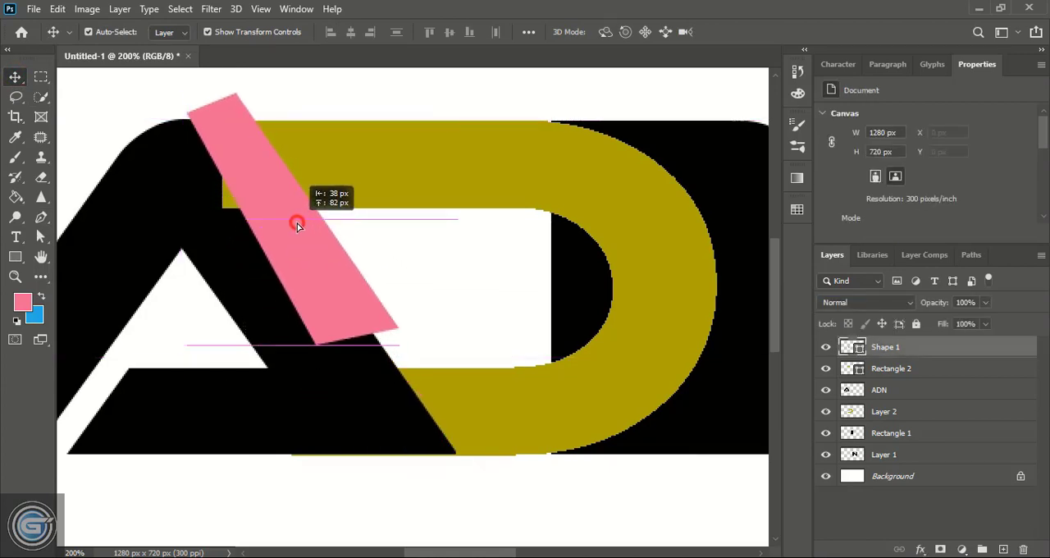
left_click(295, 222)
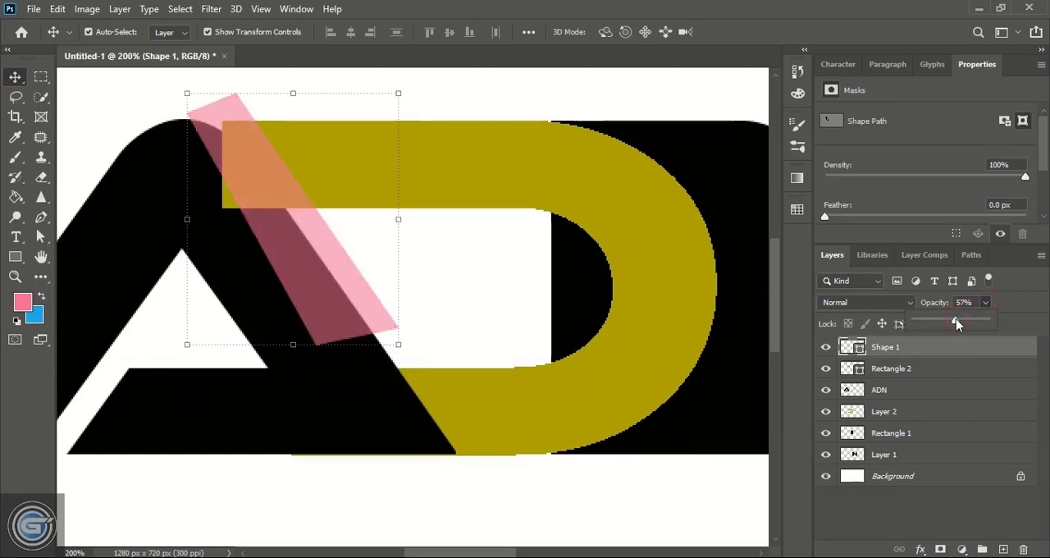
left_click(464, 279)
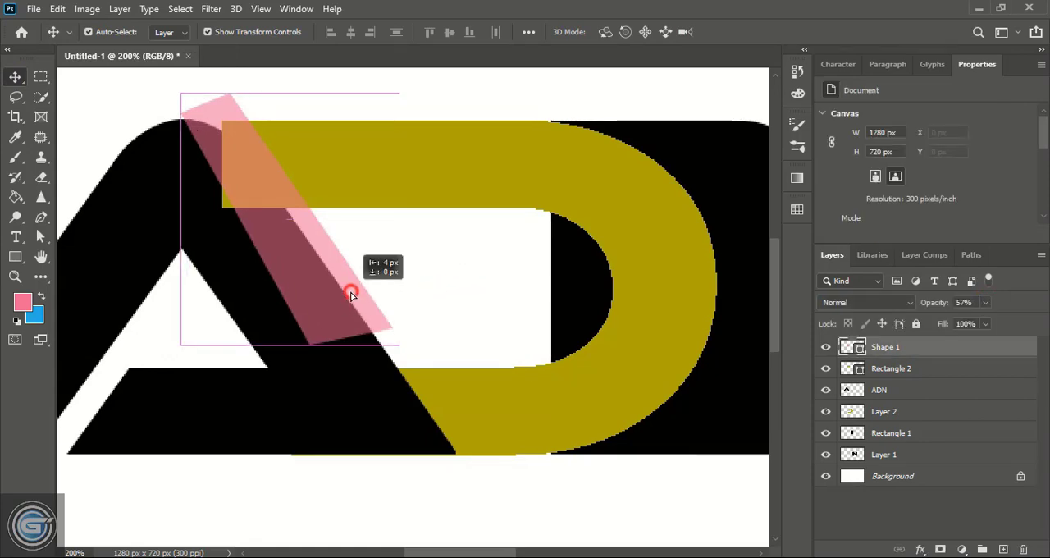
left_click(351, 293)
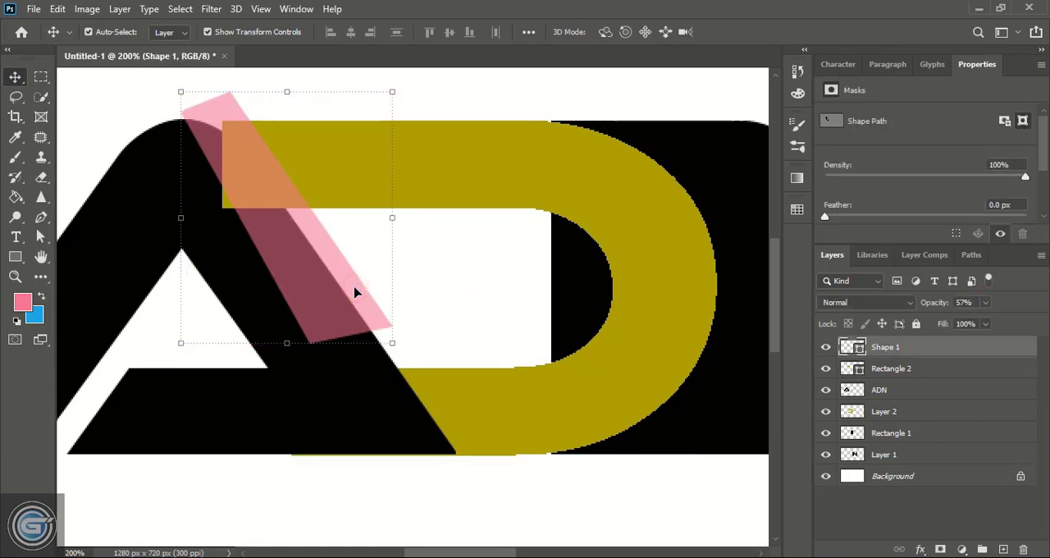
left_click(986, 302)
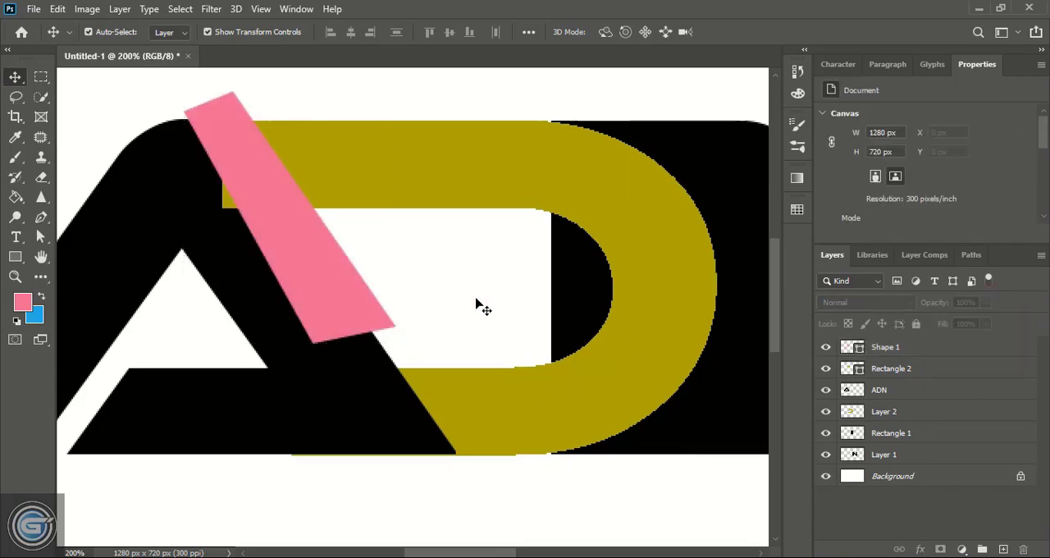
Rasterize Shape 1 and Rectangle 2, then delete the pink strip's area from the gold bar
left_click(891, 368)
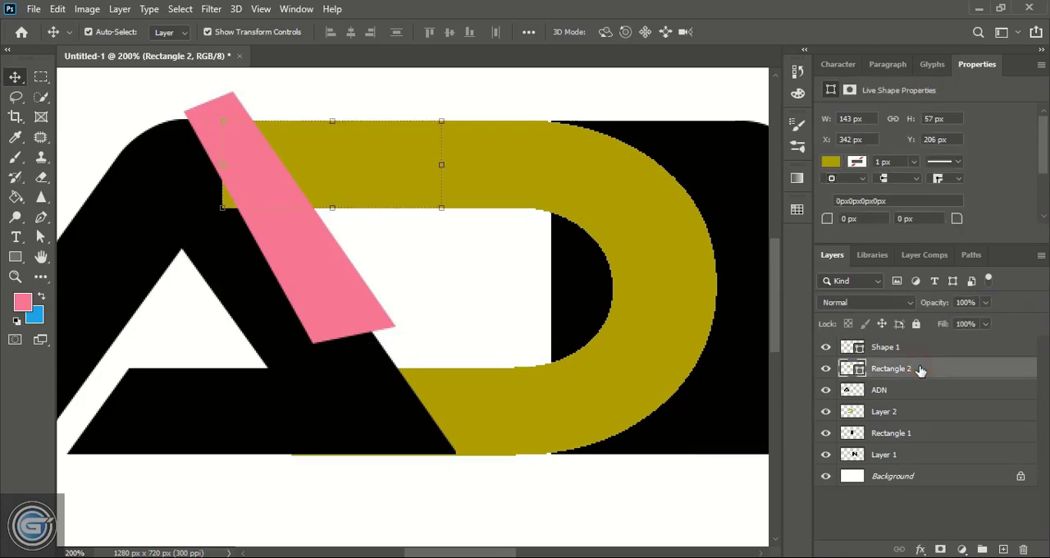
right_click(885, 347)
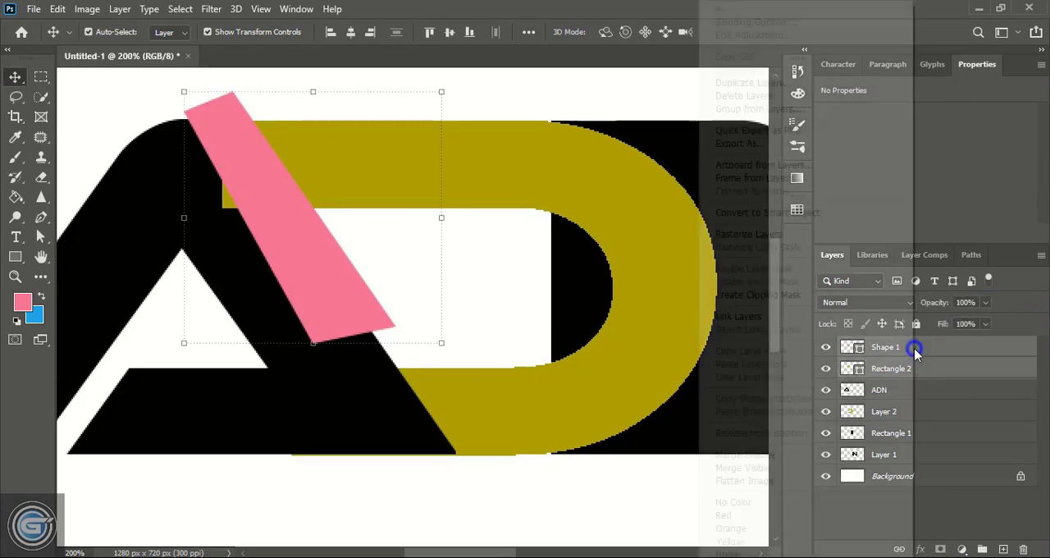
left_click(886, 346)
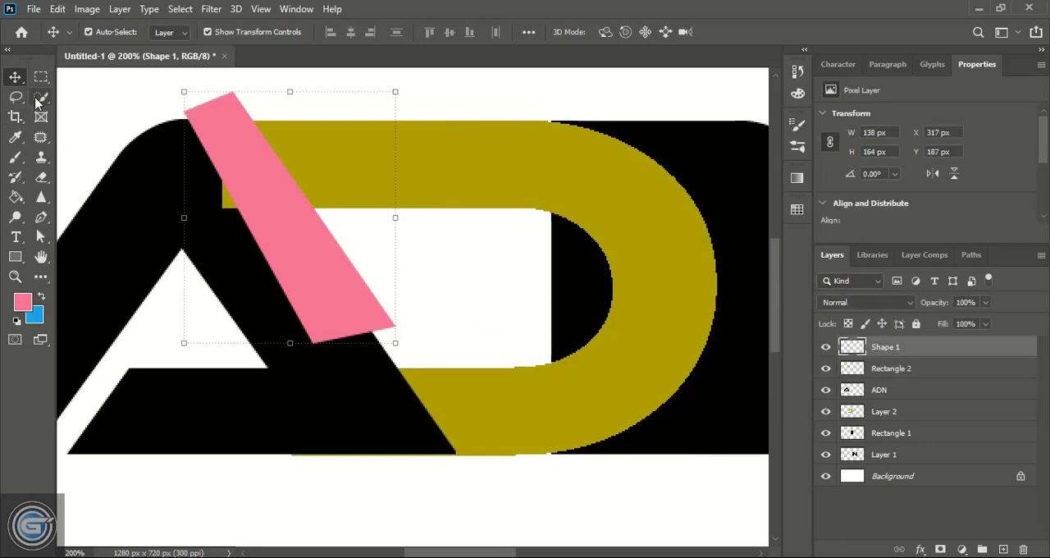
left_click(40, 97)
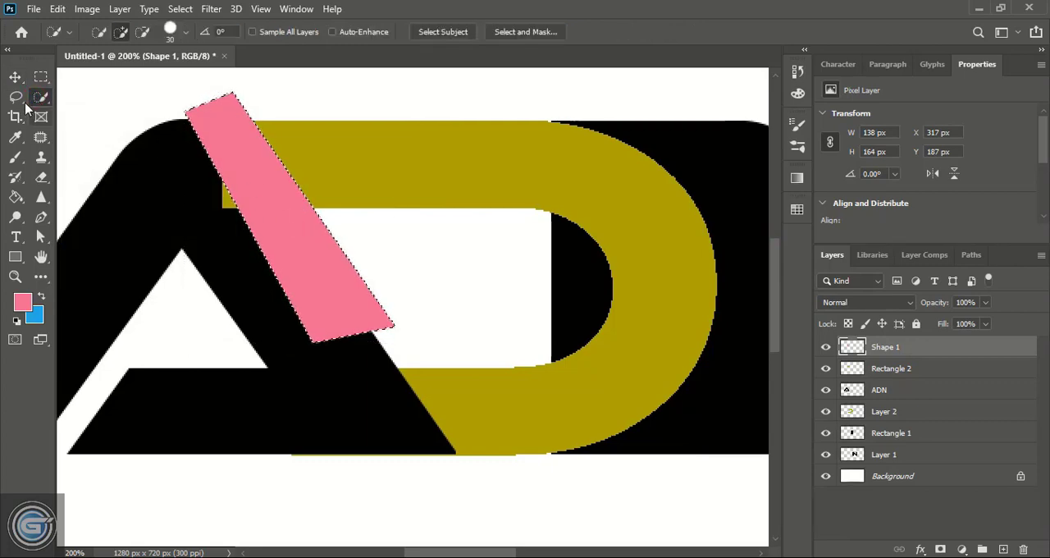
left_click(14, 76)
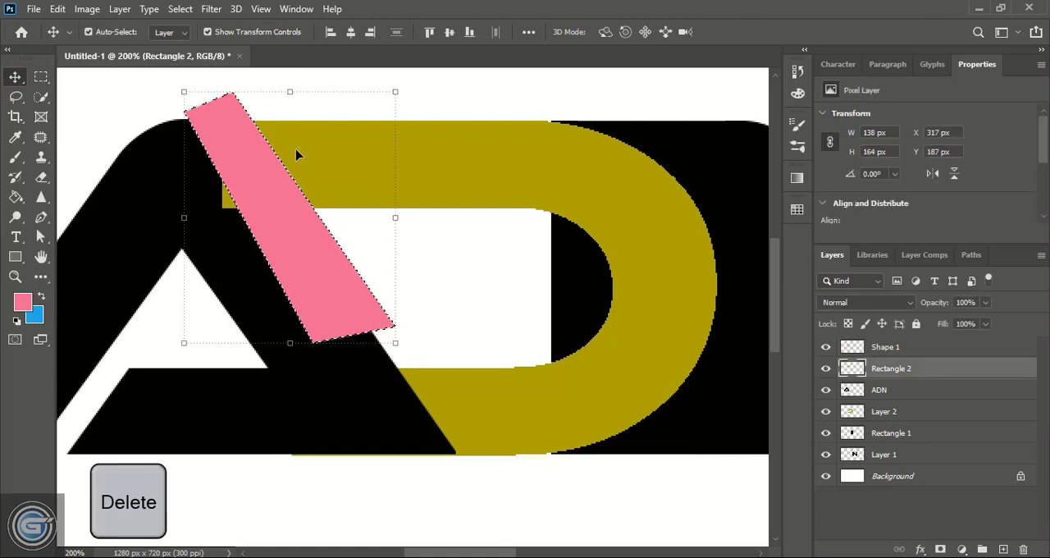
key("ctrl+d")
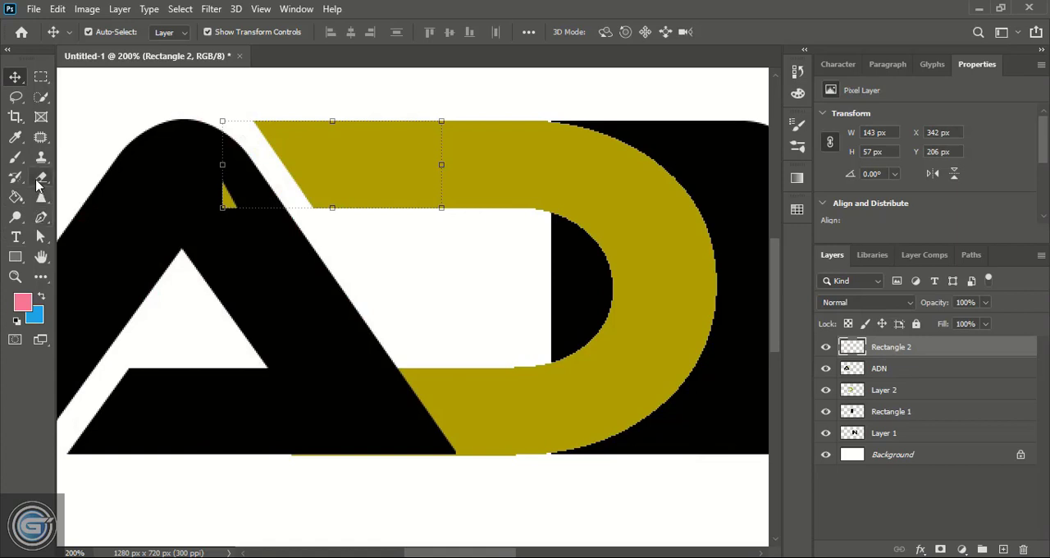
Erase the leftover gold sliver left of the new gap beside the A
left_click(41, 177)
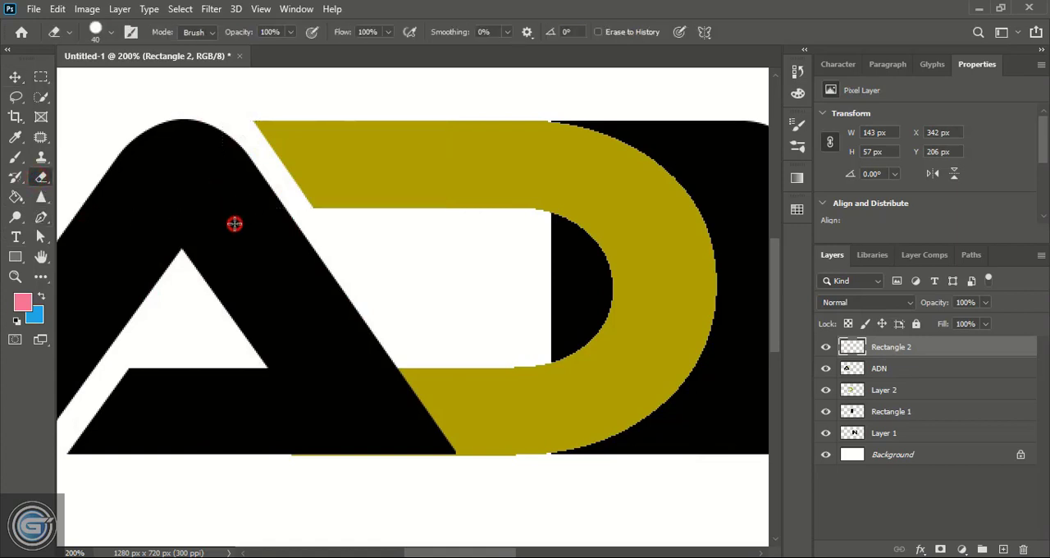
left_click(15, 76)
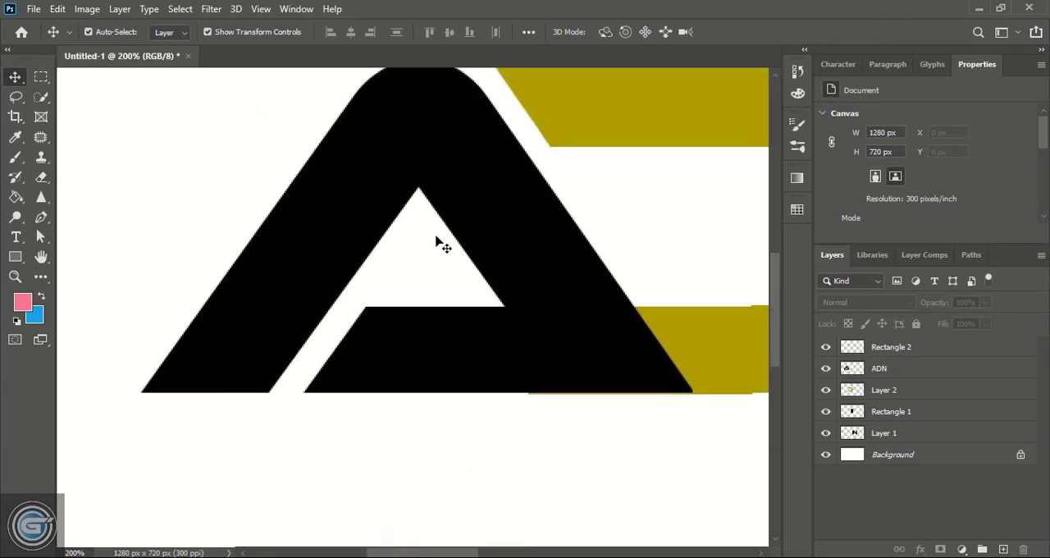
mouse_move(41, 226)
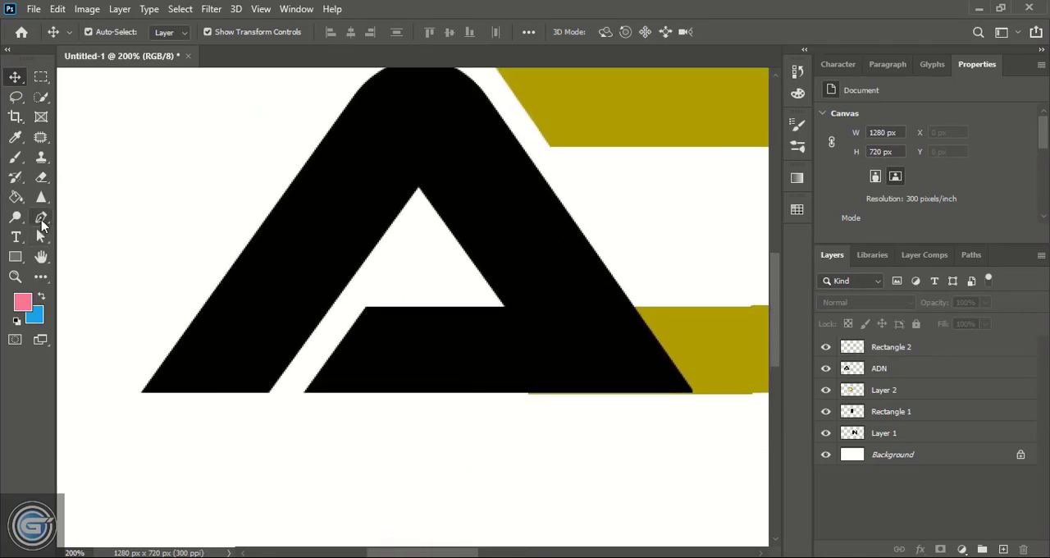
Pen-outline a polygon from the A's inner apex down below its baseline
left_click(40, 216)
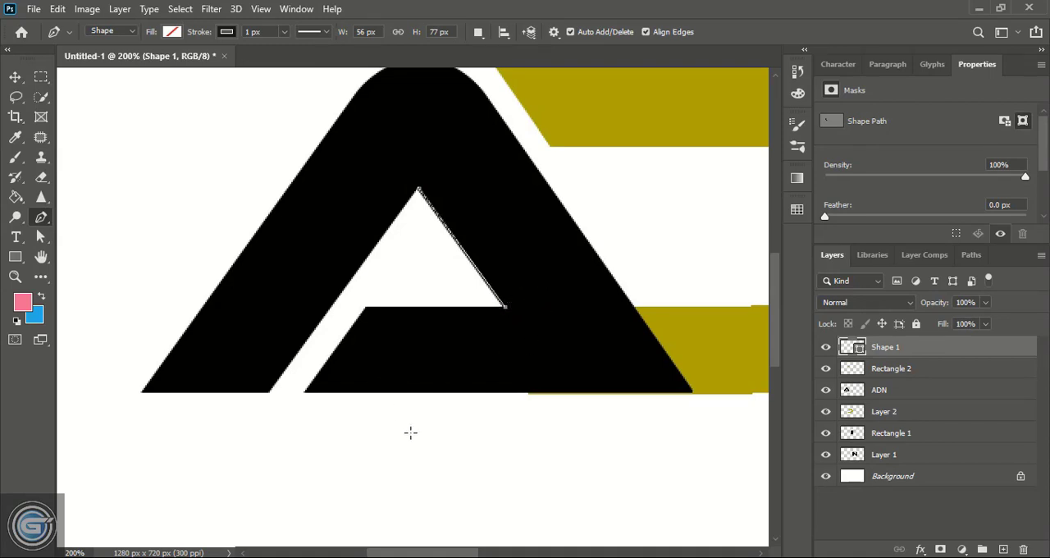
left_click(564, 411)
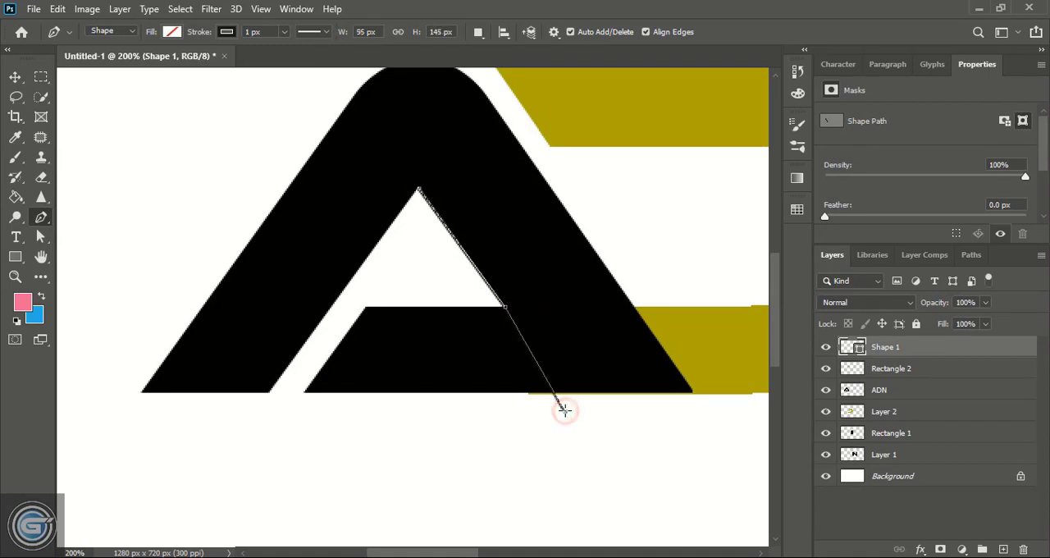
left_click(257, 447)
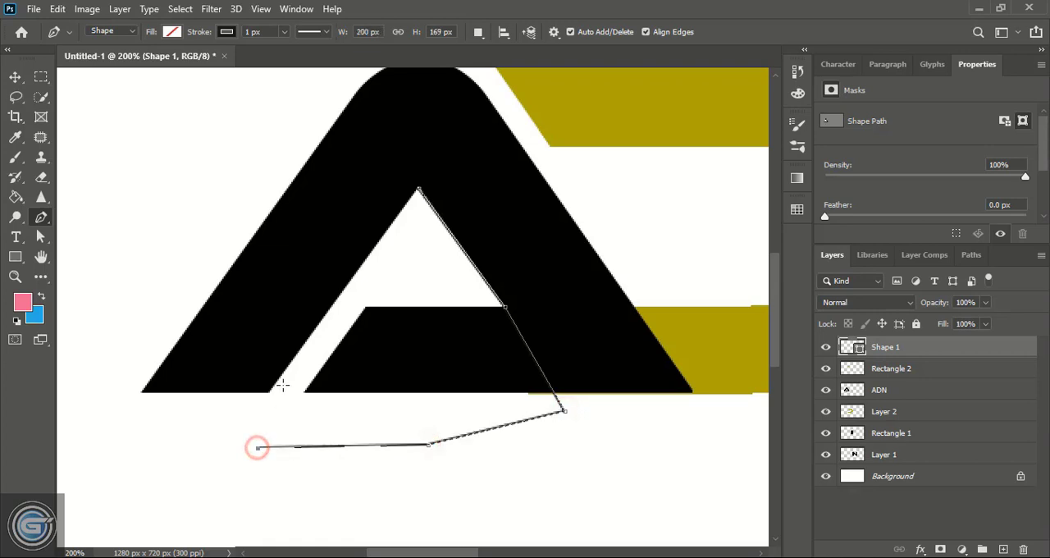
left_click(361, 302)
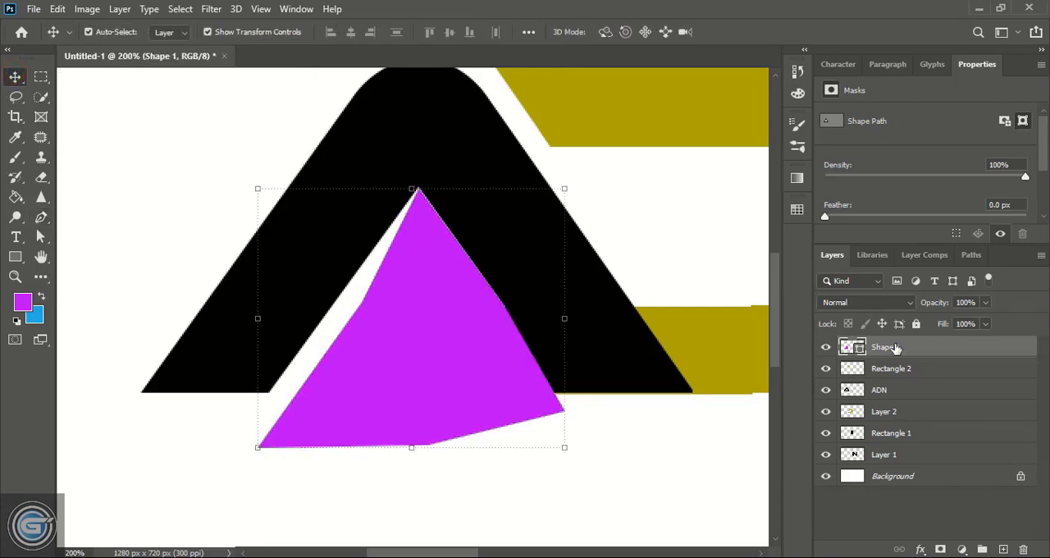
Rasterize Shape 1, set it to 53% opacity, and drag it across the A's crossbar
right_click(886, 346)
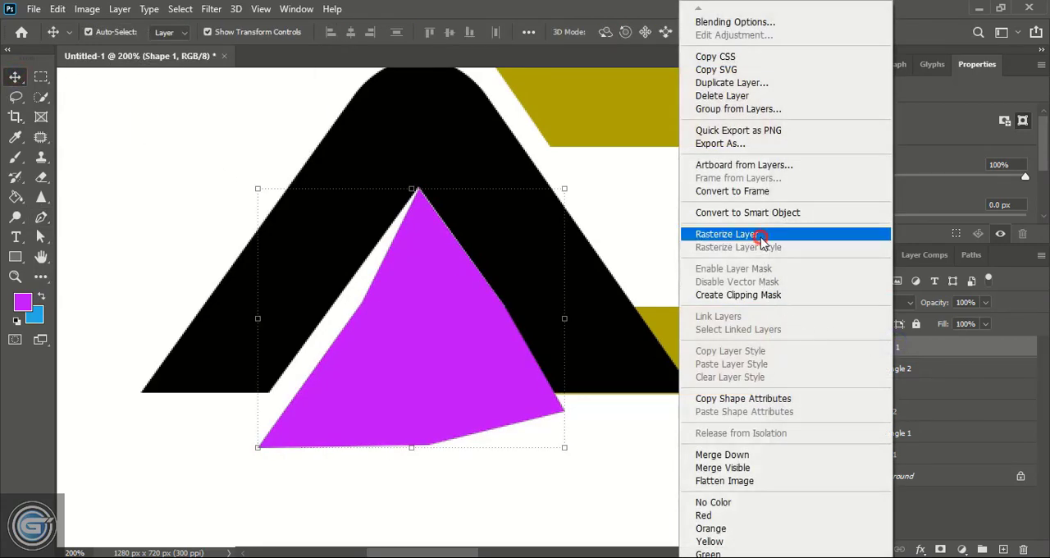
left_click(729, 234)
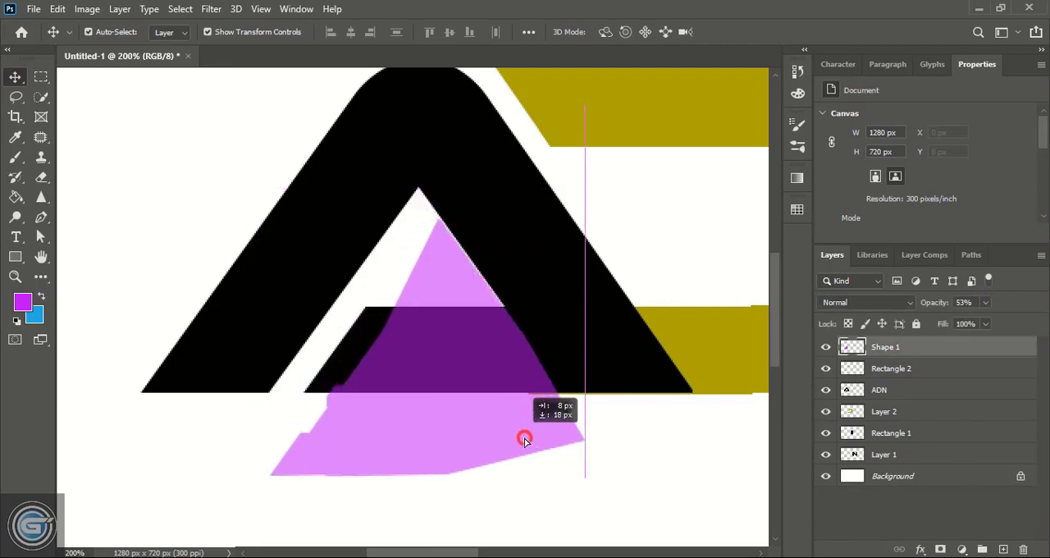
left_click_drag(525, 439, 536, 453)
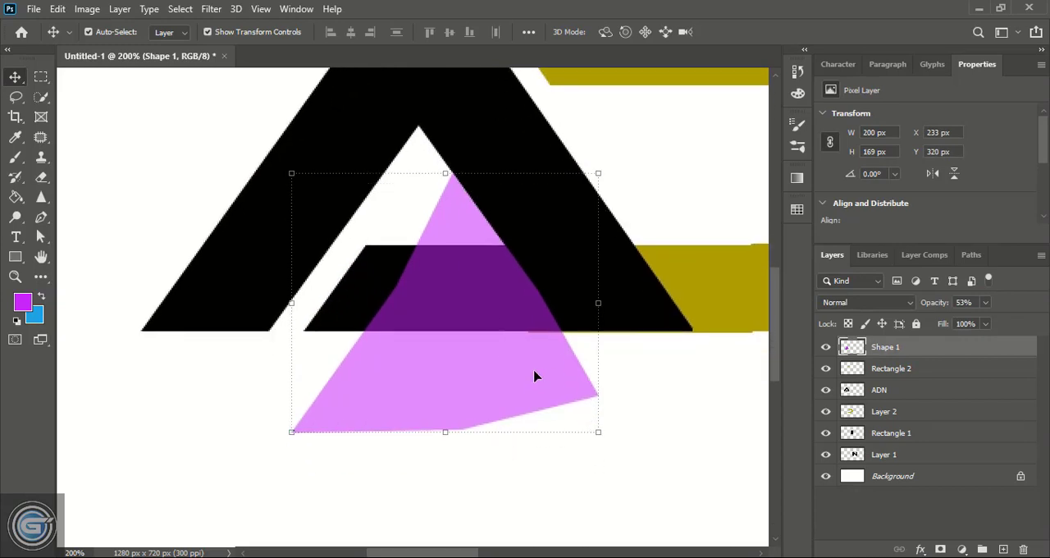
left_click_drag(538, 376, 562, 399)
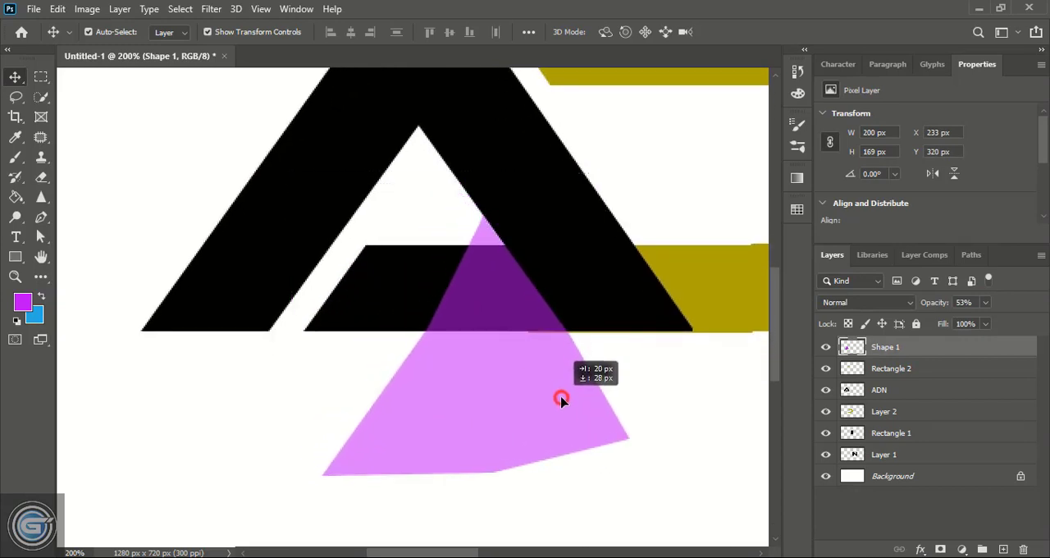
left_click_drag(562, 400, 565, 403)
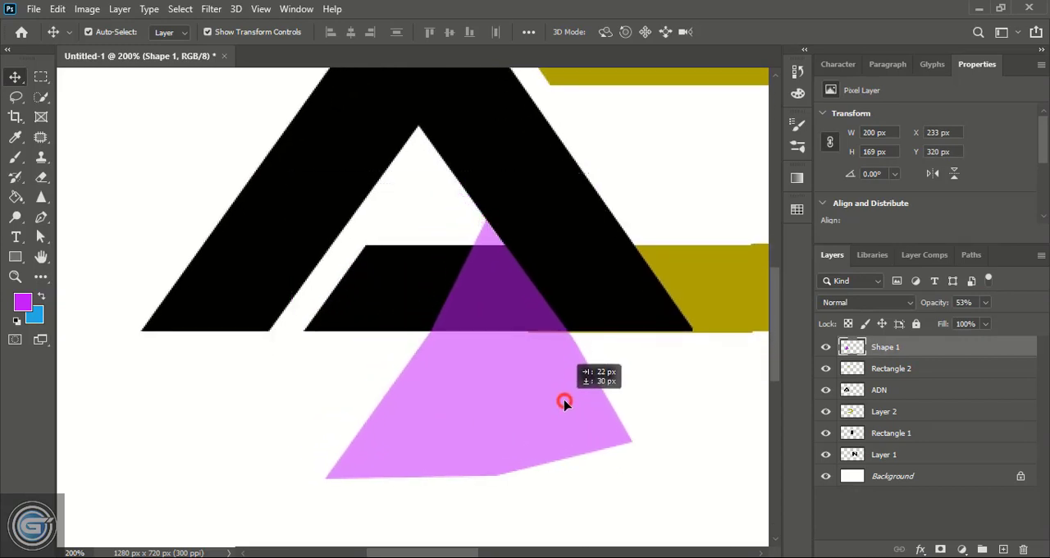
left_click_drag(565, 403, 570, 408)
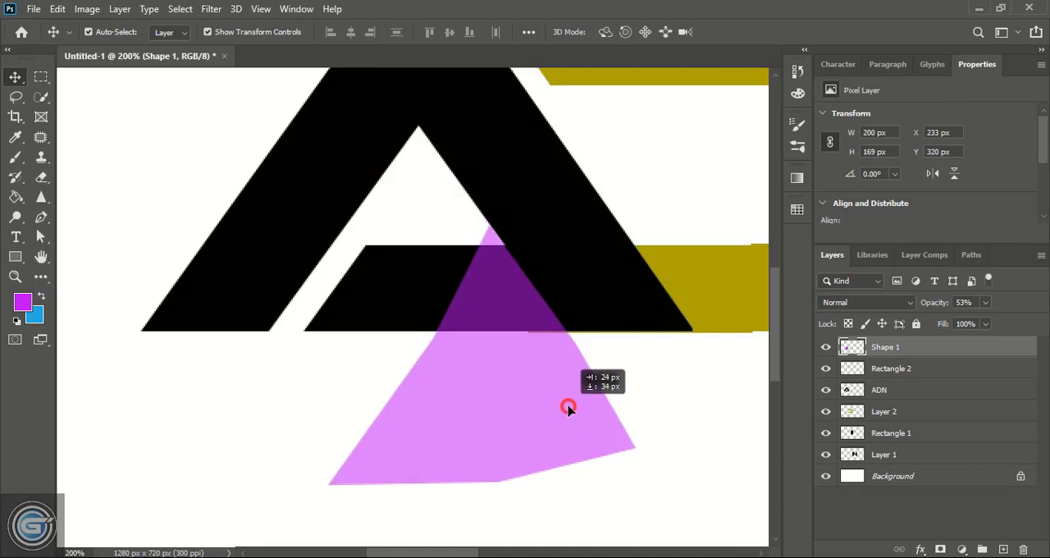
left_click_drag(569, 408, 591, 435)
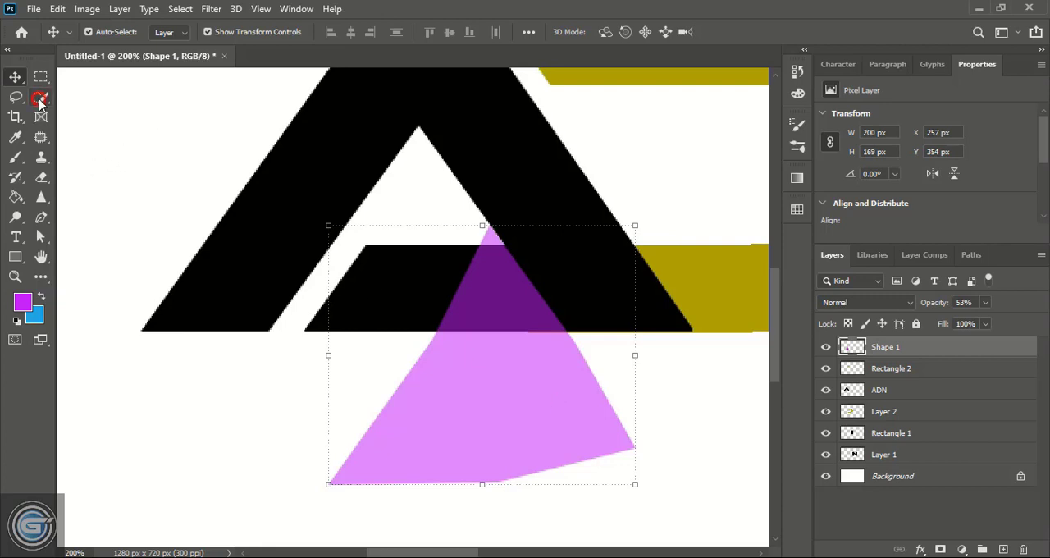
Cut the triangle-shaped area out of the yellow A layer and deselect
left_click(40, 99)
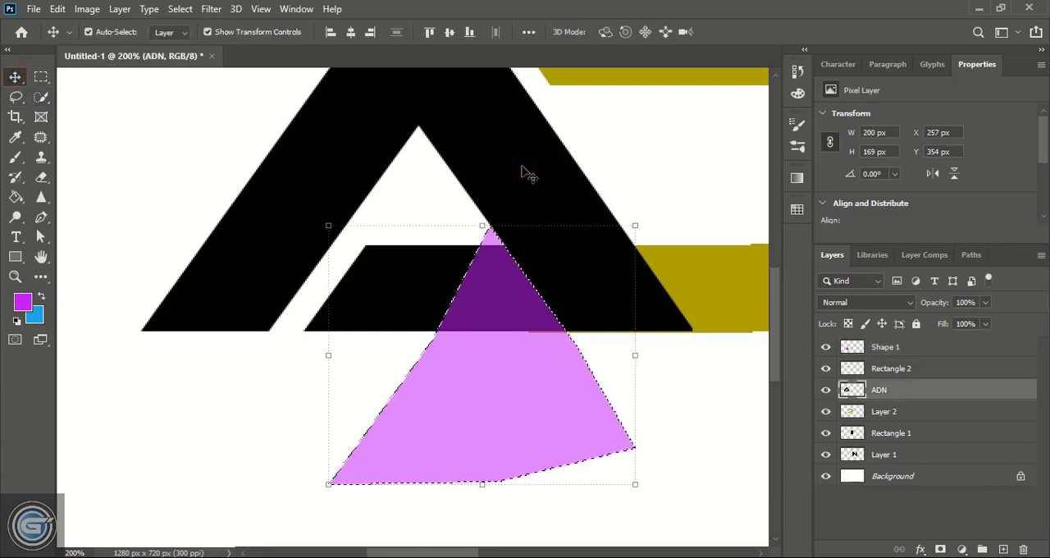
key("Delete")
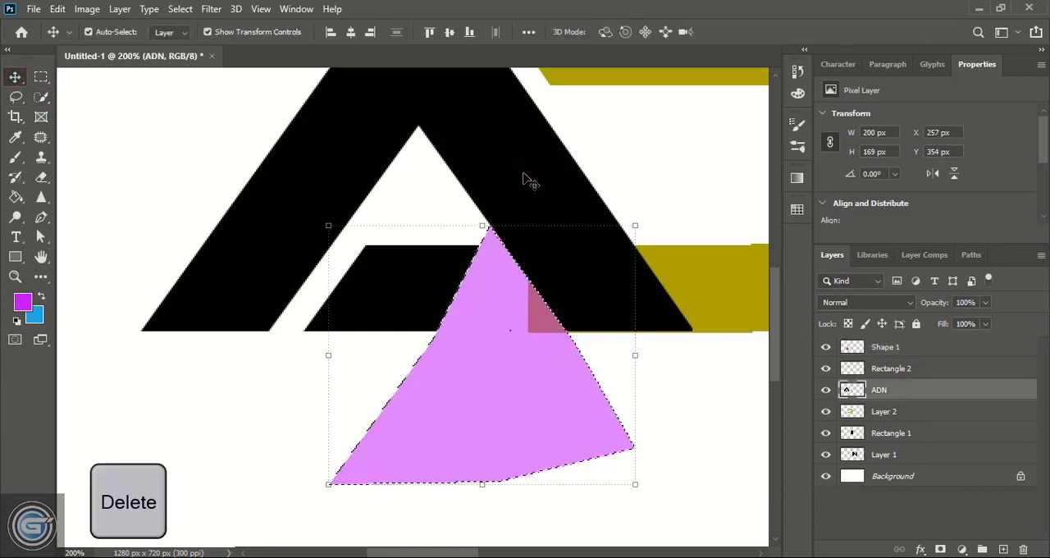
left_click(884, 411)
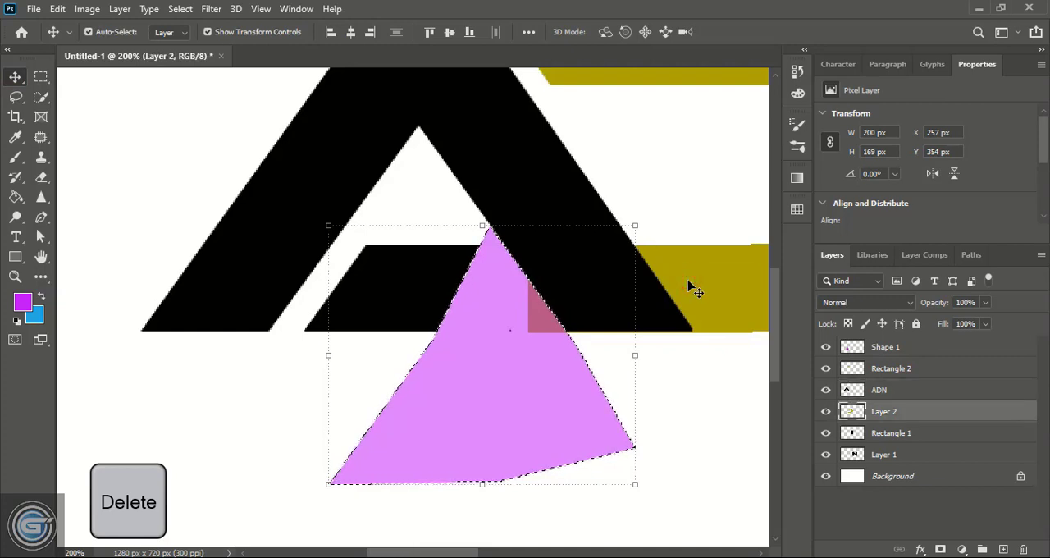
key("ctrl+d")
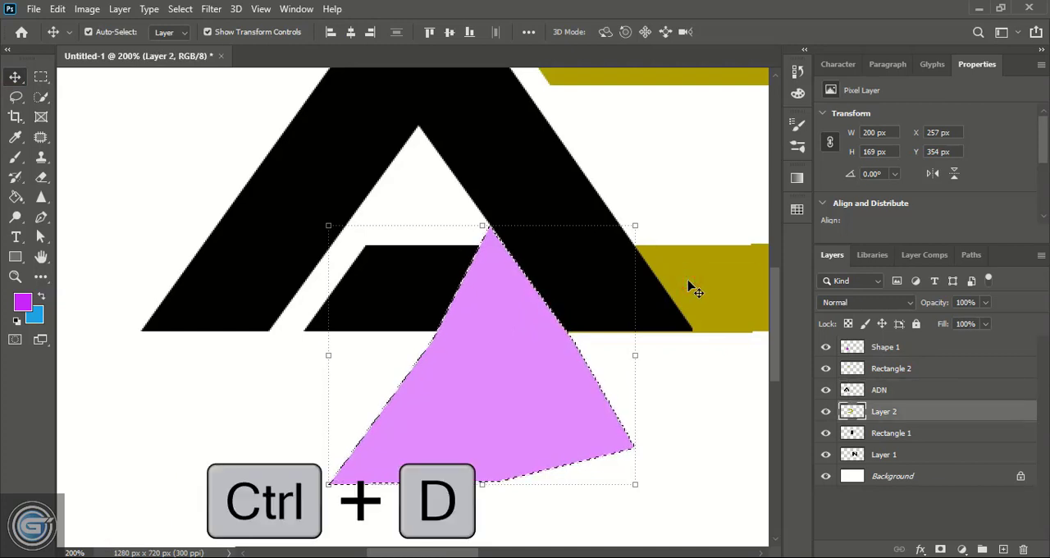
Delete the pink triangle layer and erase the A's small inner crossbar
left_click_drag(485, 353, 403, 461)
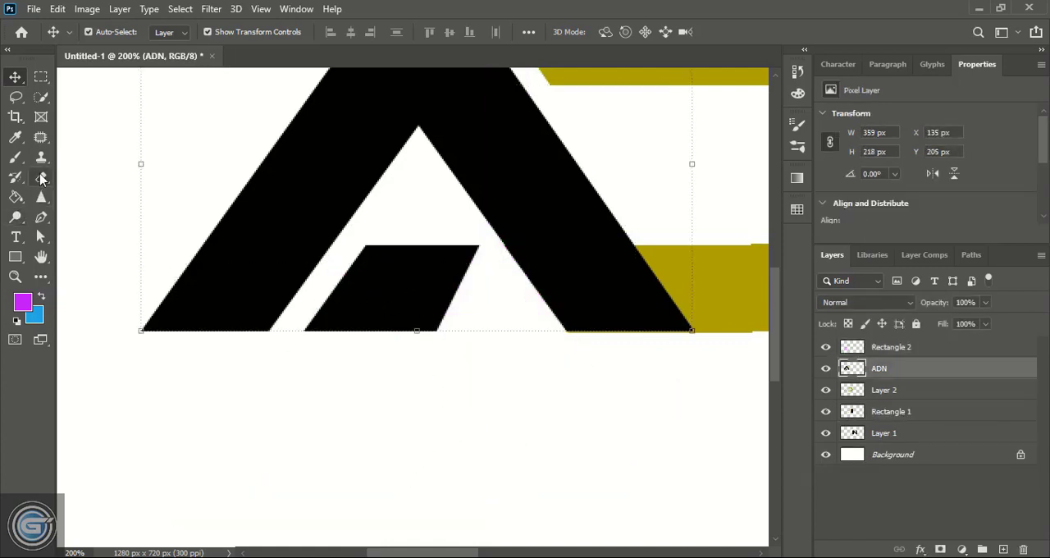
left_click(15, 177)
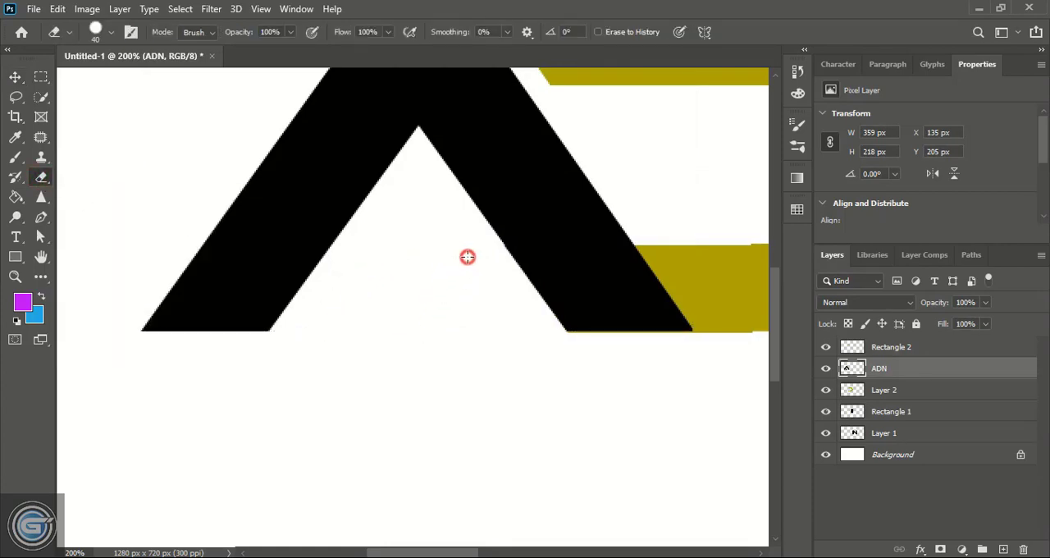
left_click(14, 76)
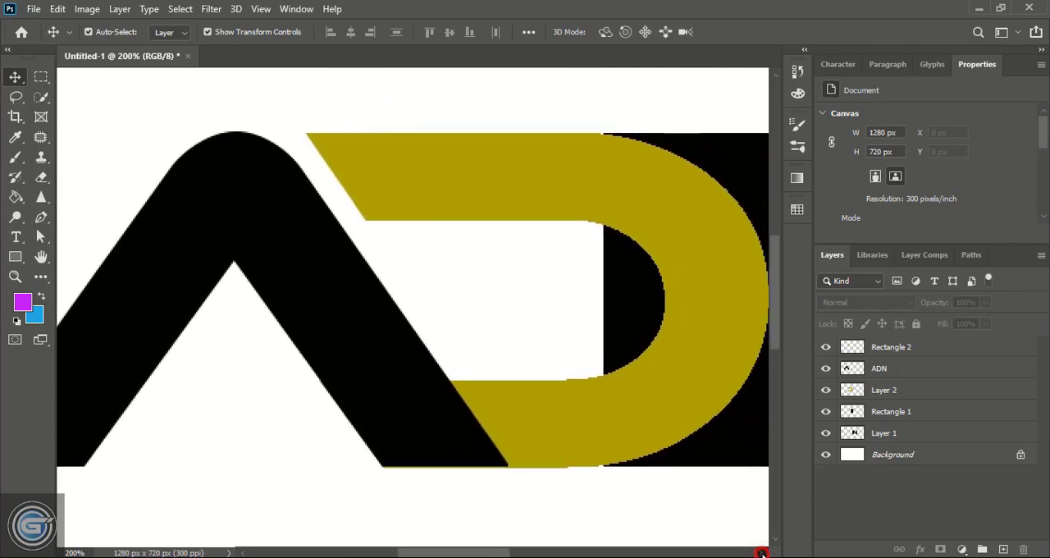
Select the yellow D's outline and expand the selection by 14 pixels
scroll("right", 3)
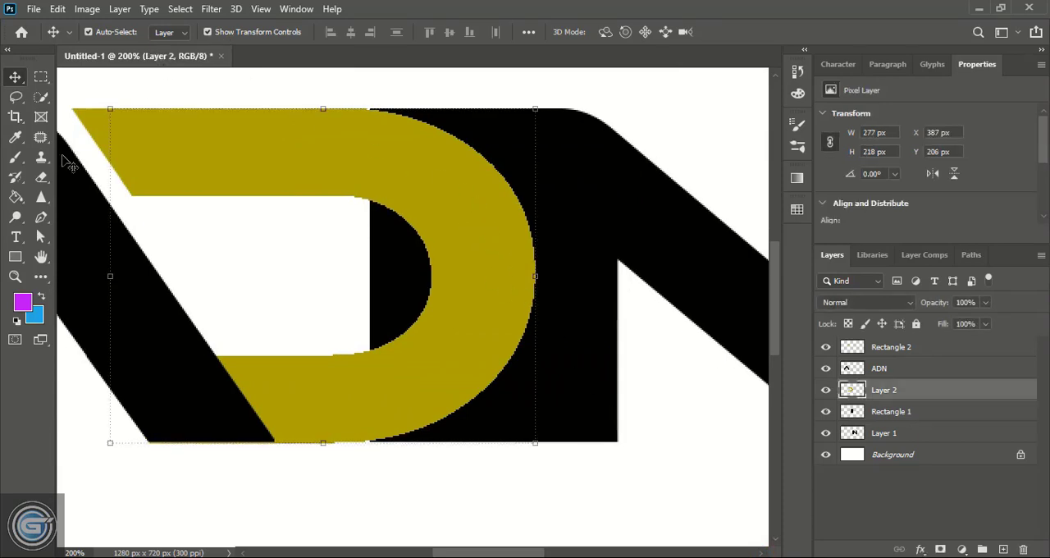
left_click(41, 96)
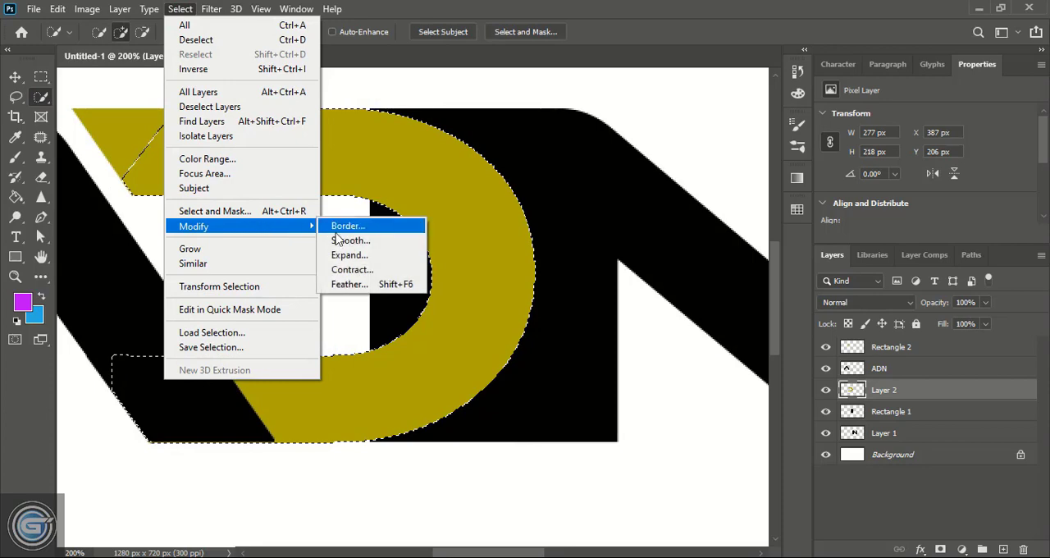
left_click(349, 254)
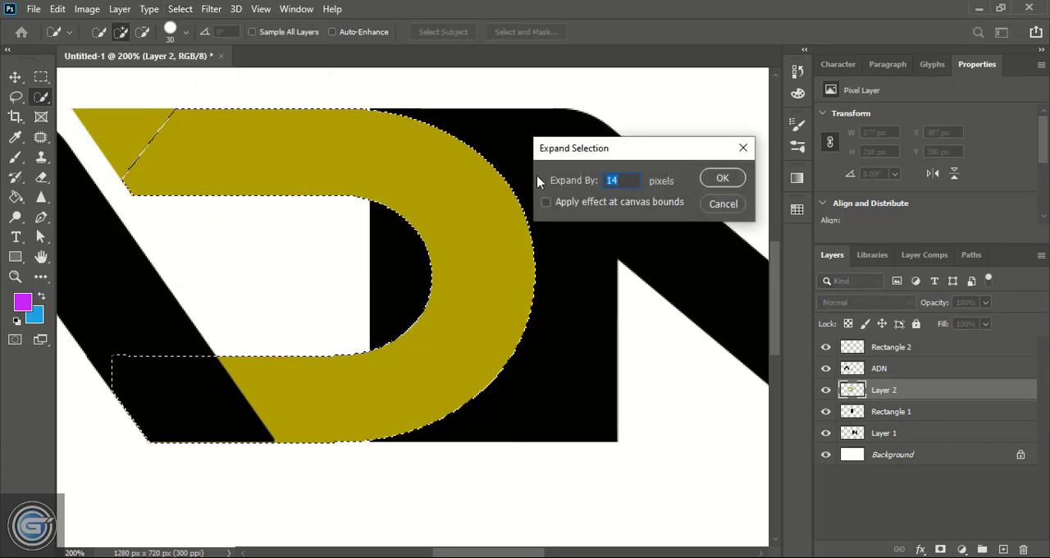
left_click(722, 178)
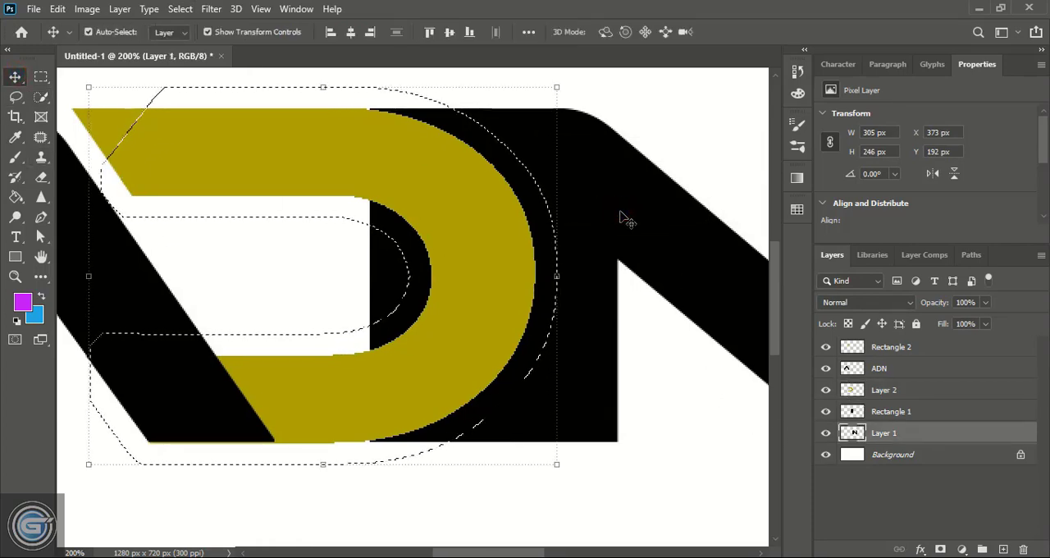
Cut the gap from the N and black rectangle, then erase the black inside the D
key("Delete")
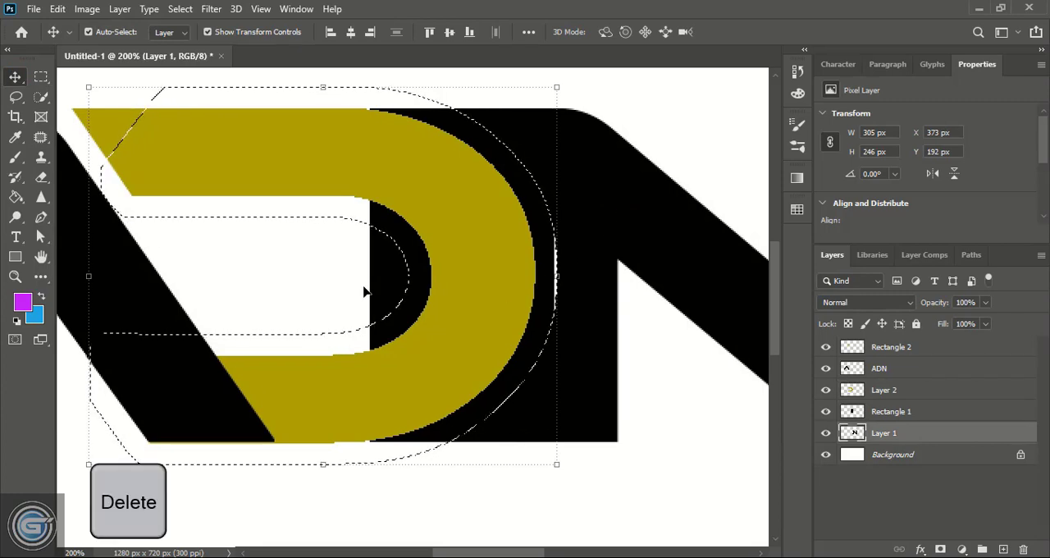
left_click(891, 411)
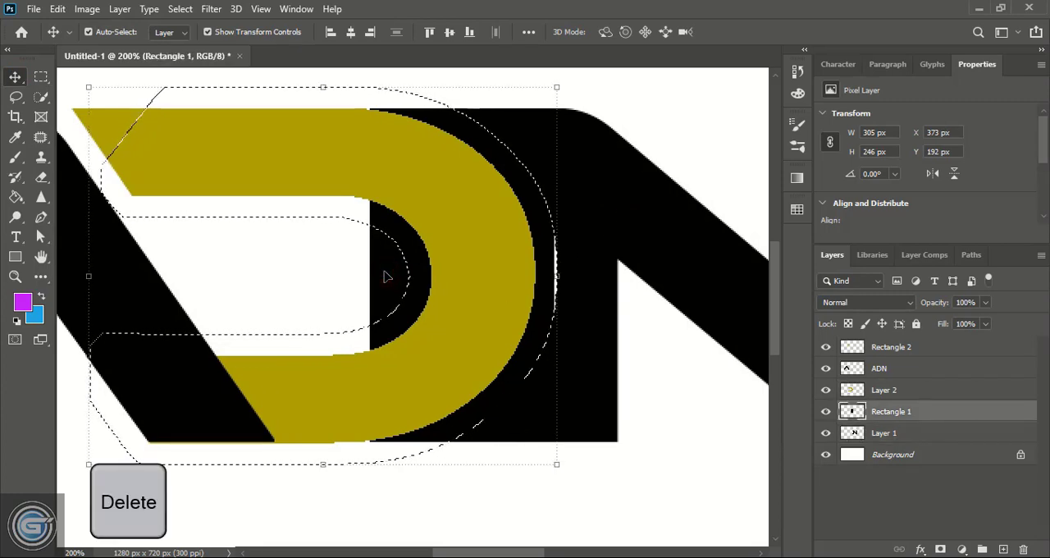
key("ctrl+d")
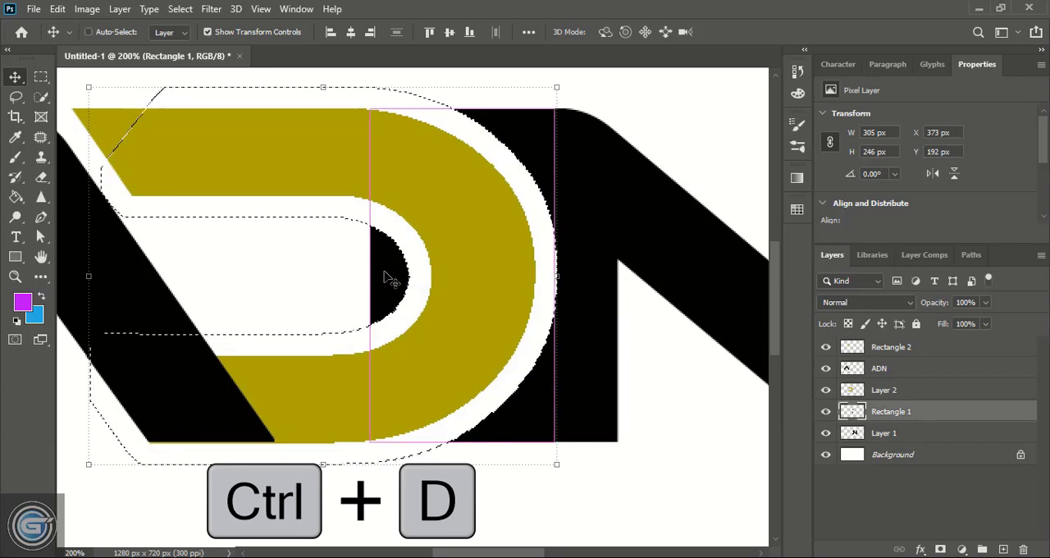
key("ctrl+d")
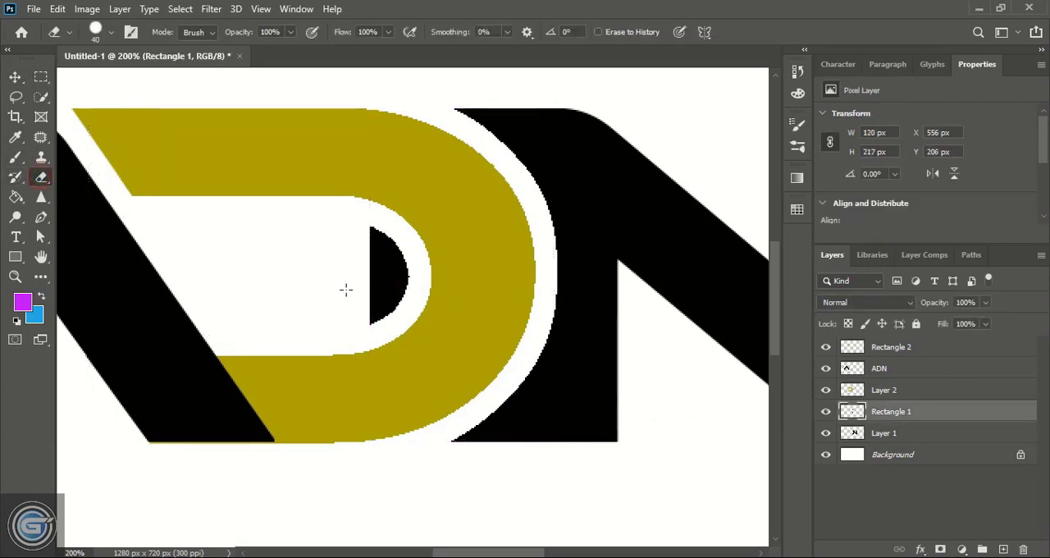
left_click(398, 281)
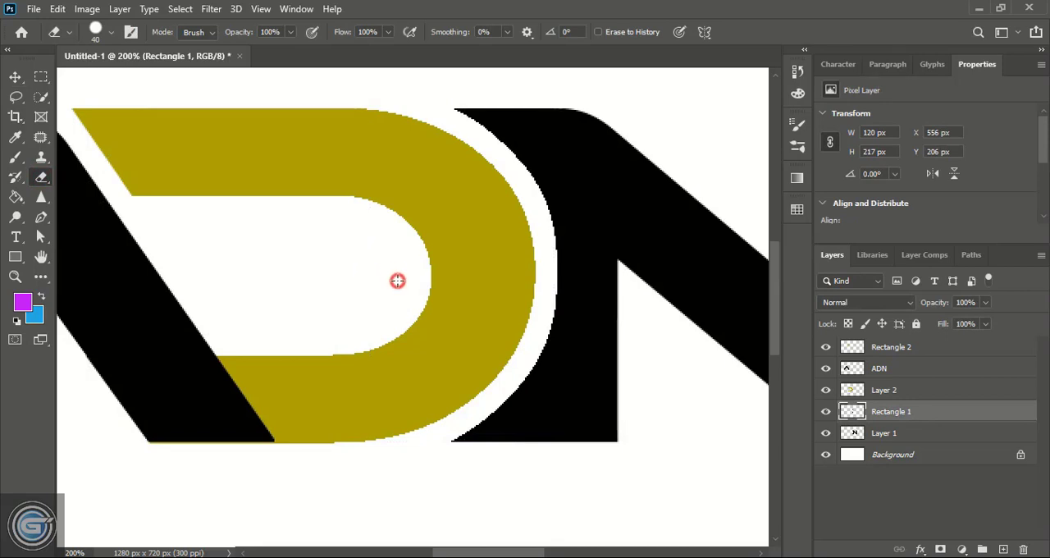
left_click(14, 76)
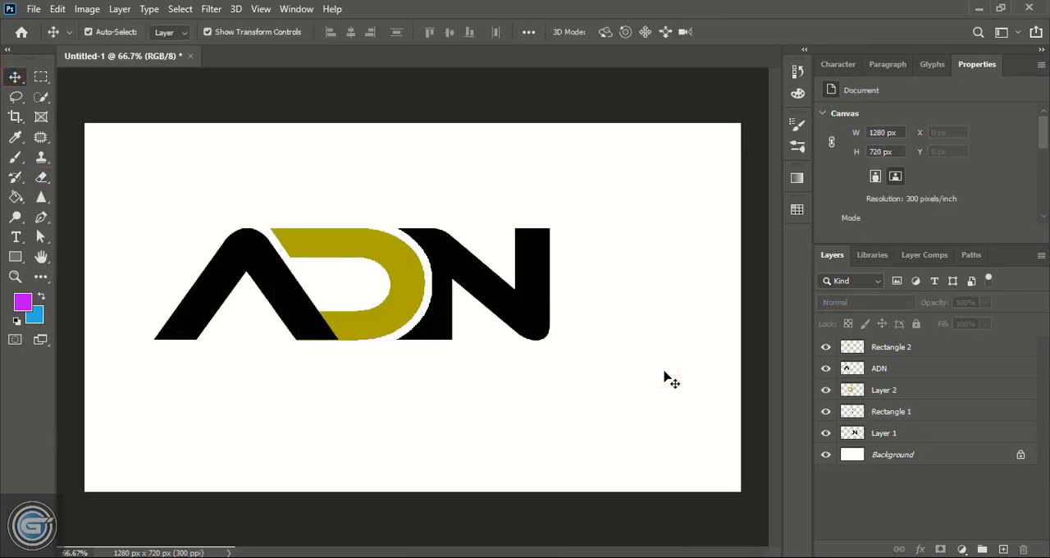
mouse_move(566, 493)
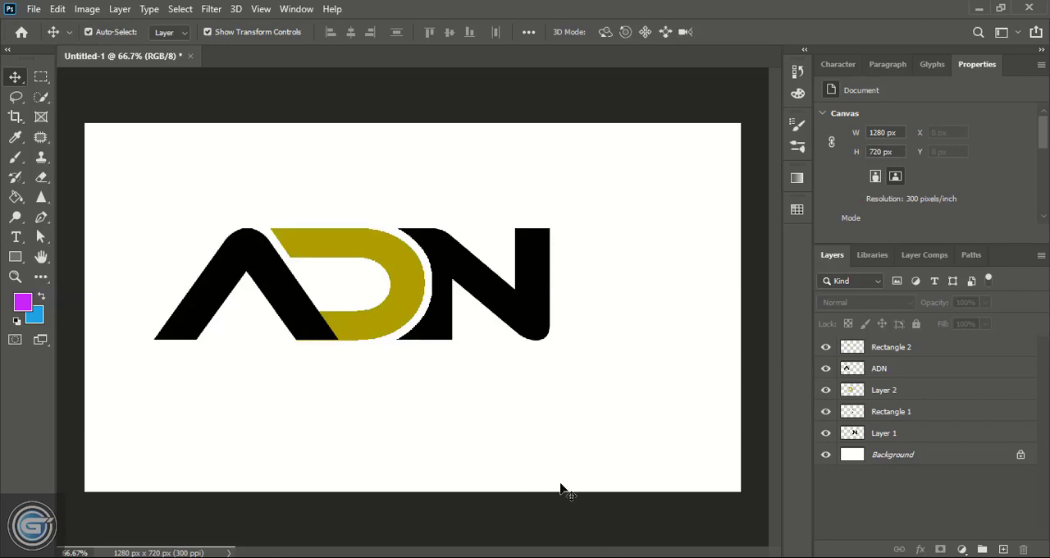
mouse_move(180, 182)
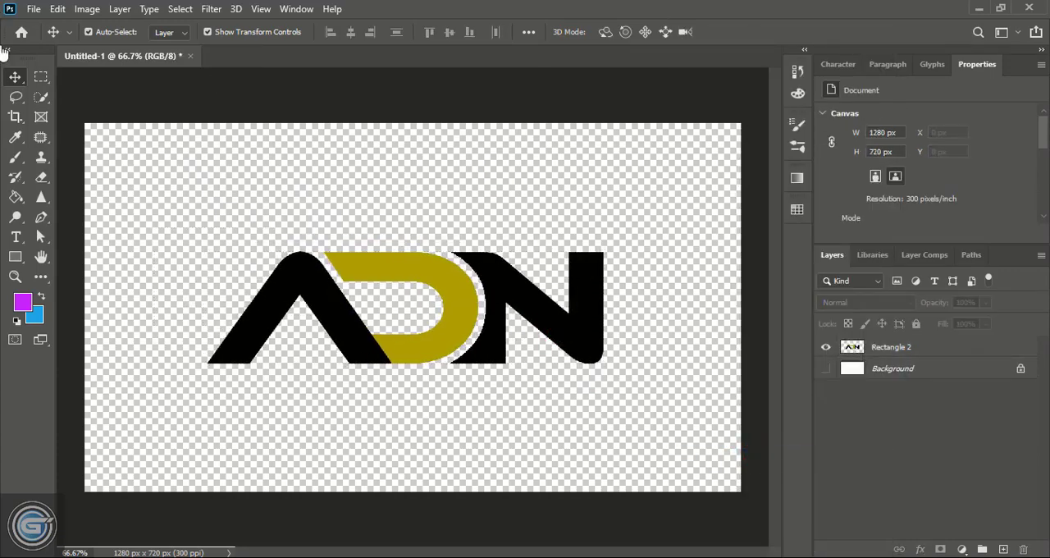
mouse_move(336, 205)
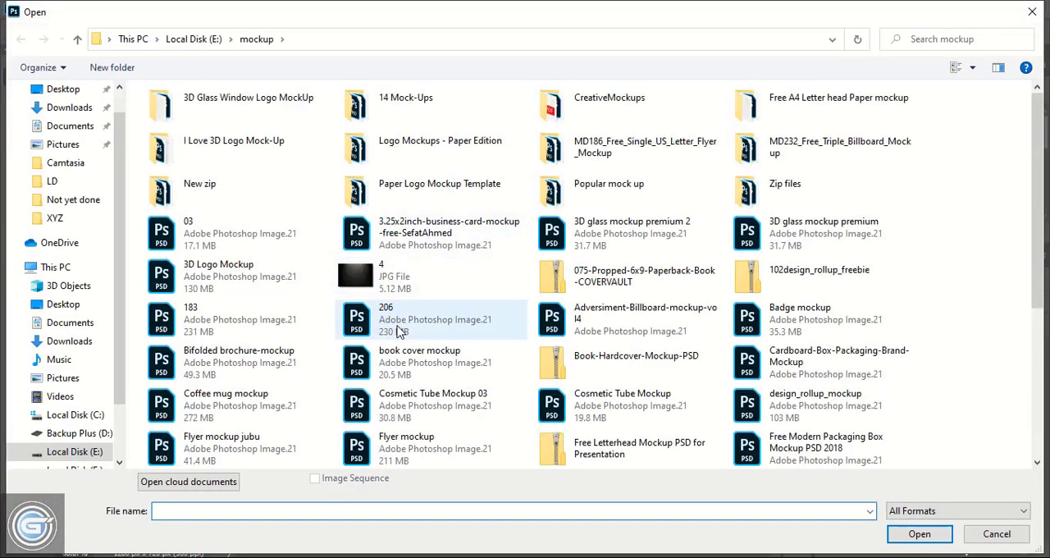
Open the 206 mockup file from the mockup folder
left_click(402, 319)
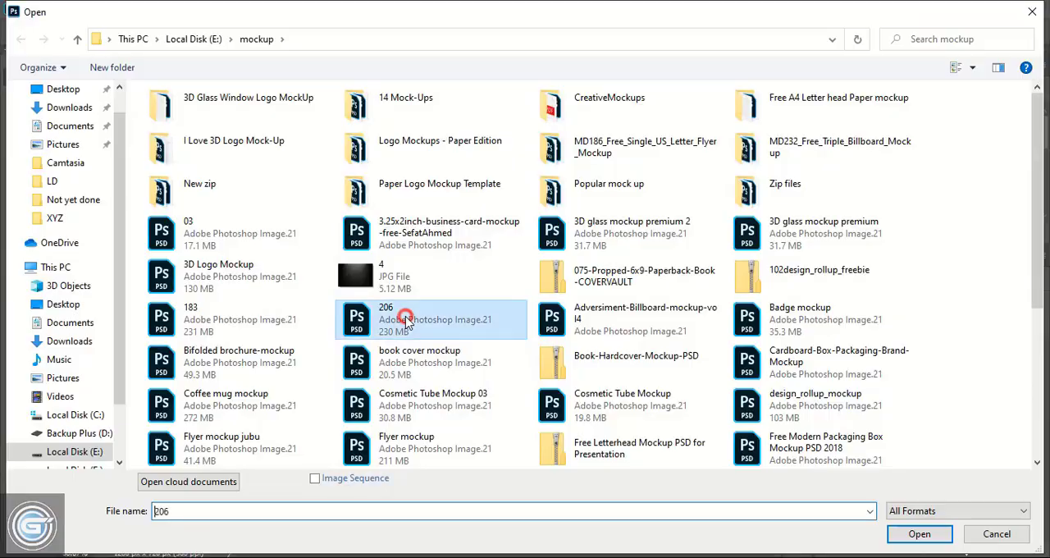
left_click(919, 533)
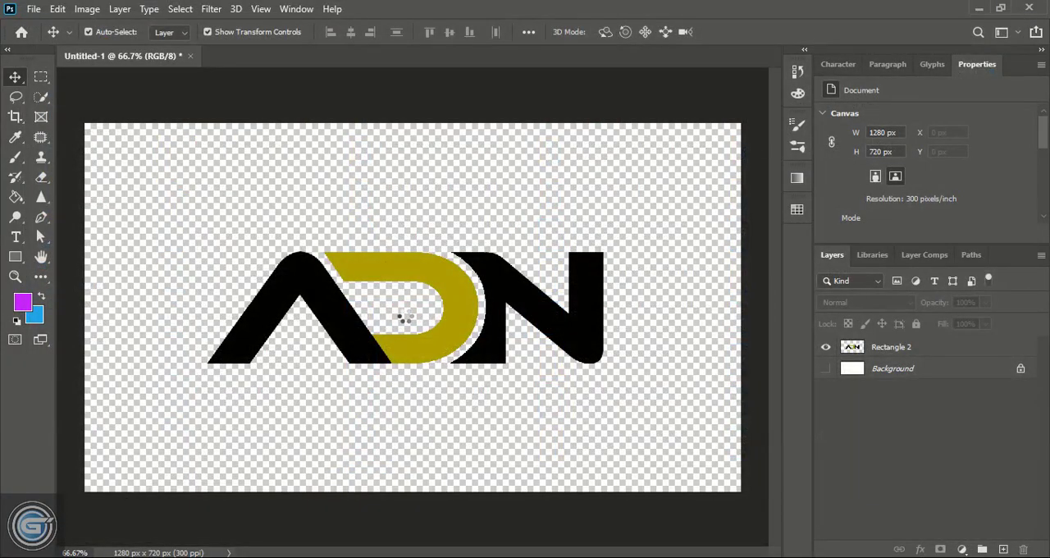
left_click(301, 55)
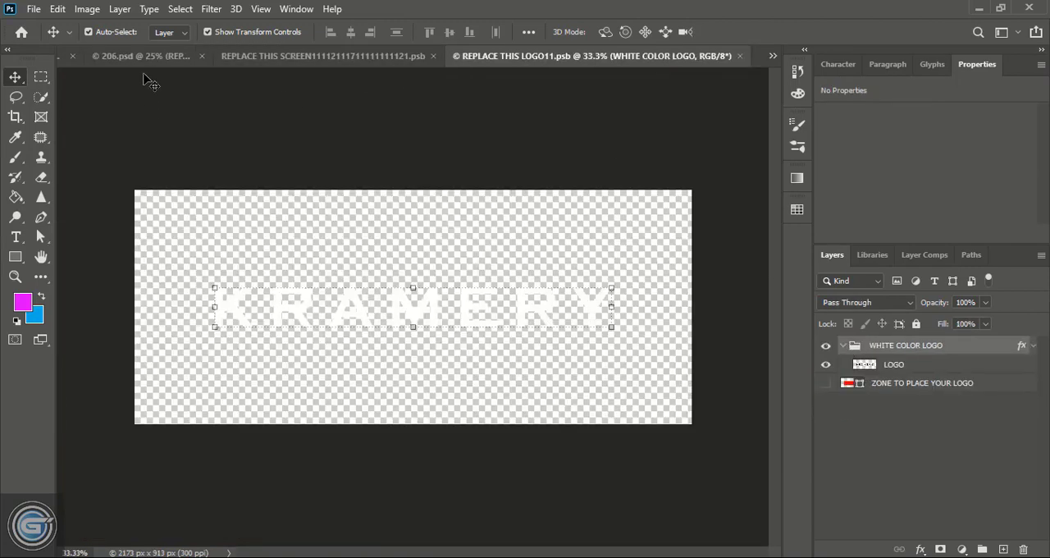
mouse_move(64, 64)
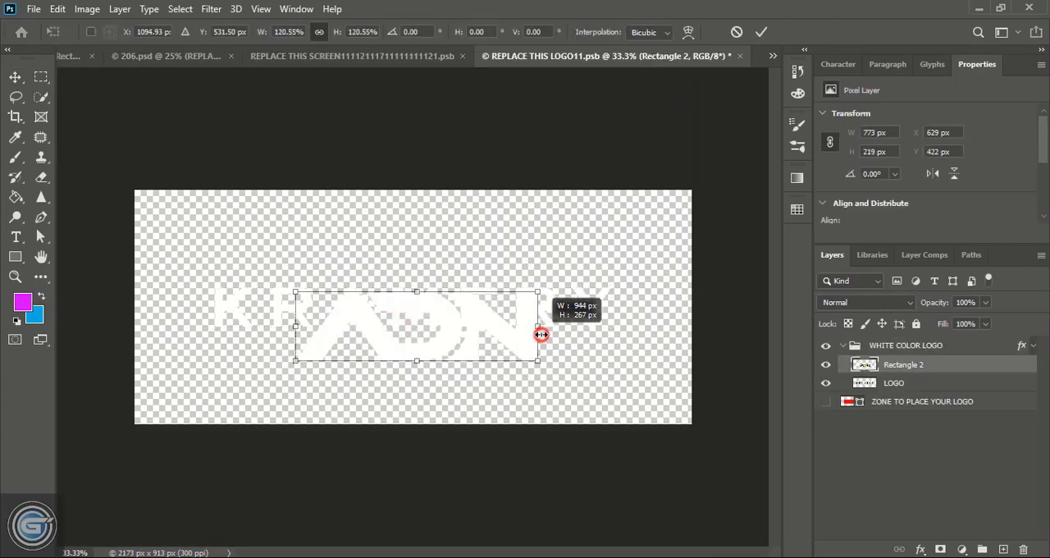
Scale the white ADN logo up to fill the sign area, then return to the mockup
left_click_drag(540, 335, 575, 326)
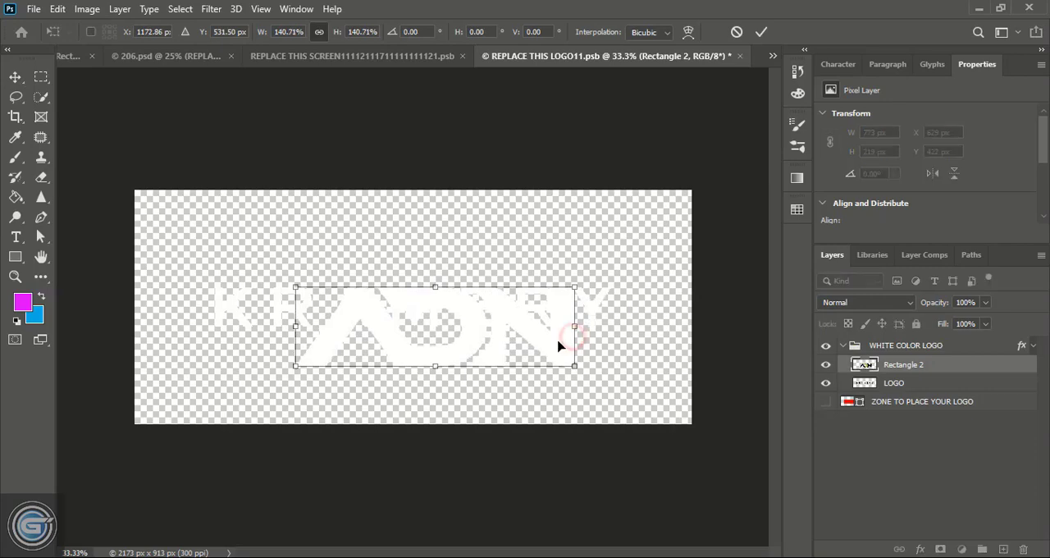
left_click_drag(574, 326, 566, 315)
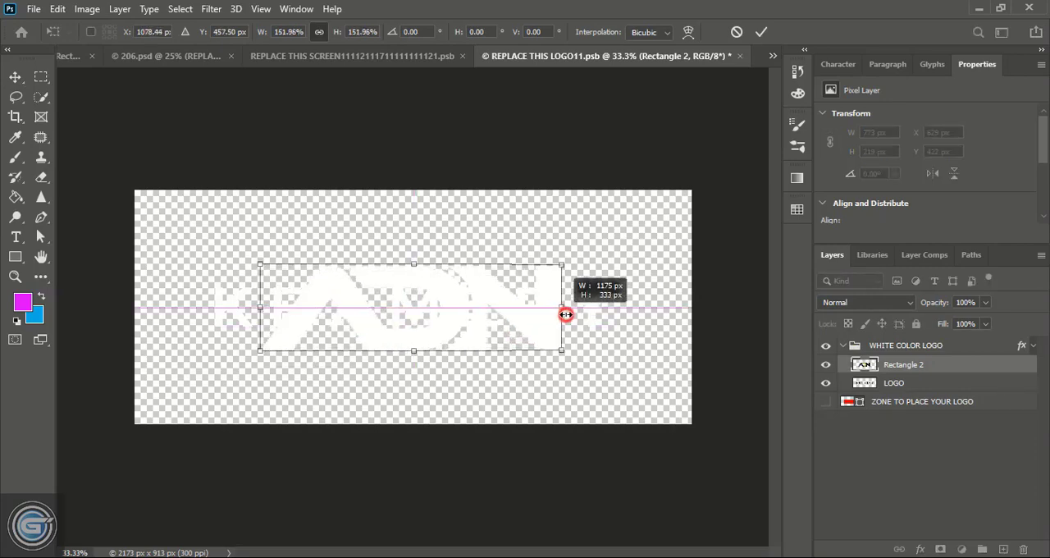
left_click_drag(562, 315, 557, 307)
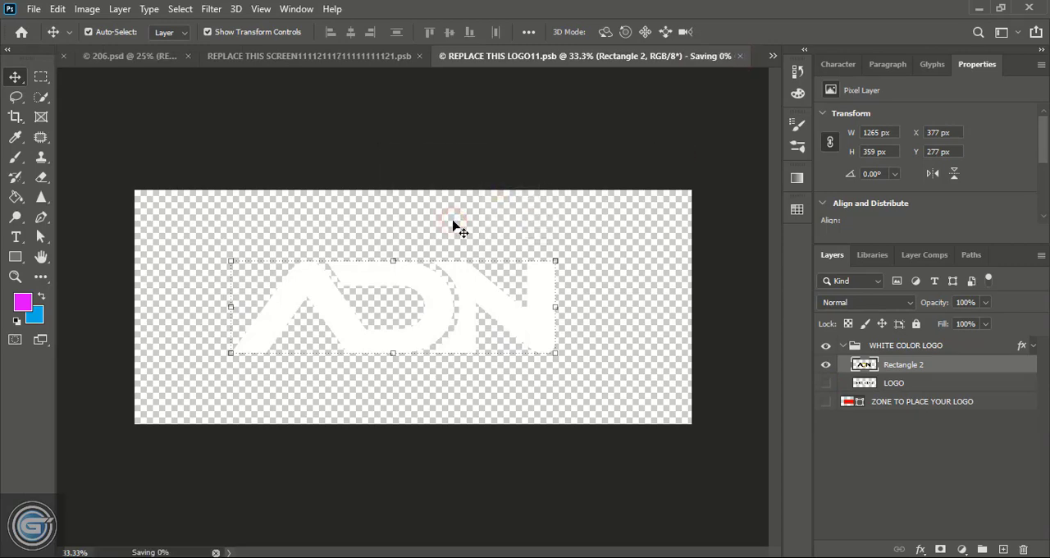
left_click(449, 55)
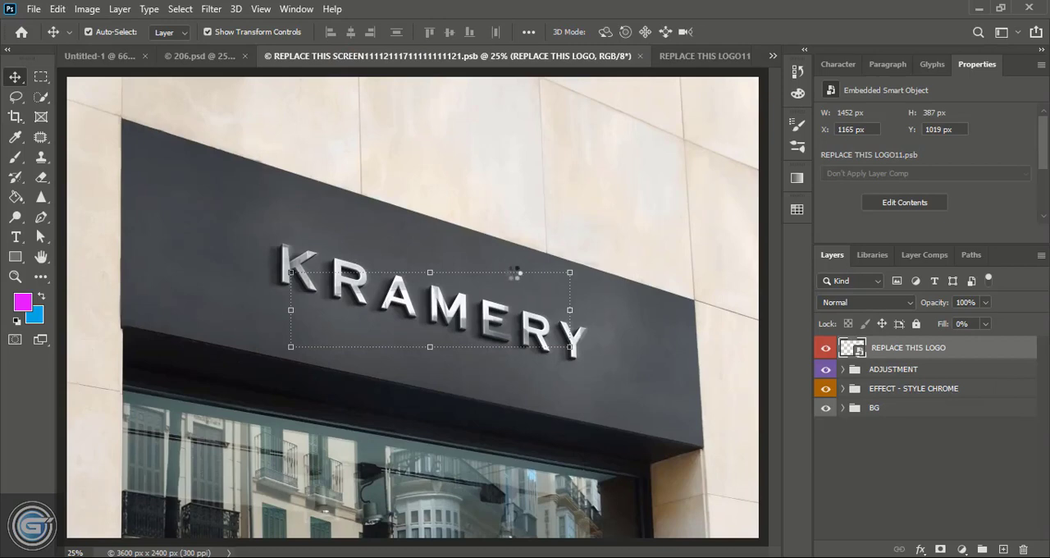
left_click(904, 202)
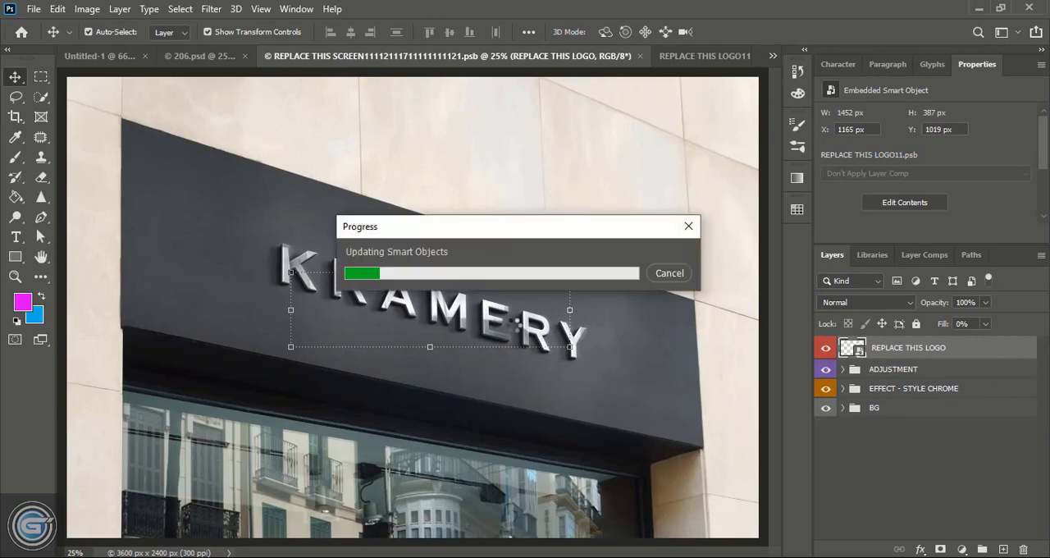